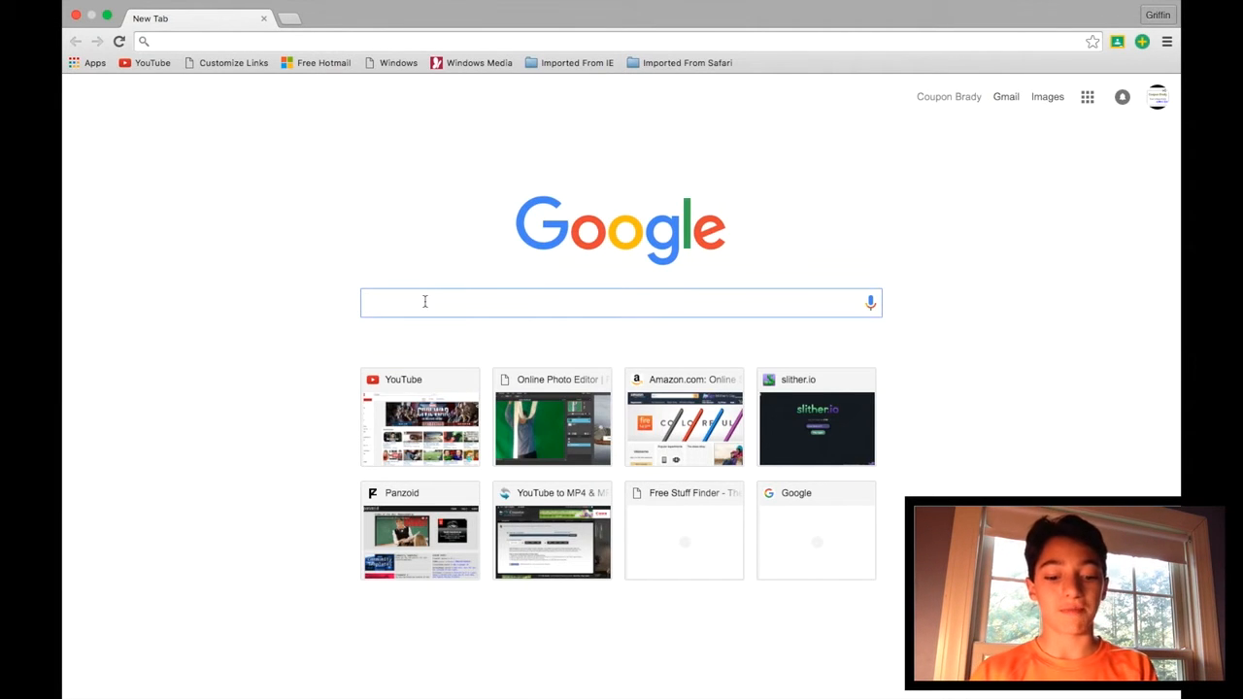
Search Google for 'wevideo'.
type("wevideo")
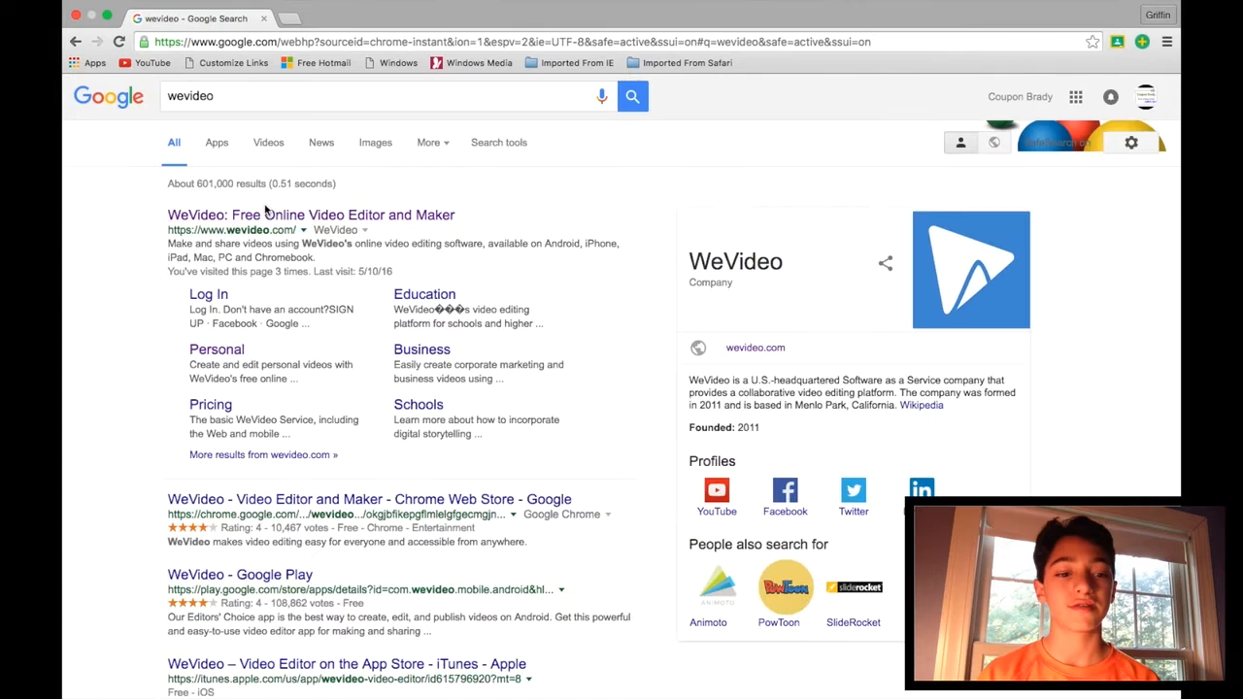
mouse_move(317, 230)
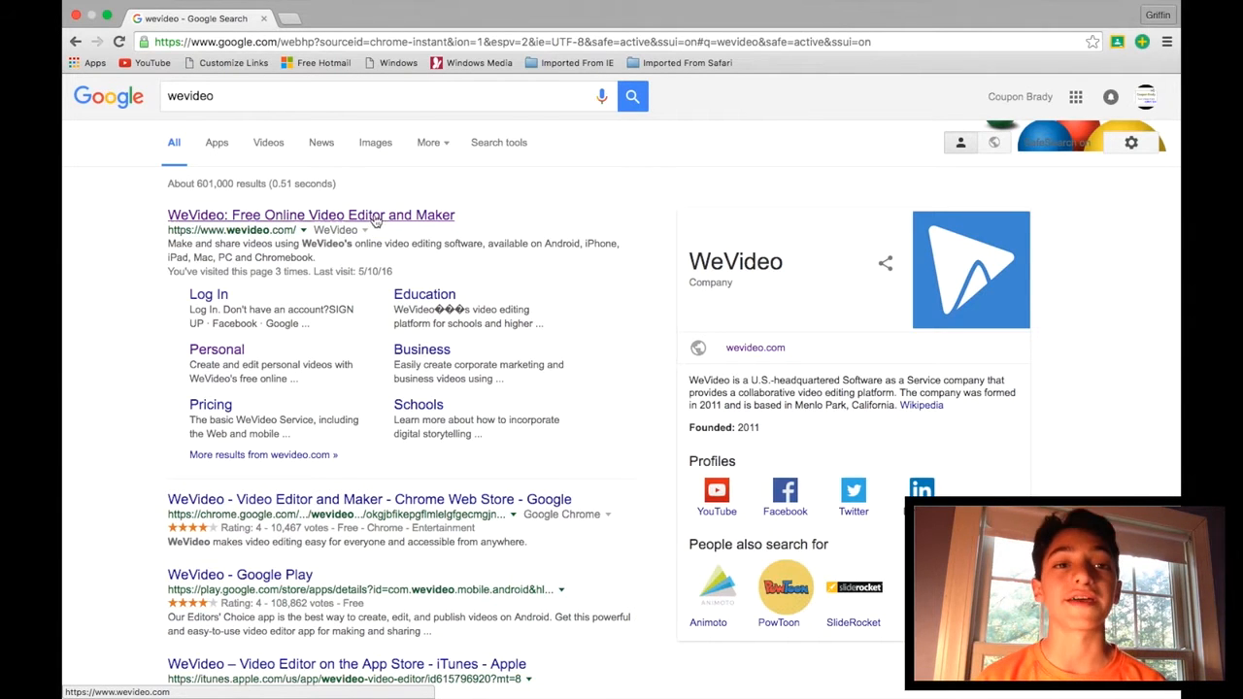
Open the WeVideo site from the results and reach the empty VIDEOS page.
left_click(311, 214)
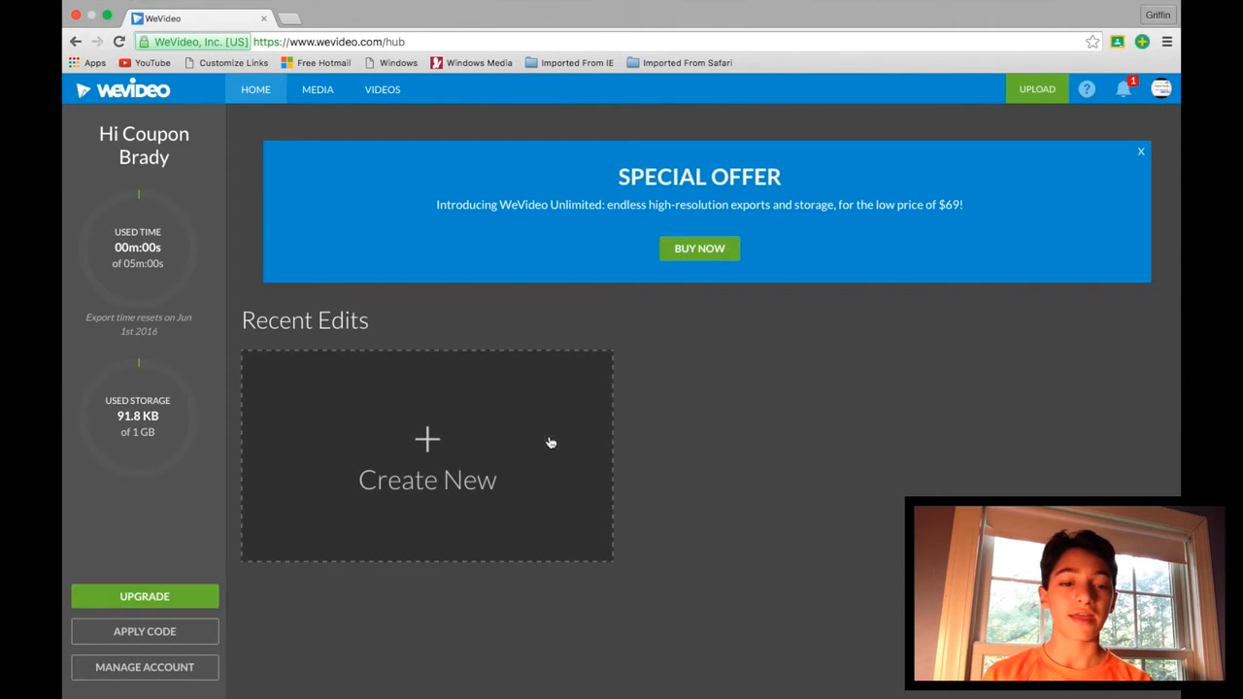
mouse_move(185, 164)
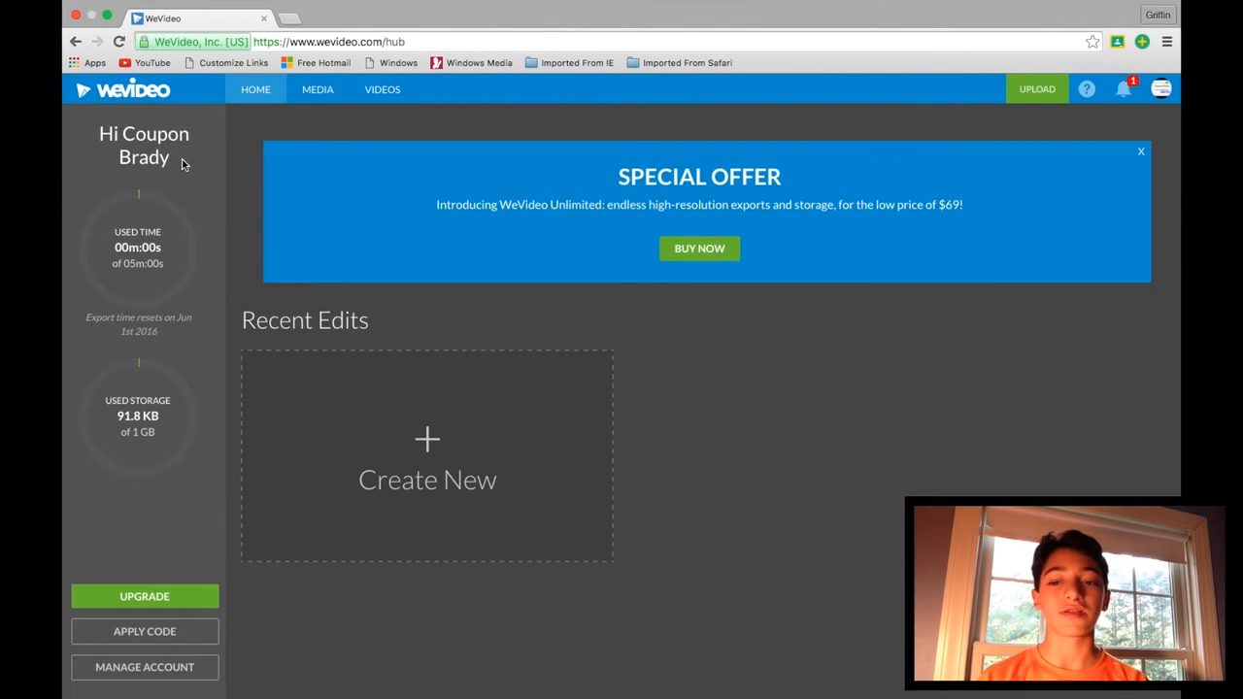
mouse_move(409, 410)
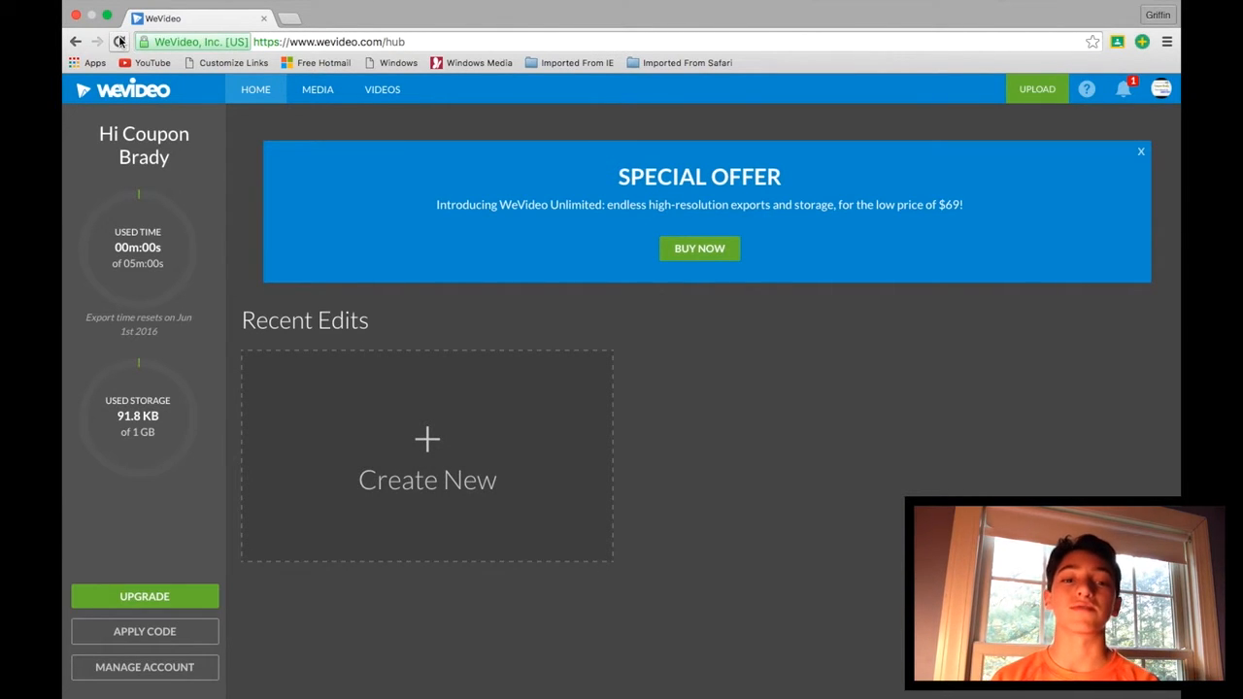
mouse_move(120, 44)
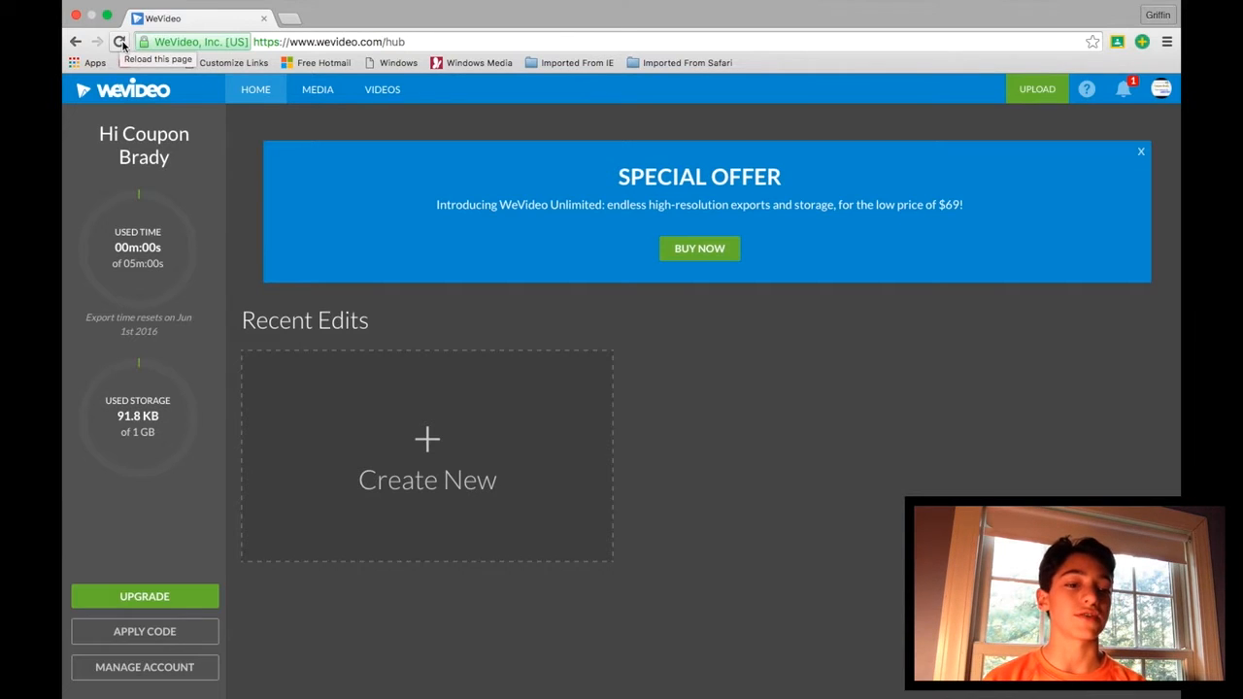
left_click(119, 45)
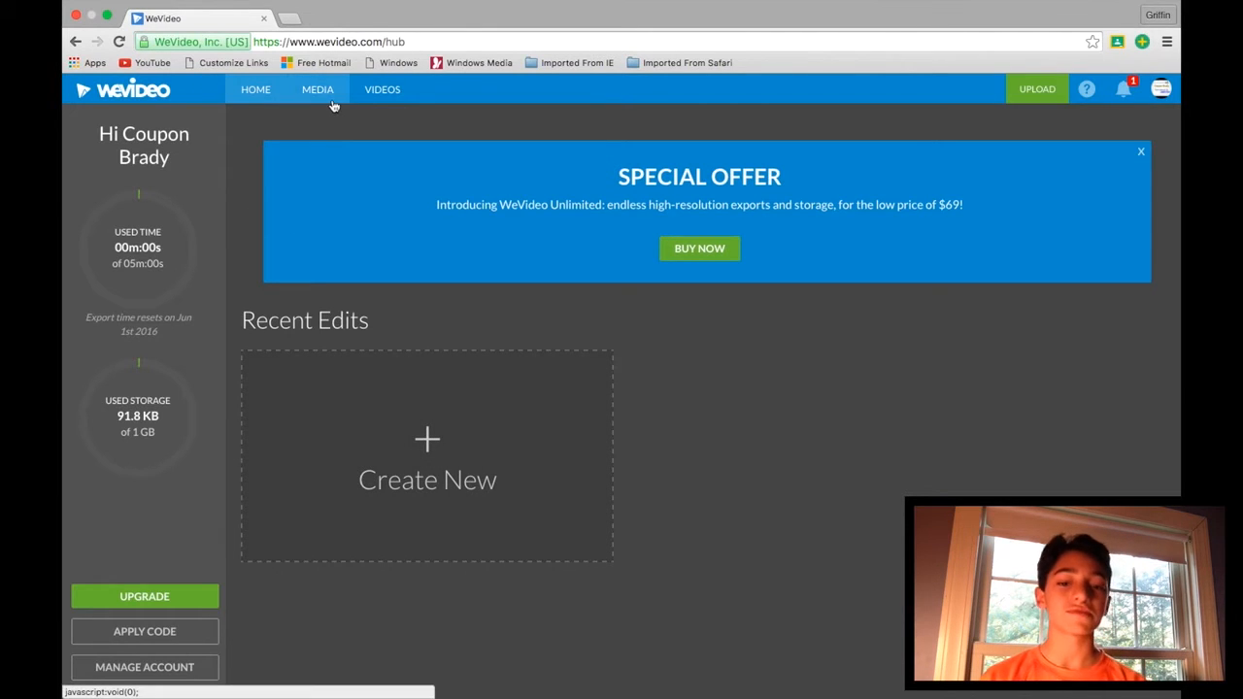
mouse_move(366, 116)
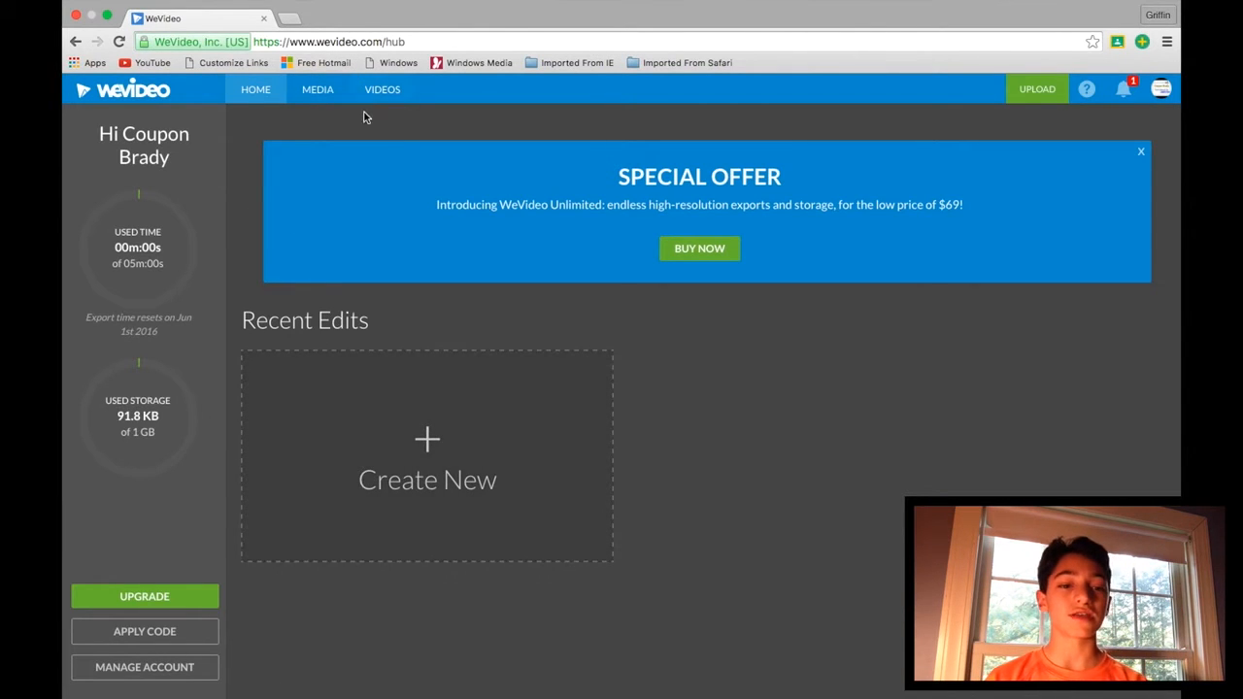
left_click(381, 90)
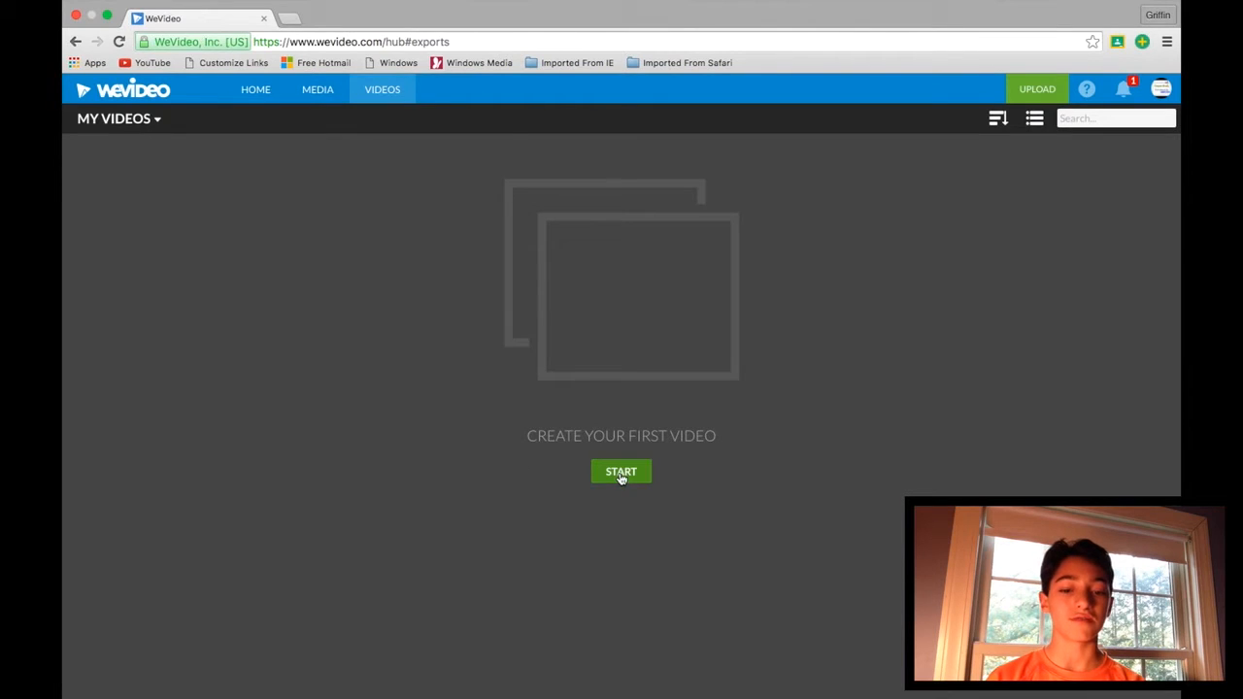
mouse_move(367, 100)
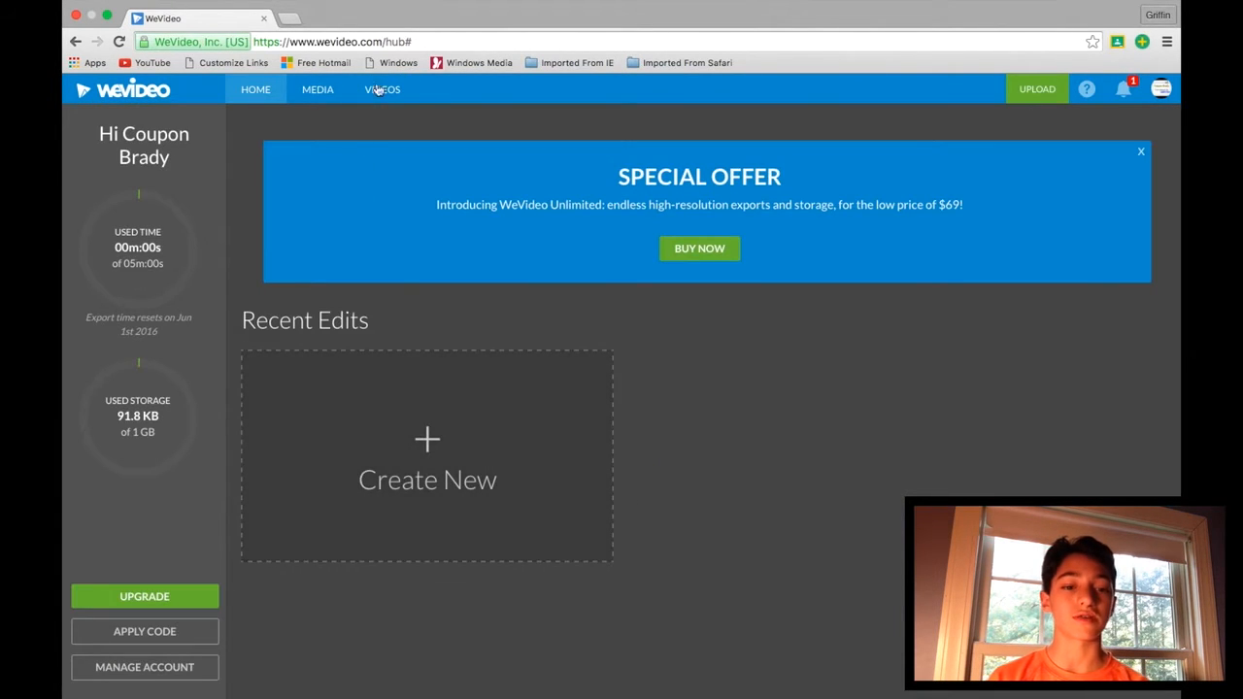
left_click(381, 89)
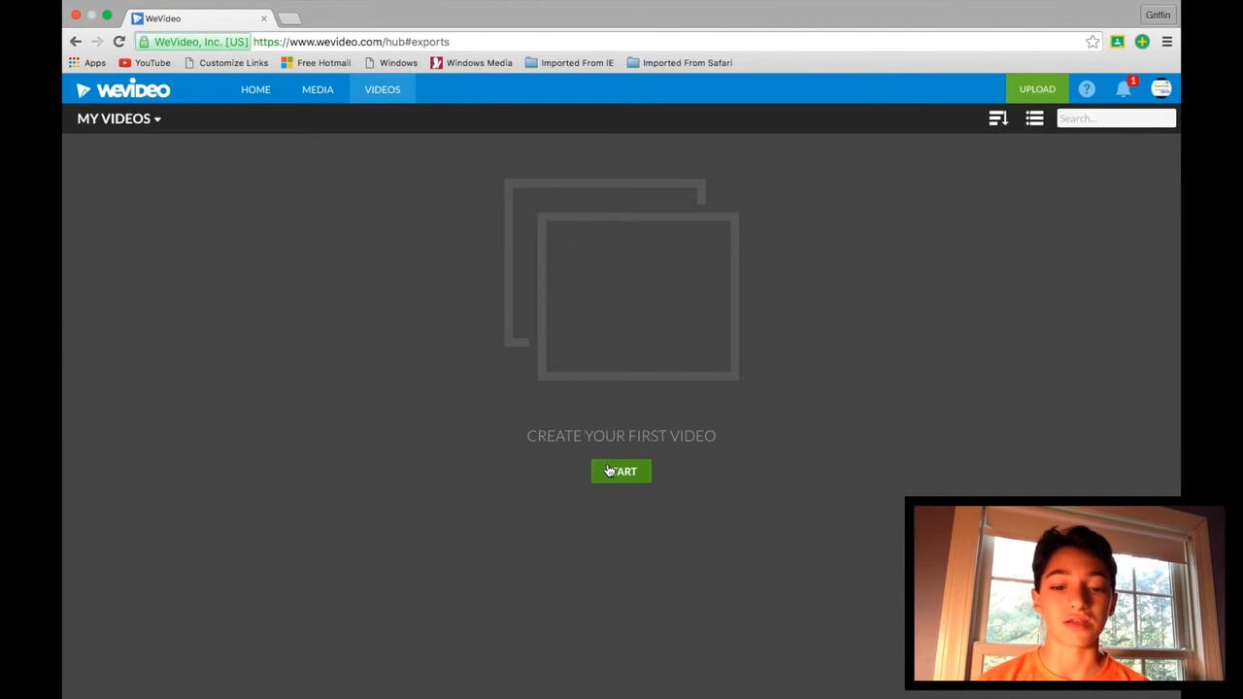
Start a first video, answering Personal, Youtube Channel and 'A lot' of editing experience.
left_click(620, 471)
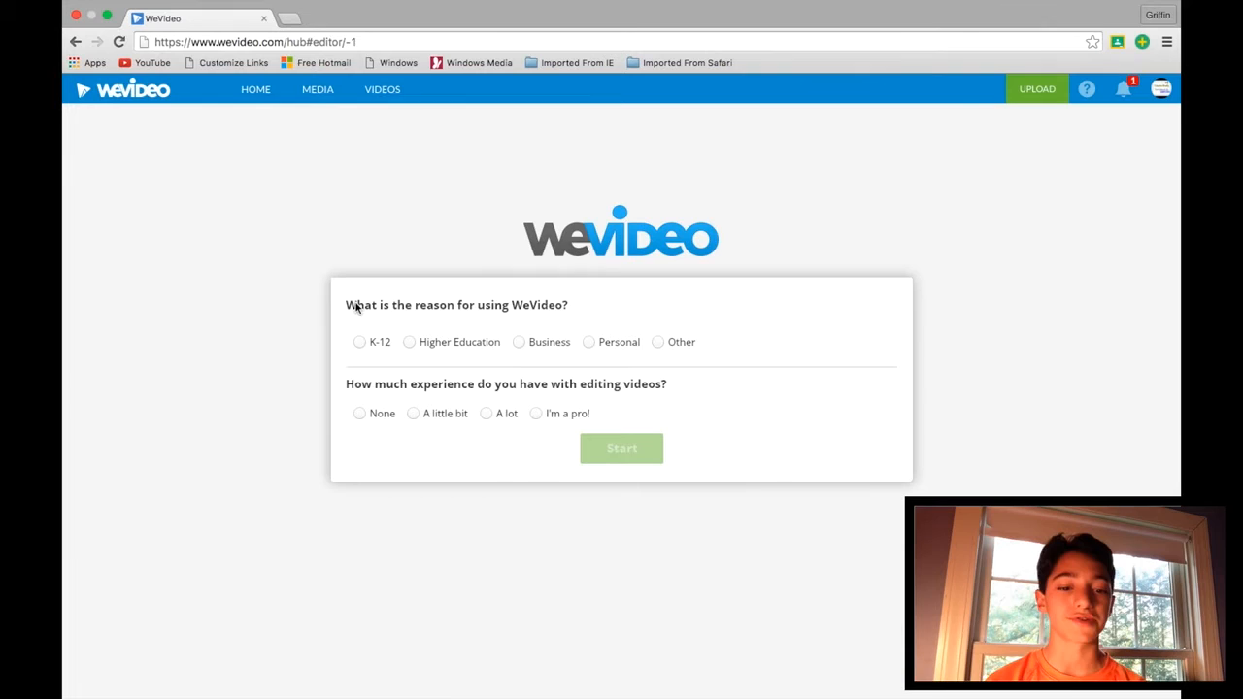
mouse_move(494, 309)
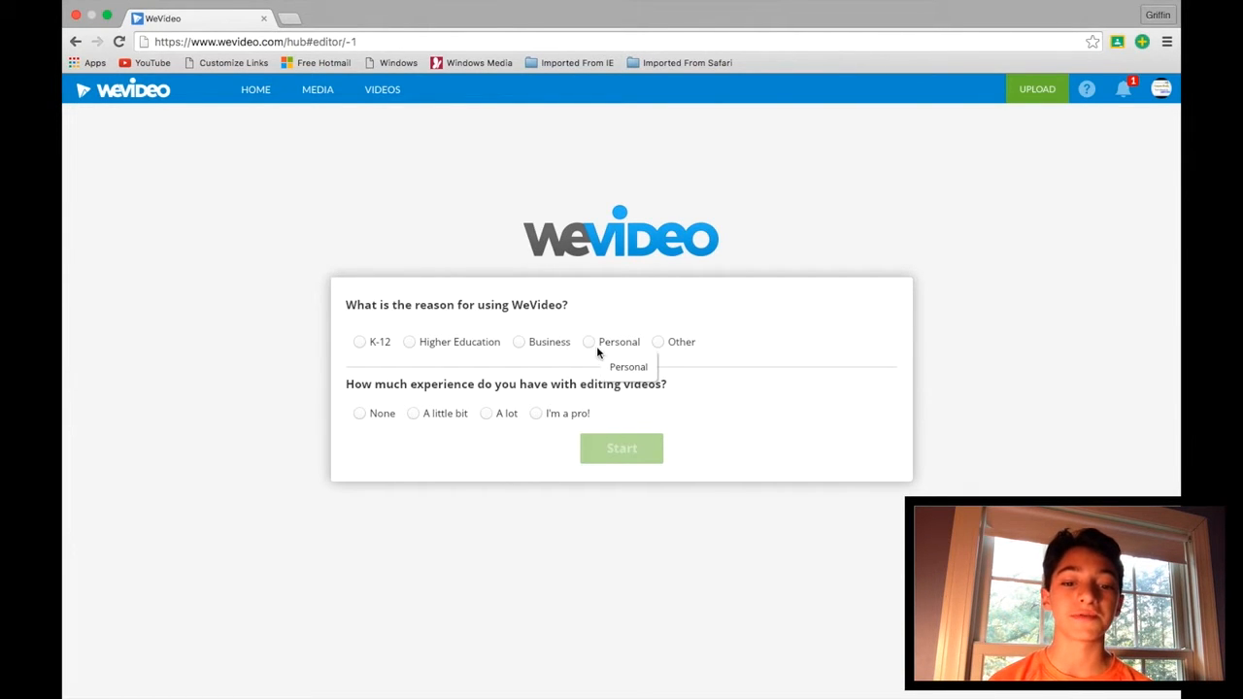
left_click(588, 341)
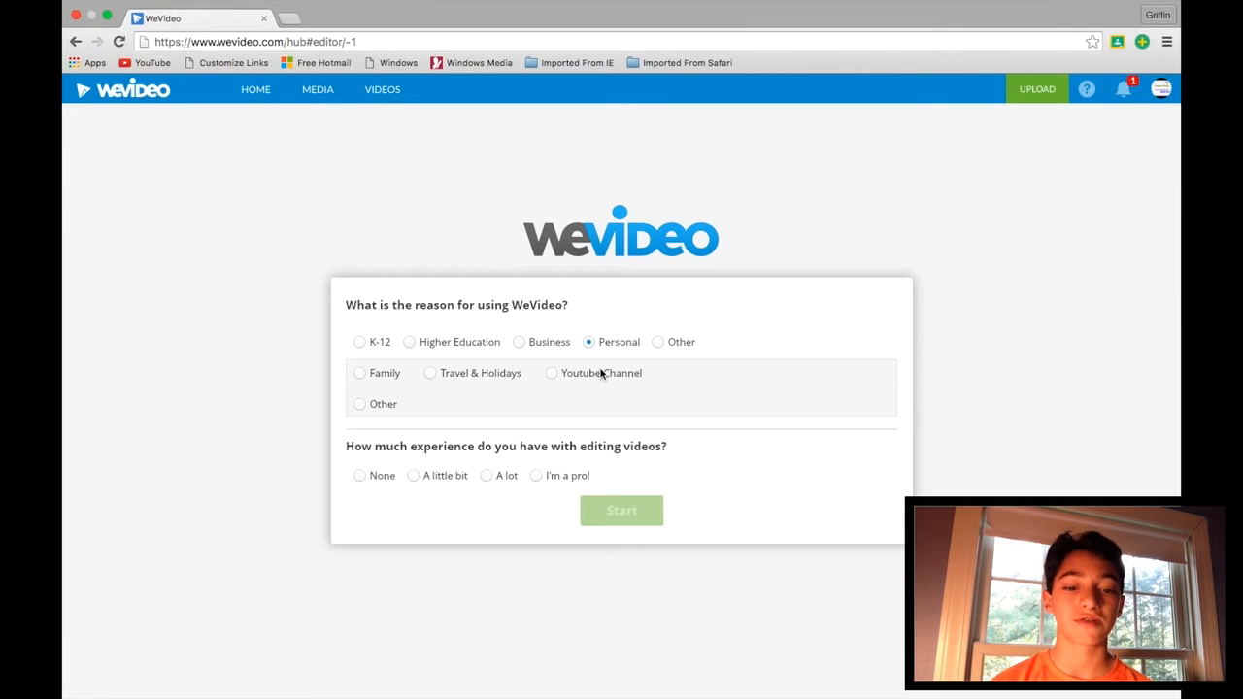
left_click(551, 373)
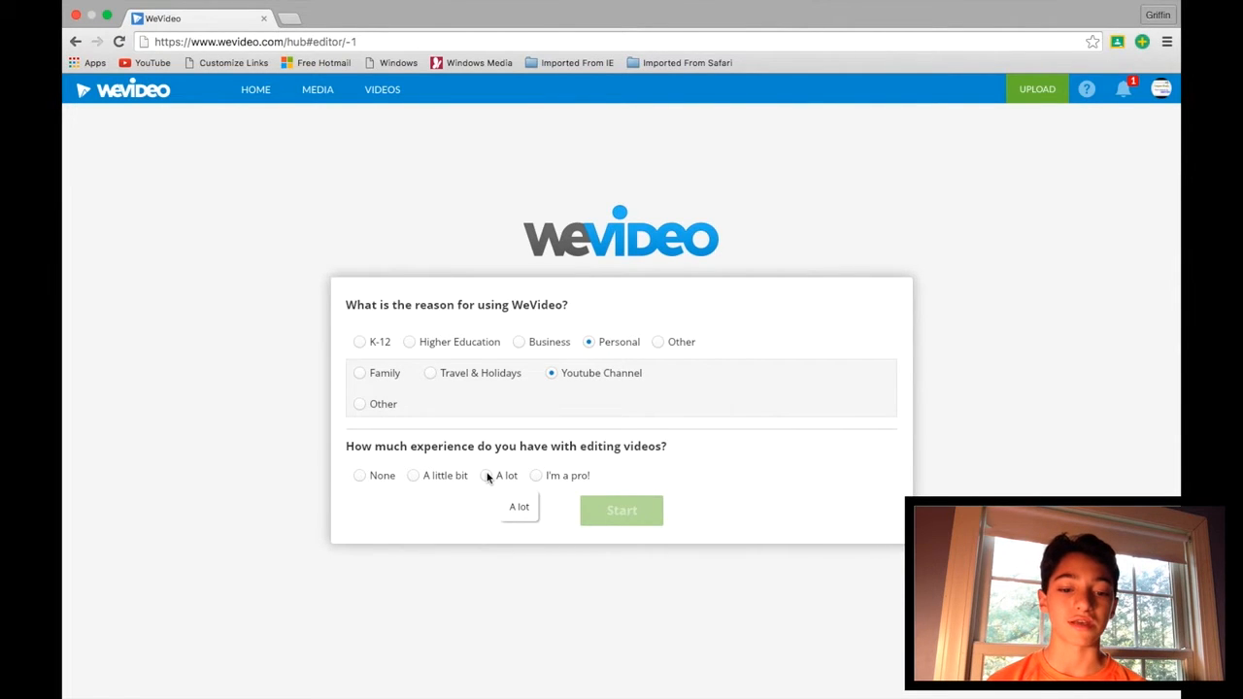
left_click(485, 476)
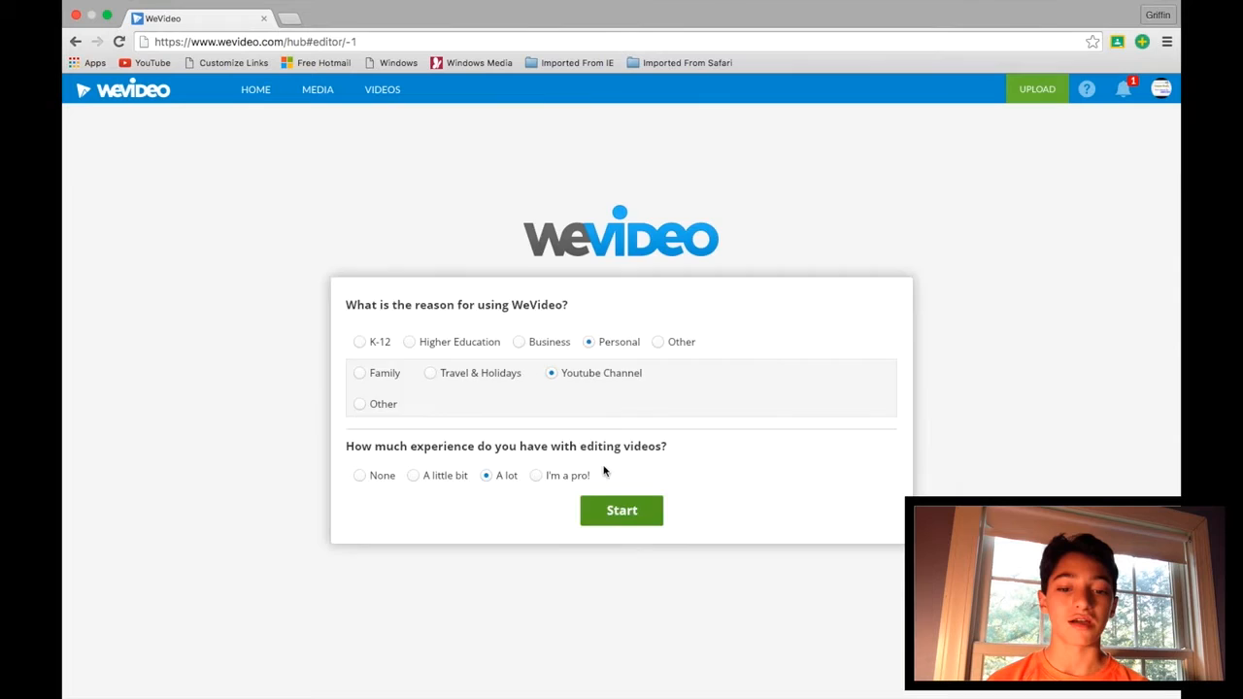
left_click(621, 510)
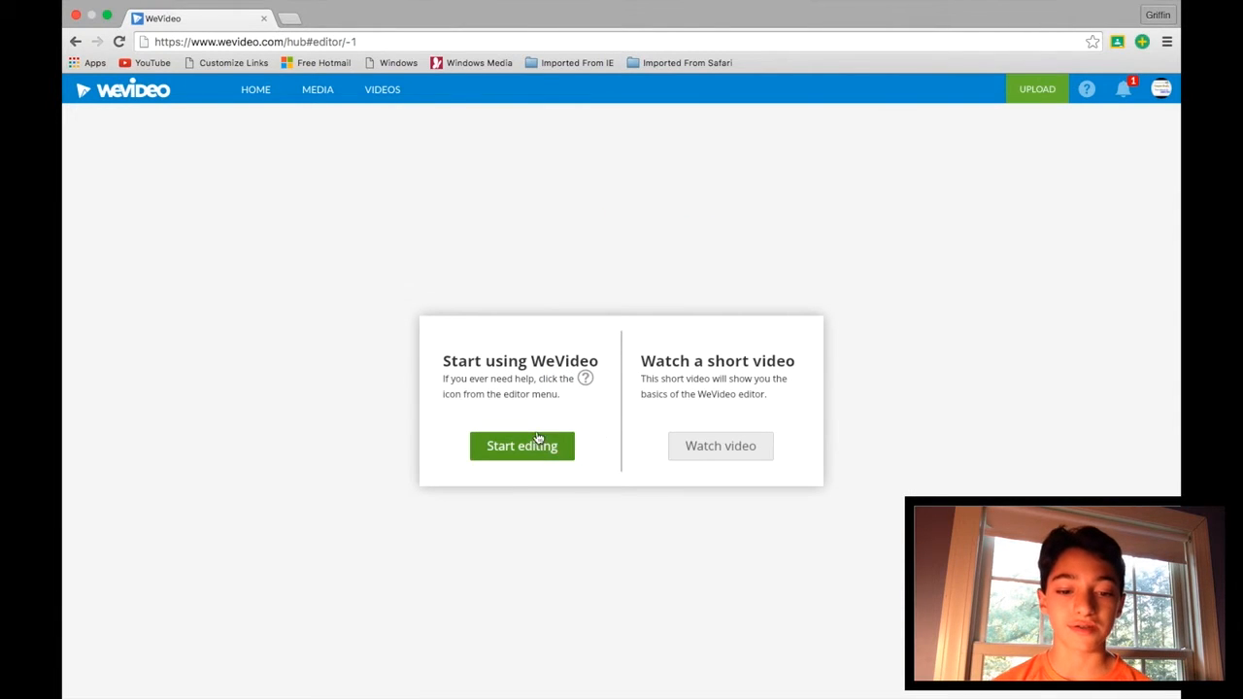
mouse_move(647, 441)
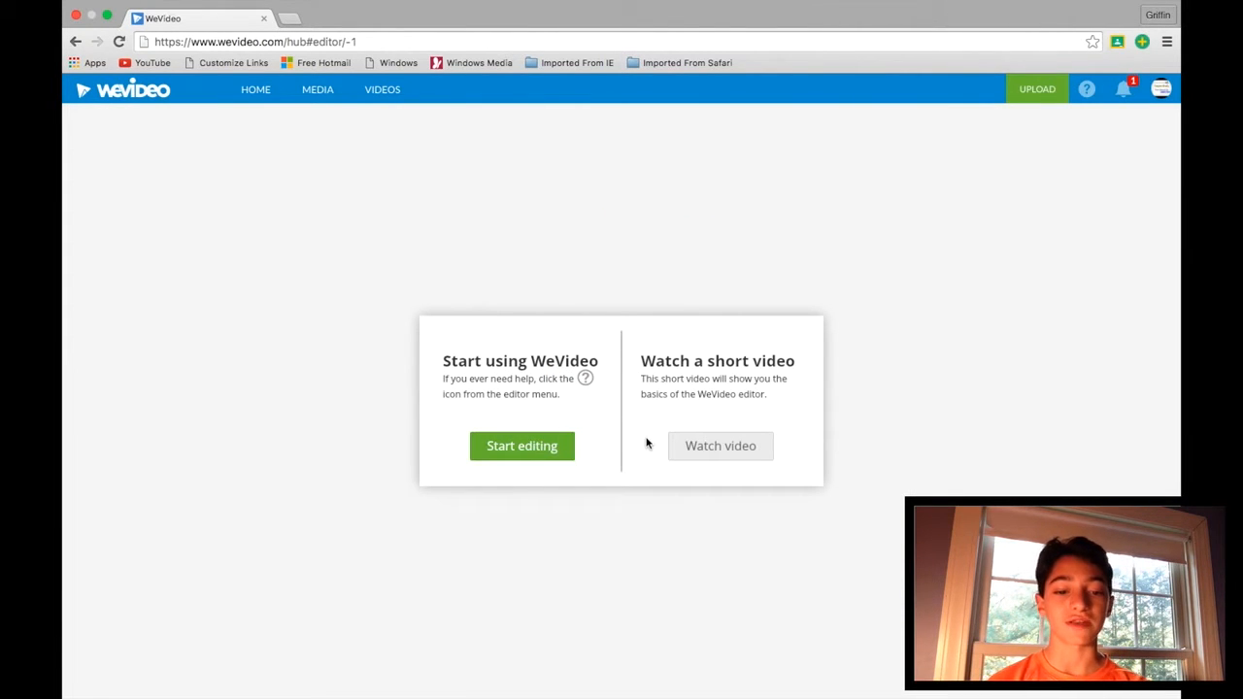
mouse_move(495, 453)
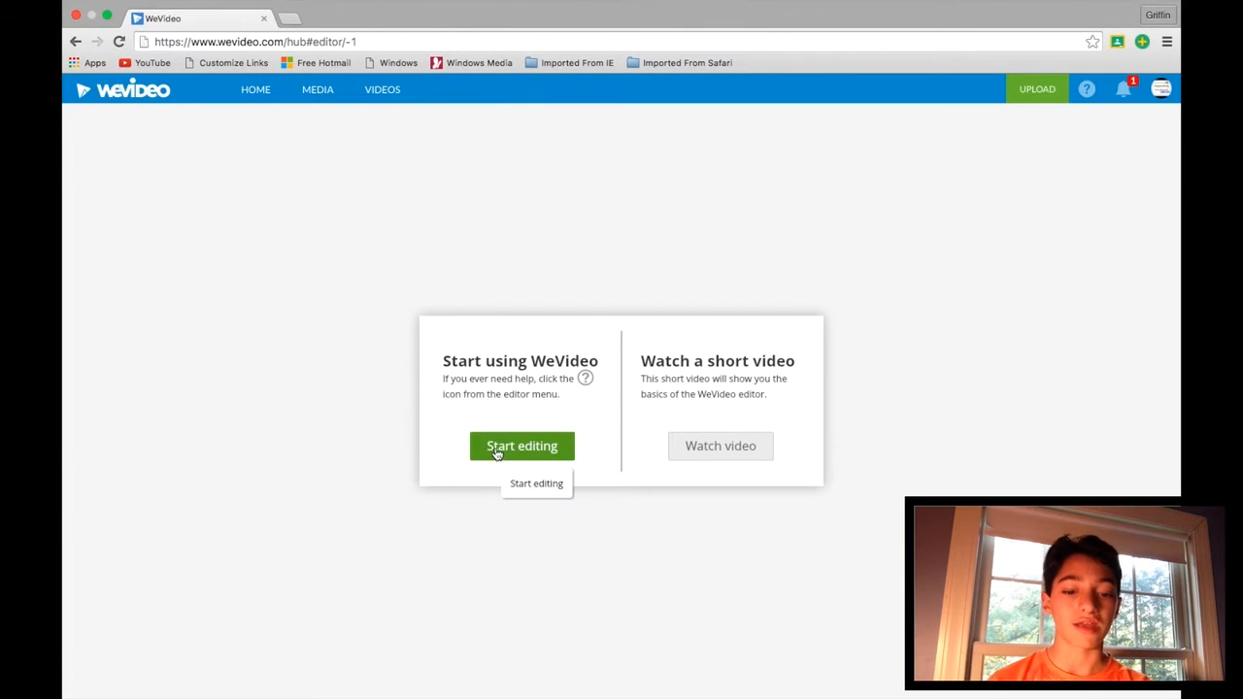
Enter the editor for the untitled video and bring up the Upload media window.
left_click(521, 446)
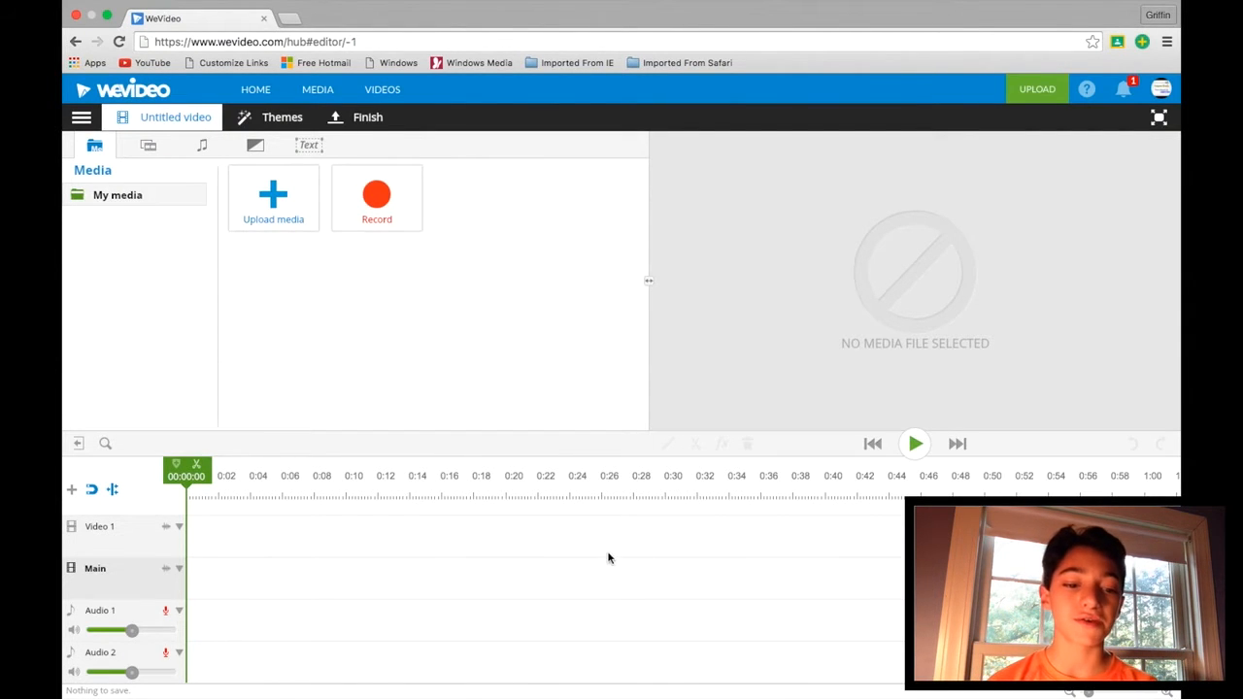
mouse_move(273, 197)
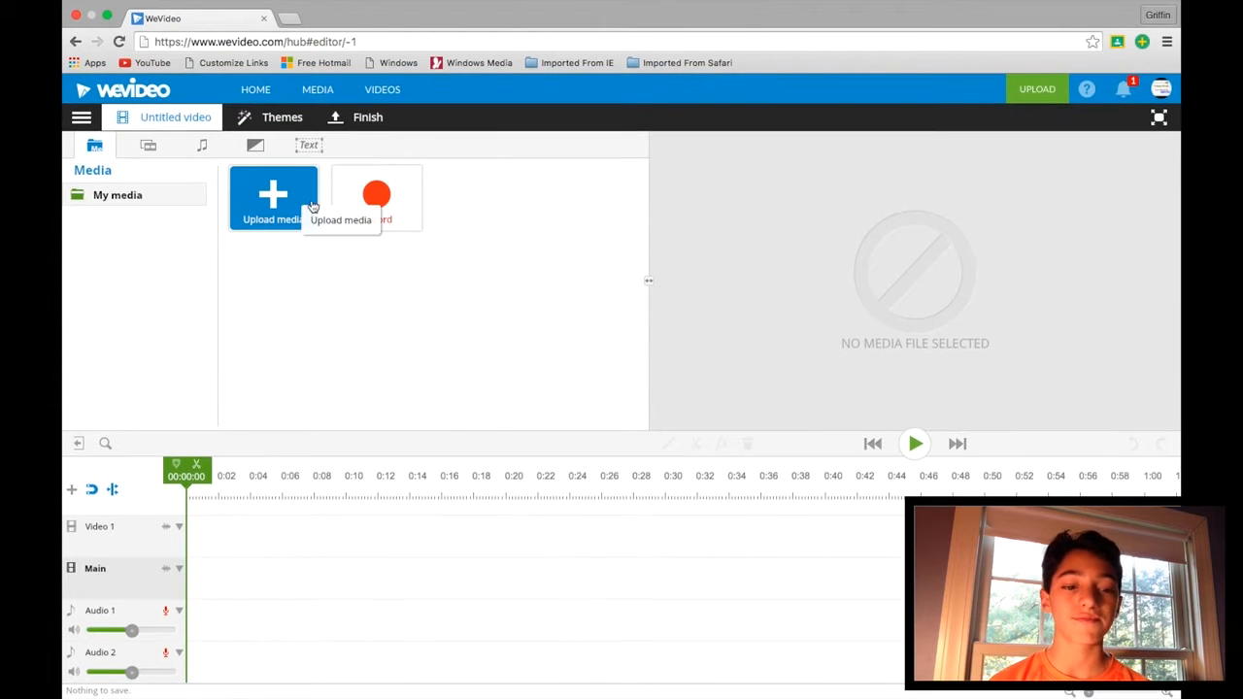
mouse_move(288, 201)
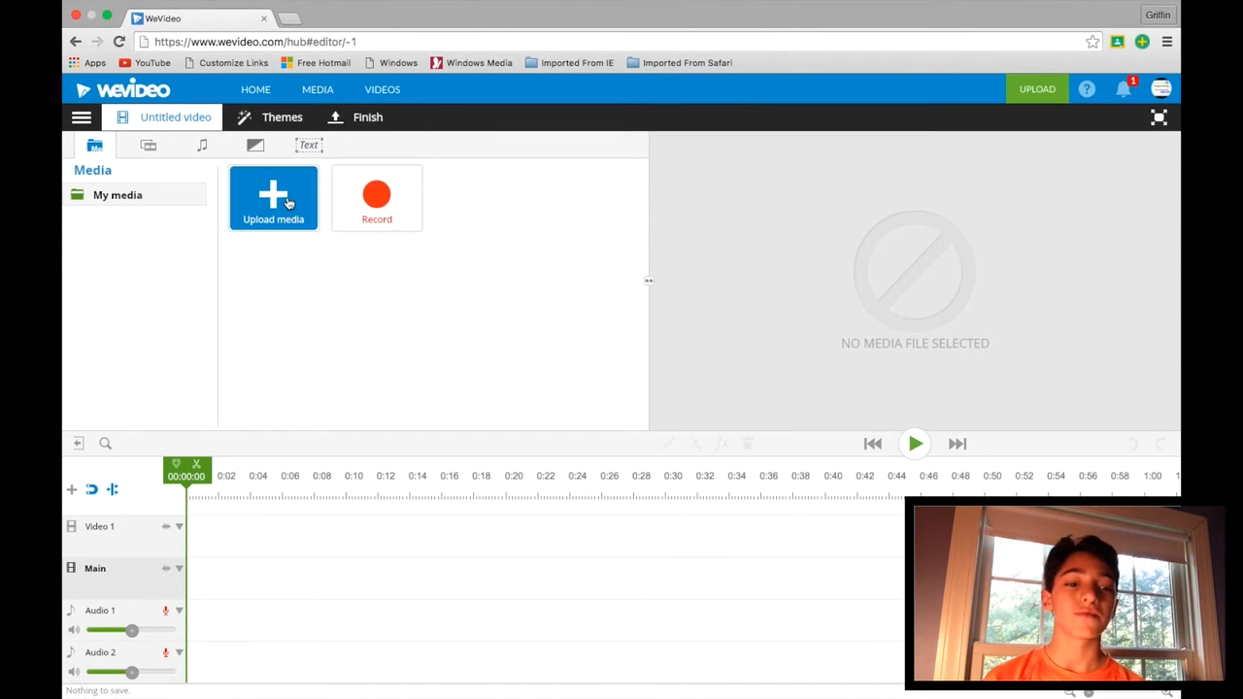
mouse_move(301, 266)
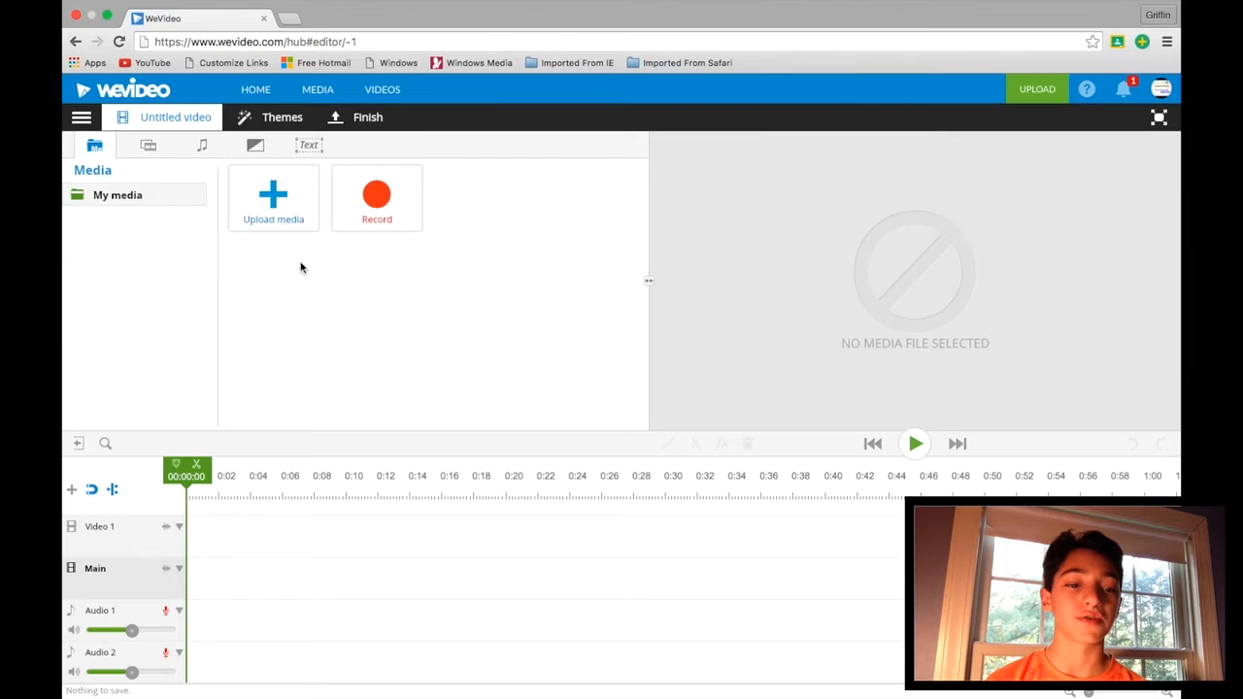
left_click(273, 194)
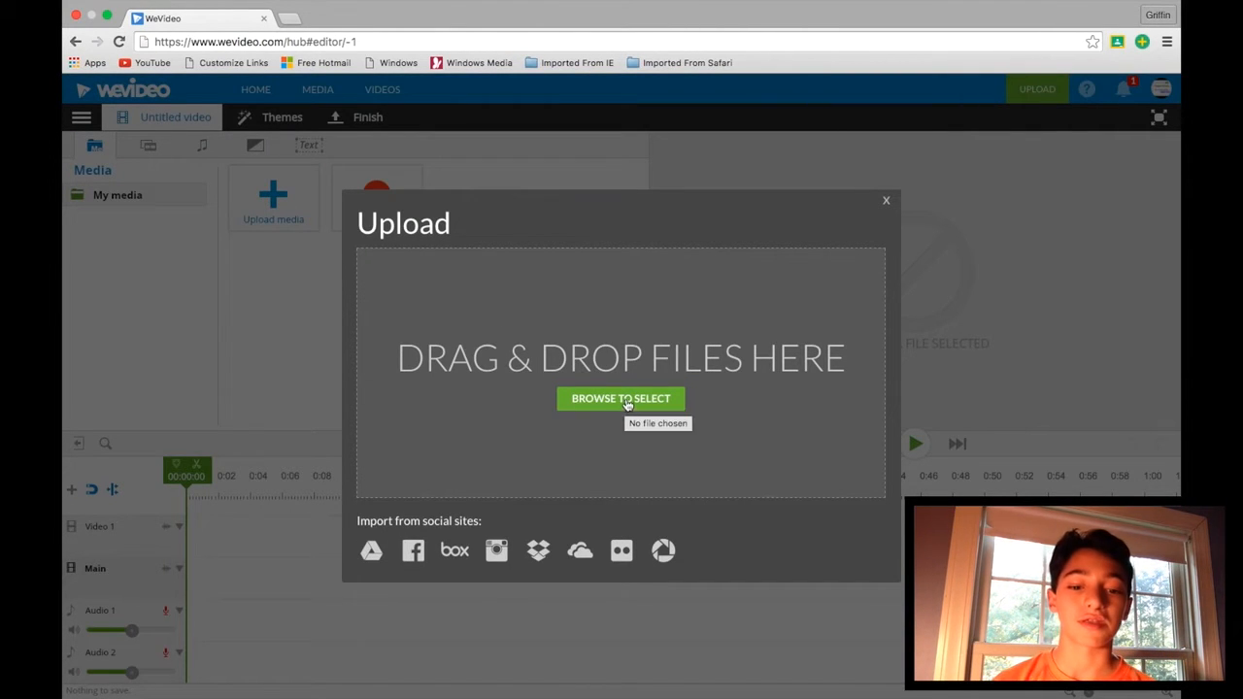
Choose IMG_2119.MOV from the Downloads folder and submit it for upload.
left_click(620, 398)
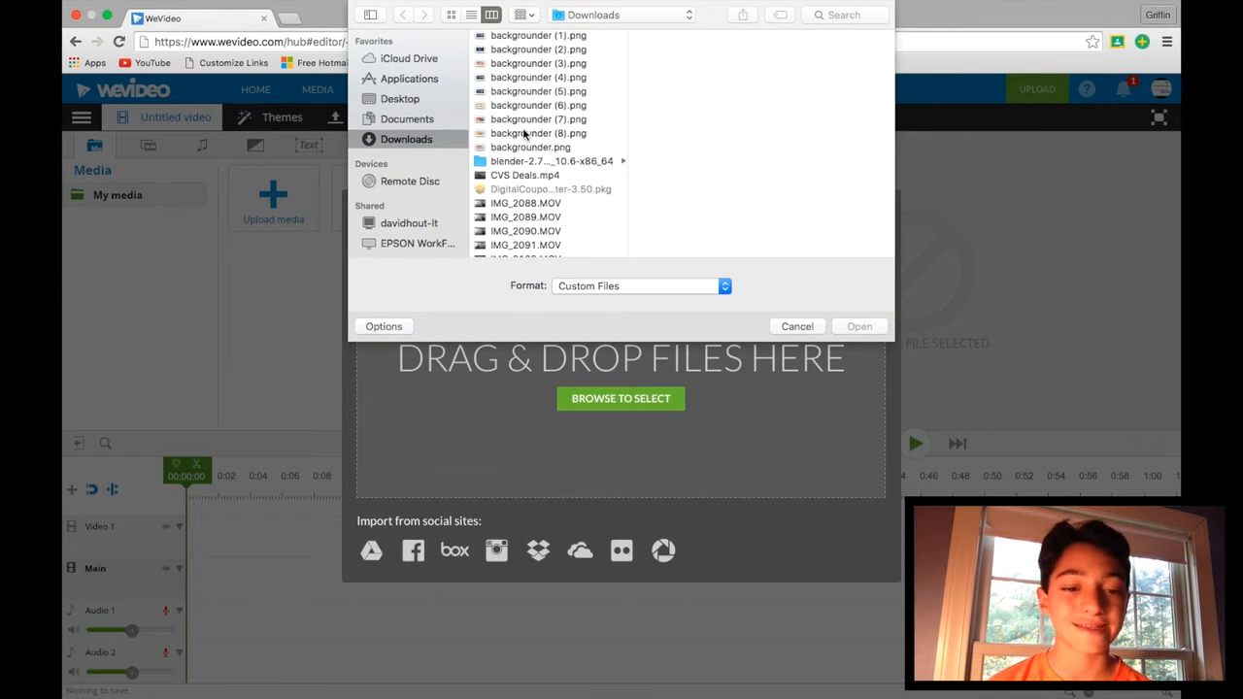
left_click(406, 119)
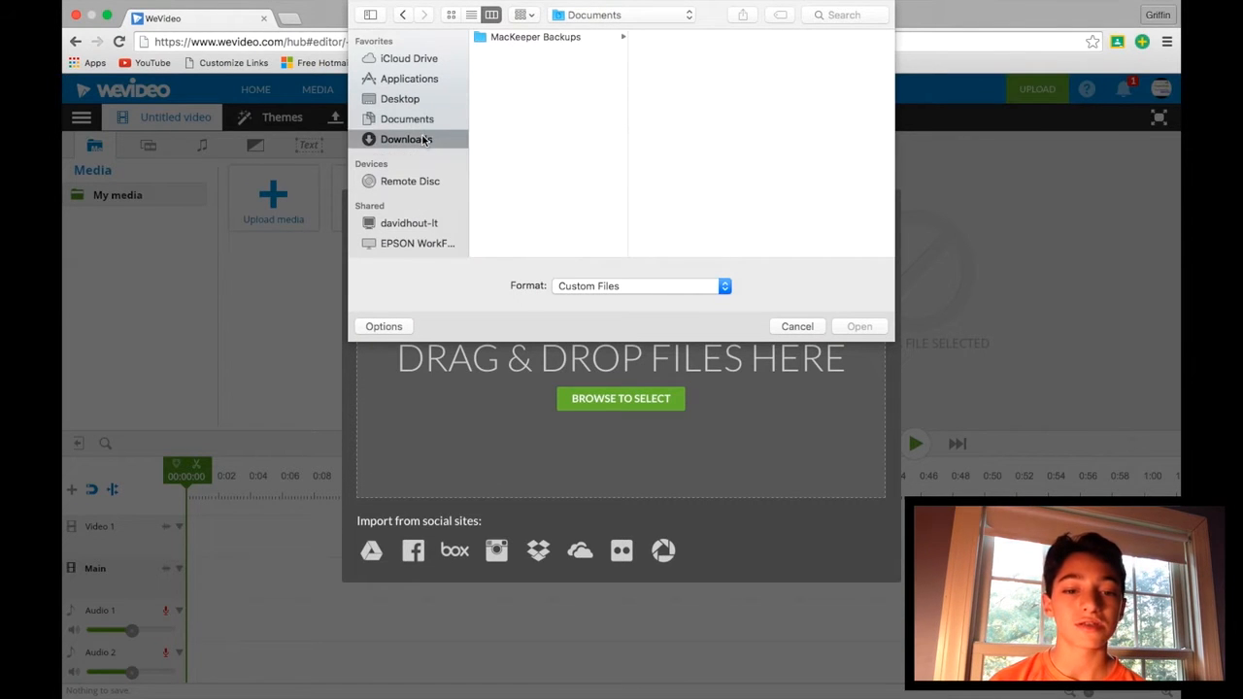
left_click(407, 138)
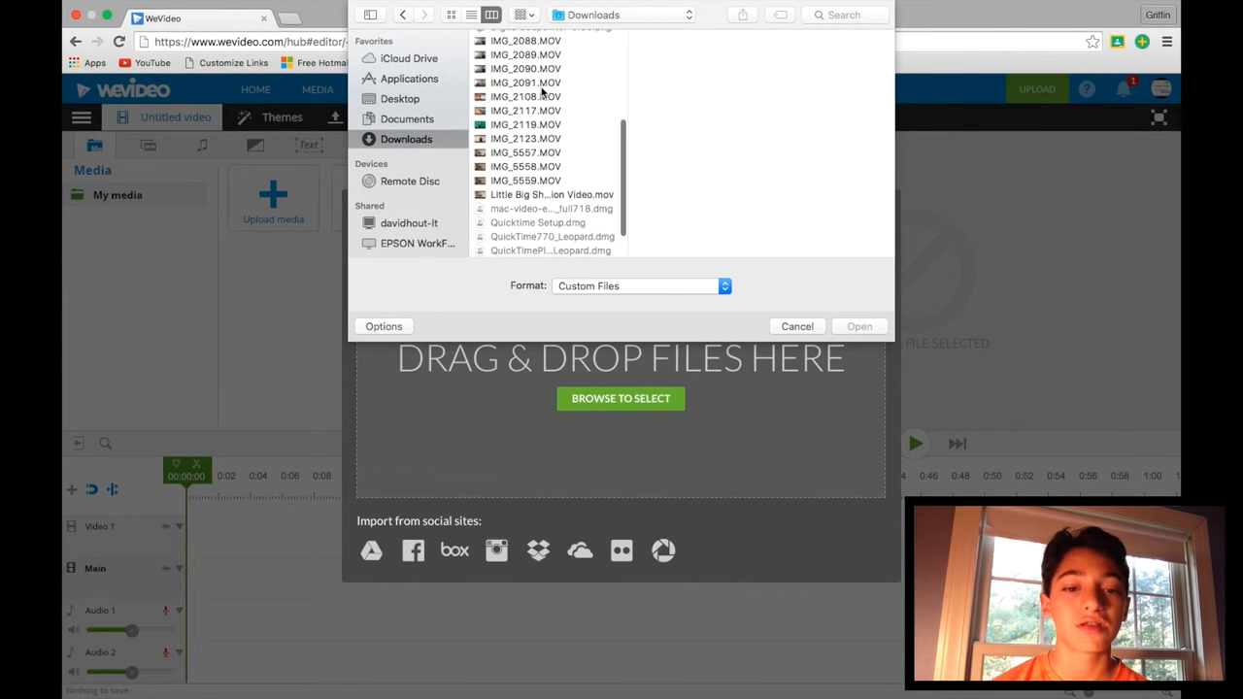
left_click(525, 68)
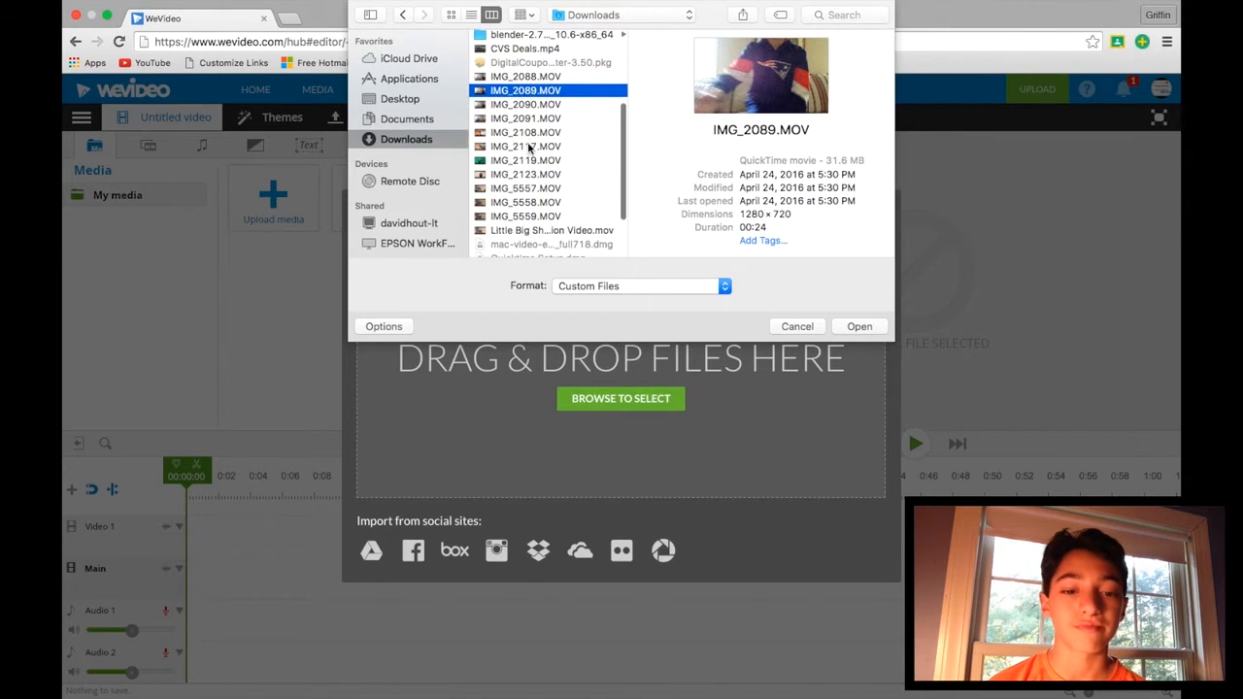
left_click(525, 160)
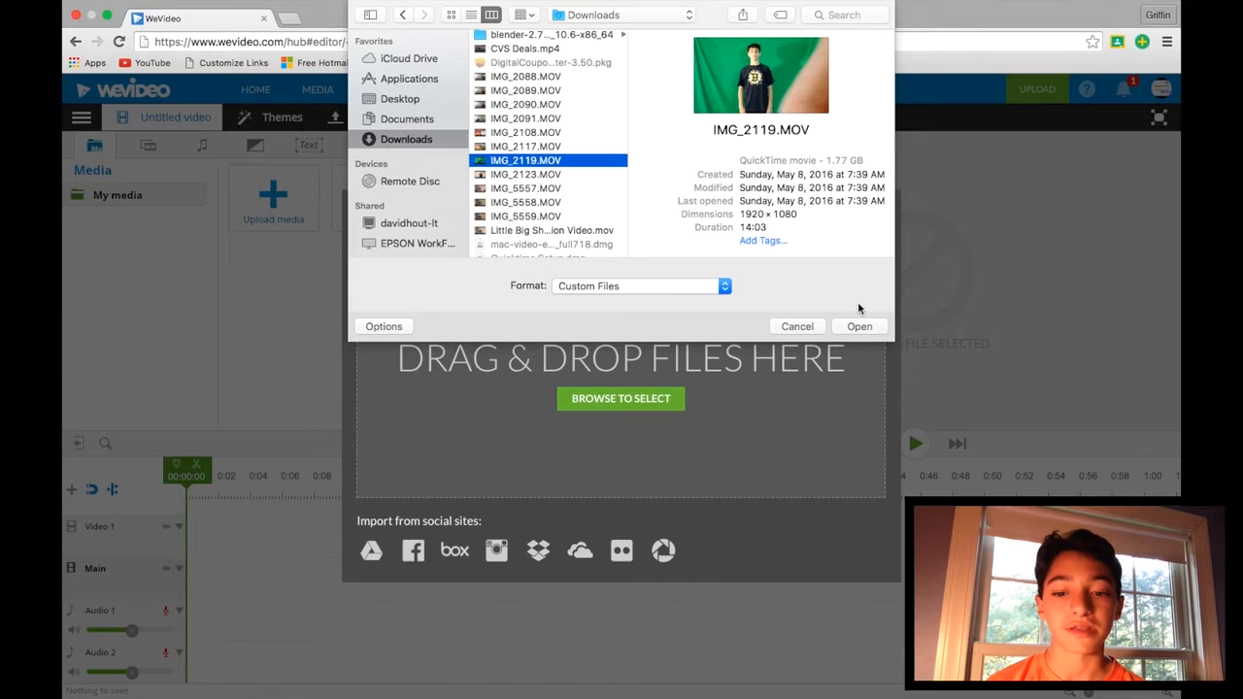
left_click(859, 326)
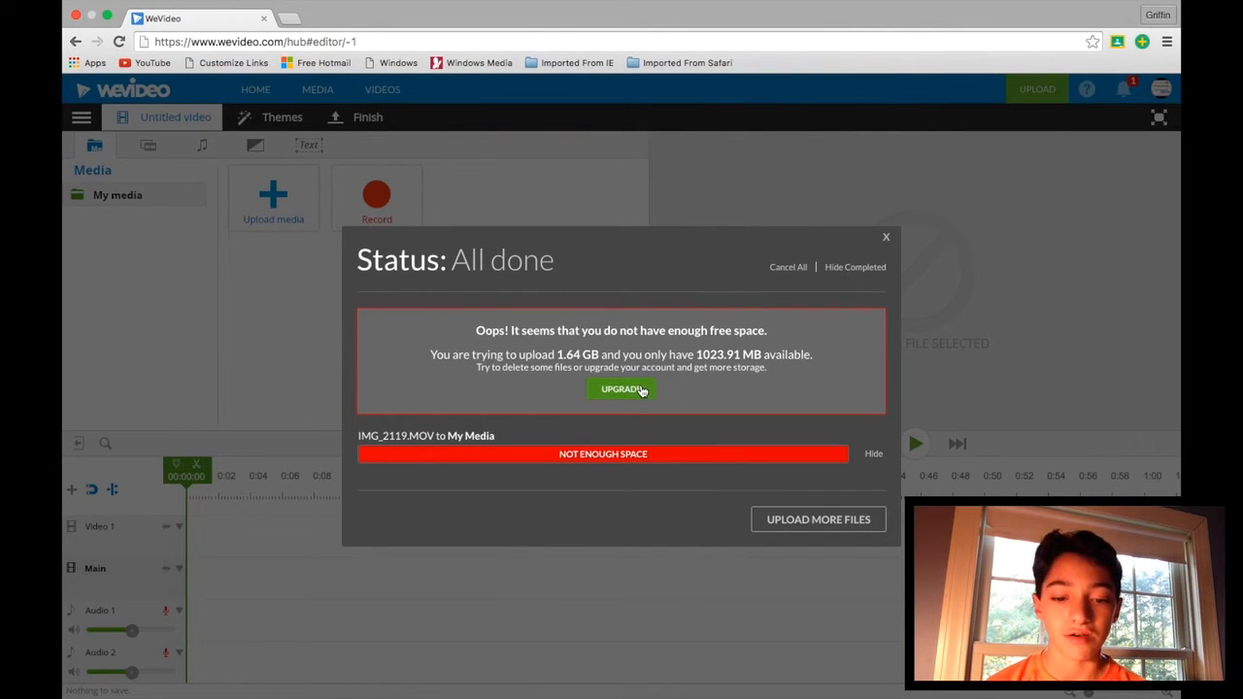
mouse_move(597, 376)
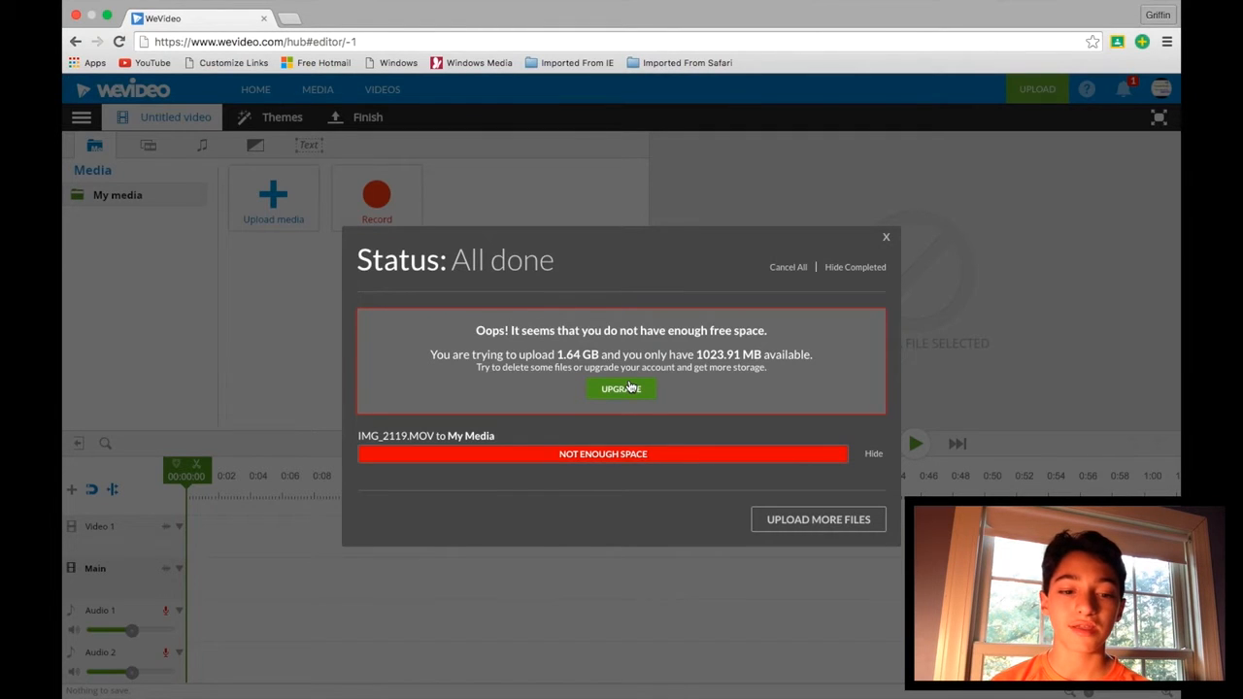
mouse_move(641, 388)
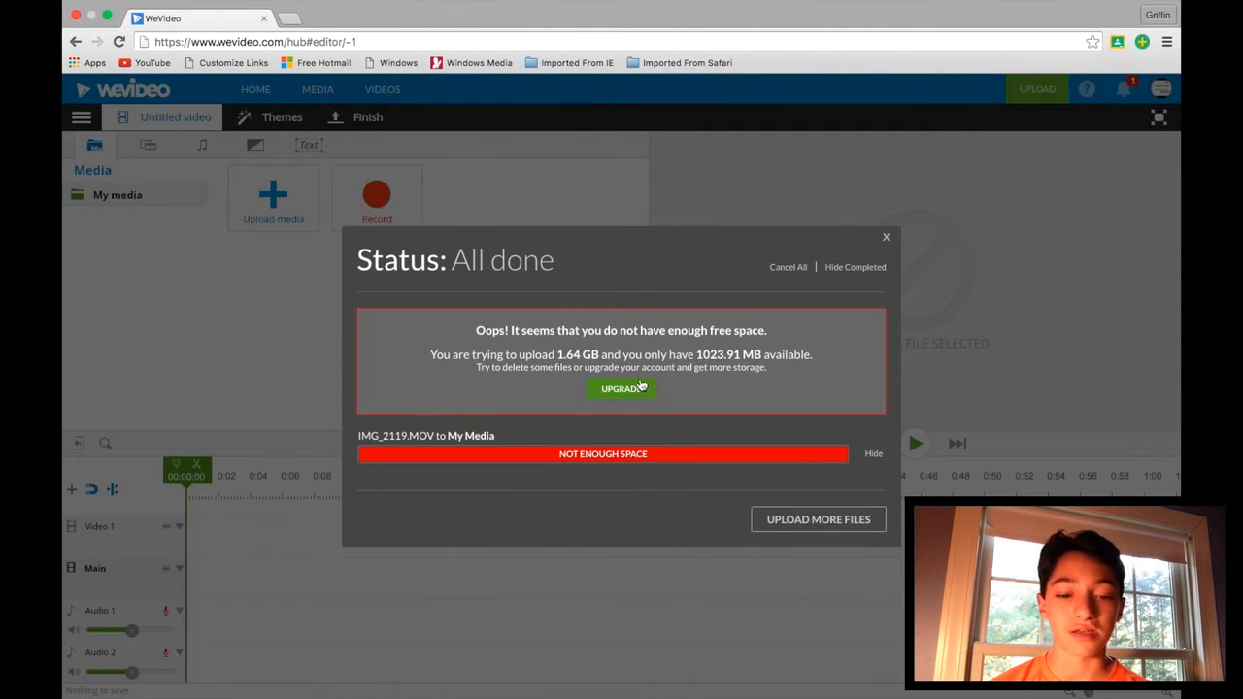
Dismiss the 'Not enough space' upload dialog.
left_click(621, 389)
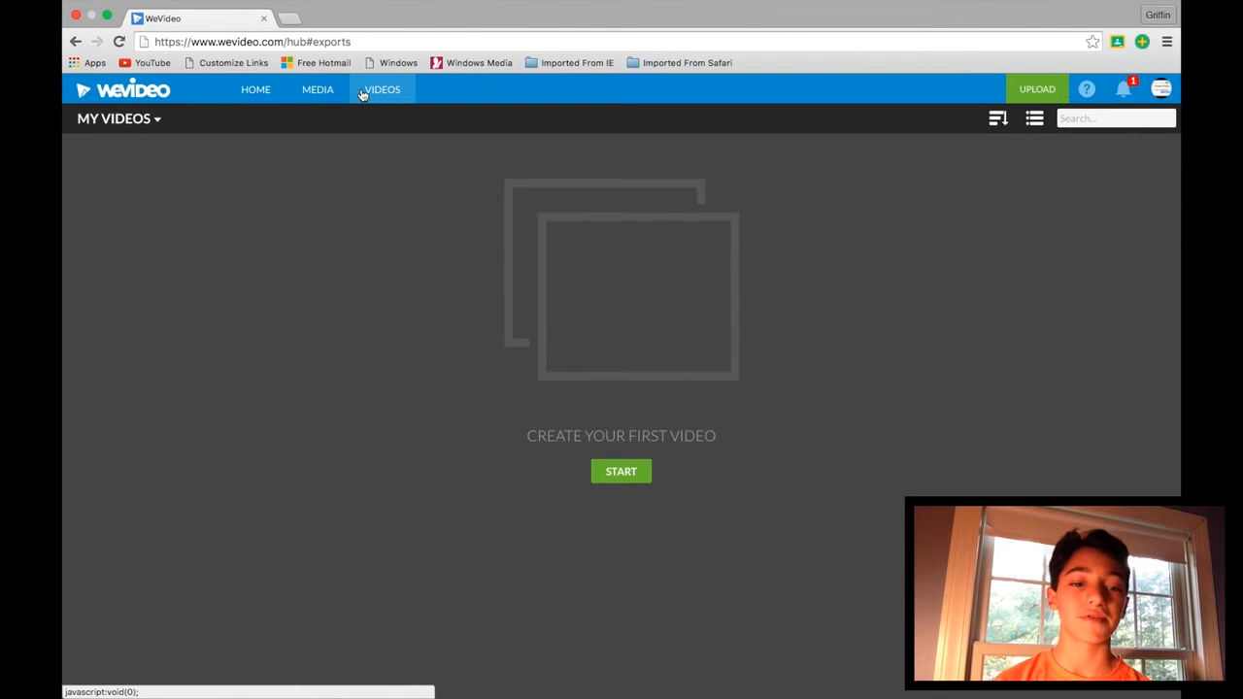
Back in the editor, drop IMG_2088 onto the Main track at 00:00 and select it.
left_click(317, 89)
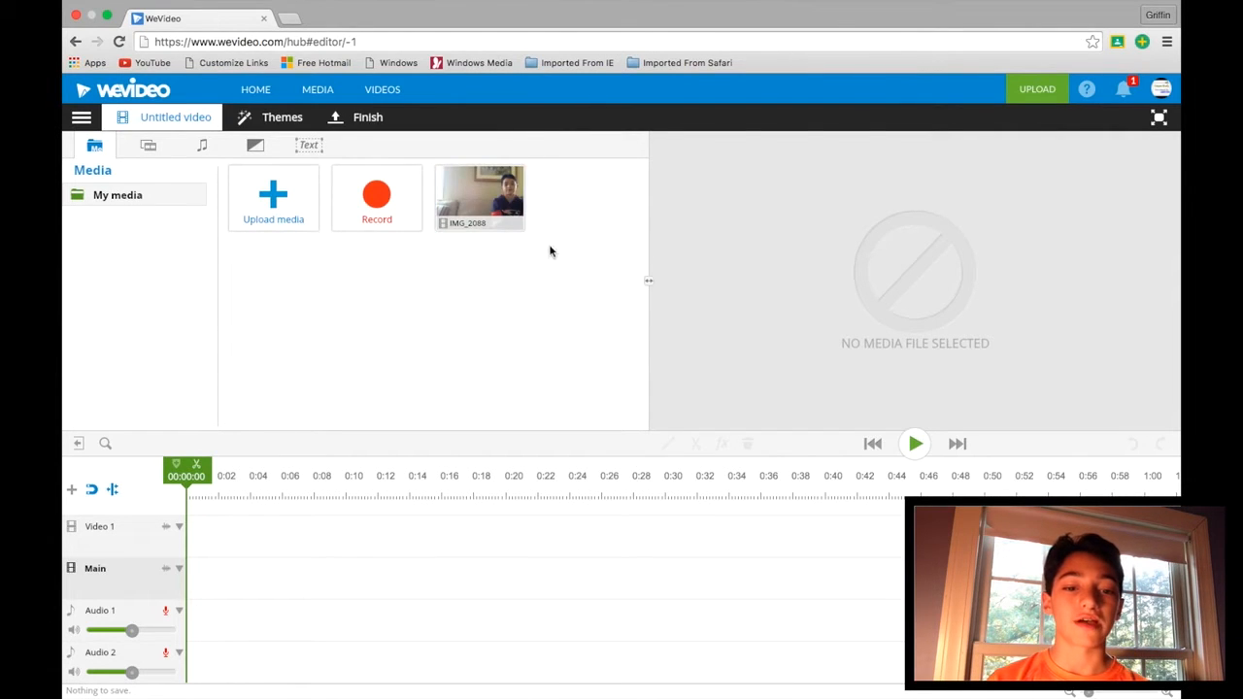
mouse_move(489, 199)
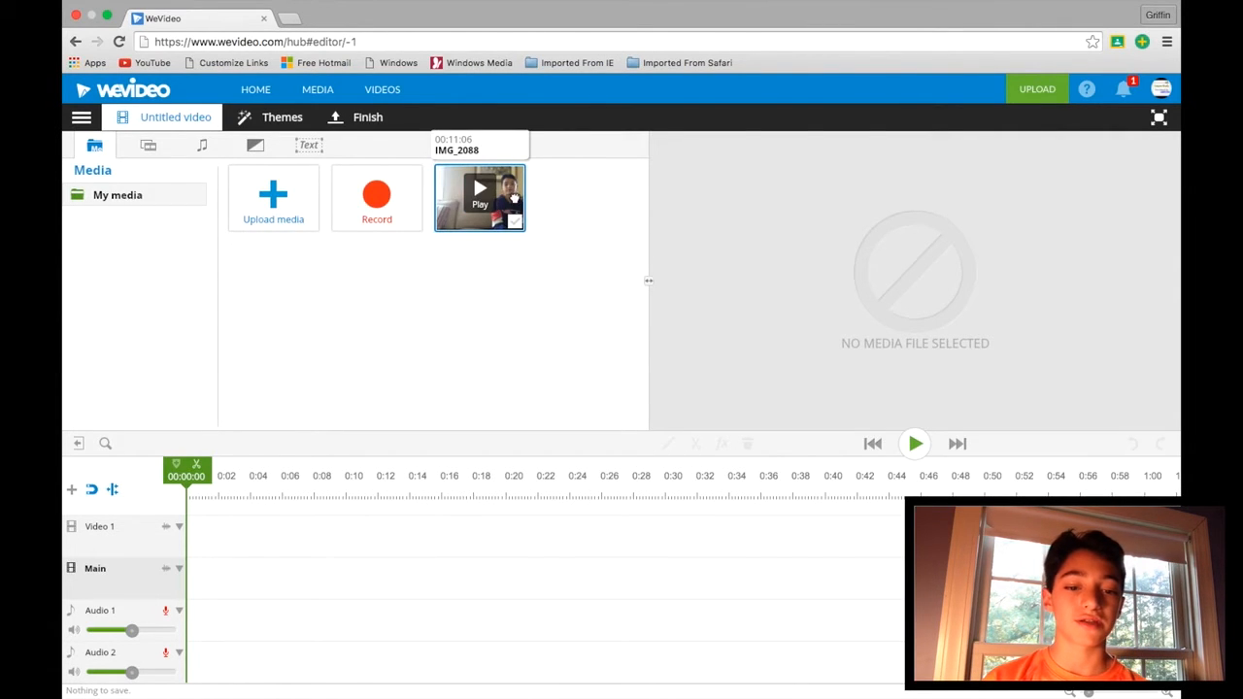
left_click_drag(478, 197, 299, 578)
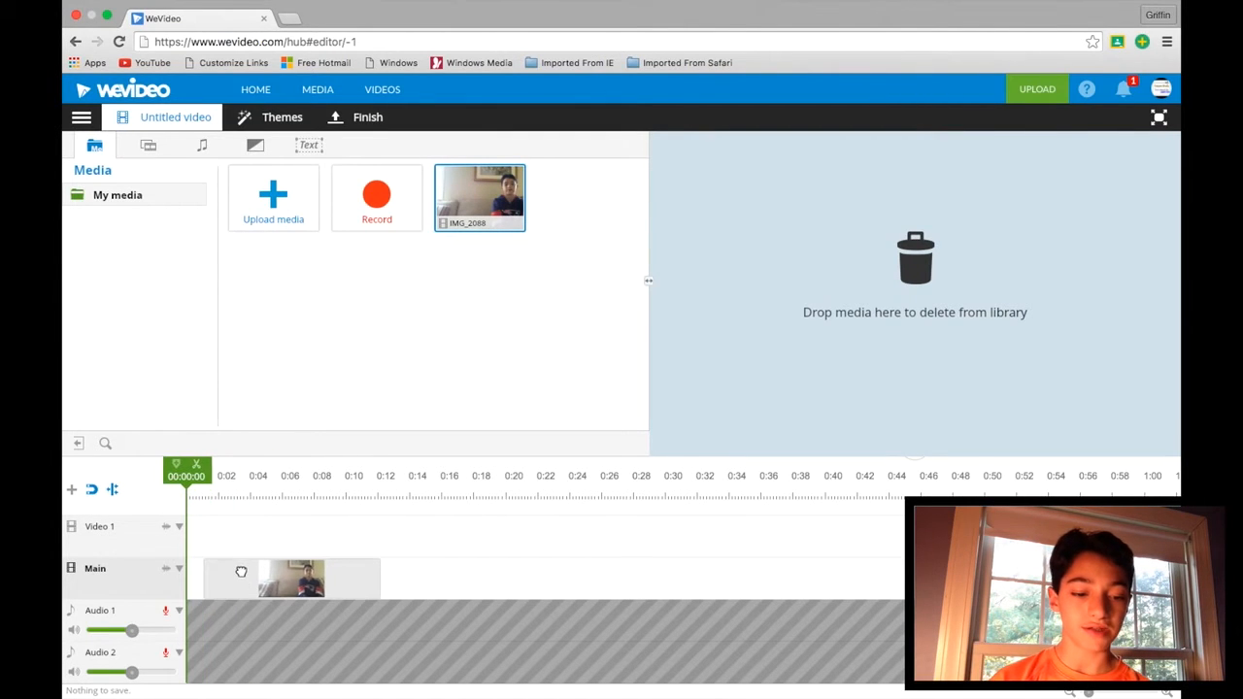
left_click(292, 578)
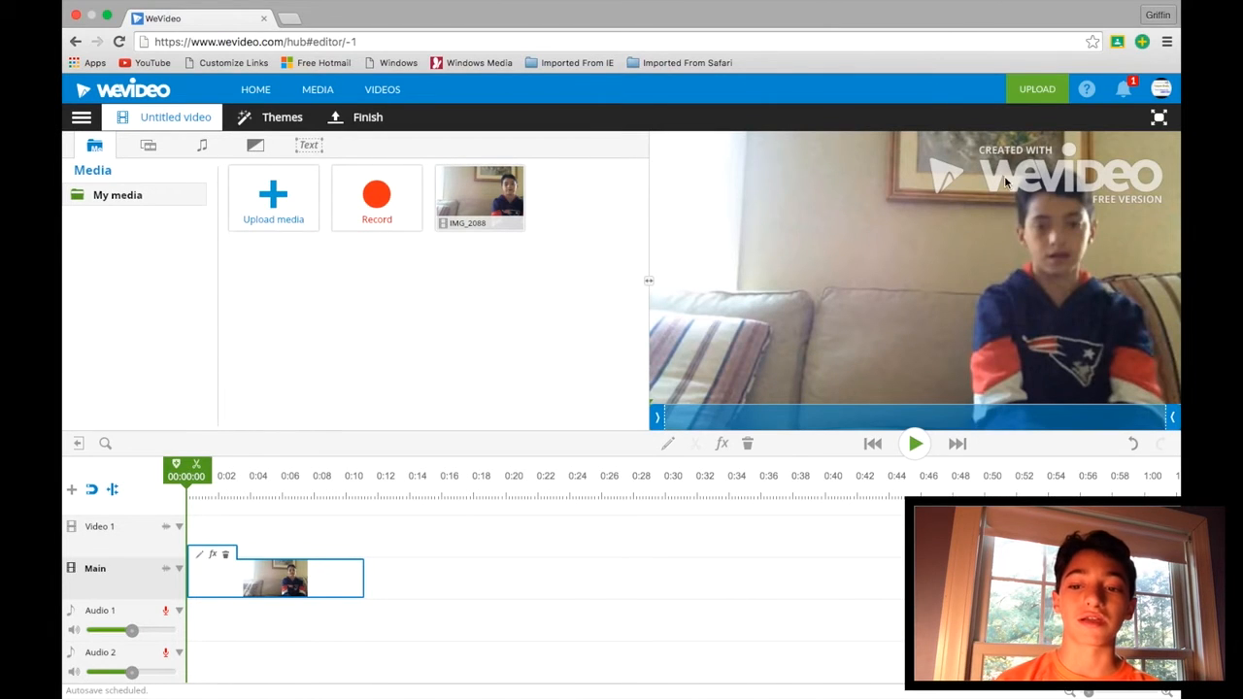
mouse_move(968, 193)
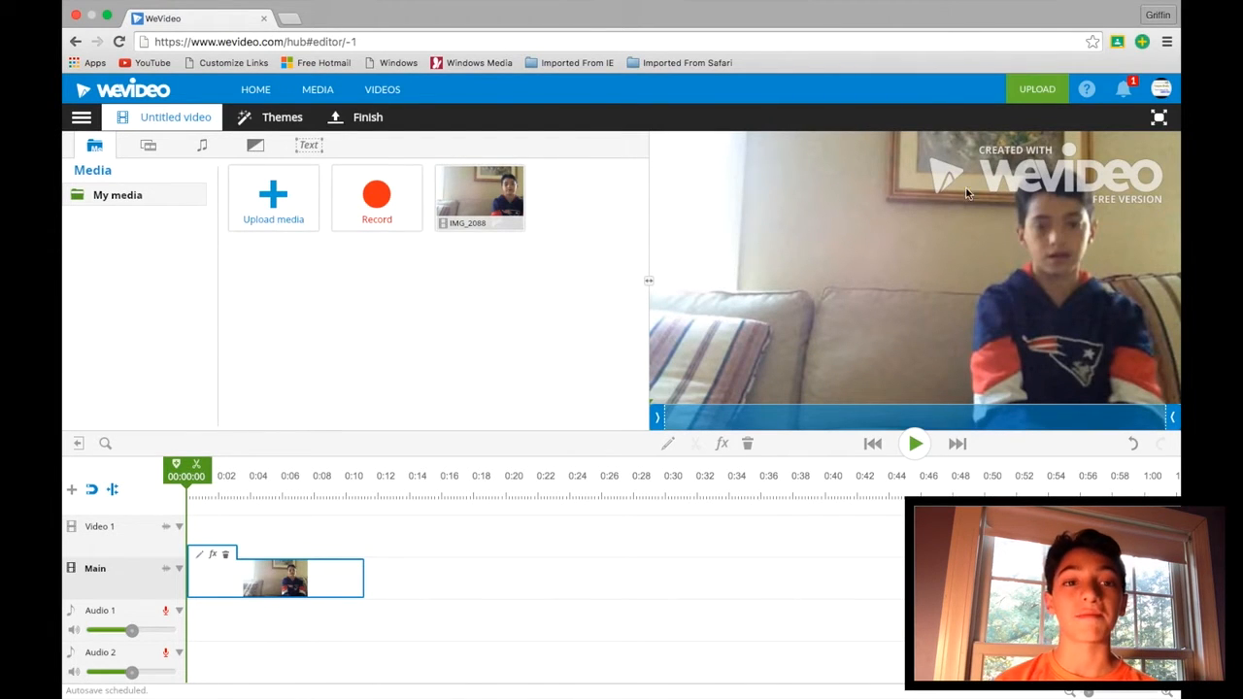
mouse_move(787, 281)
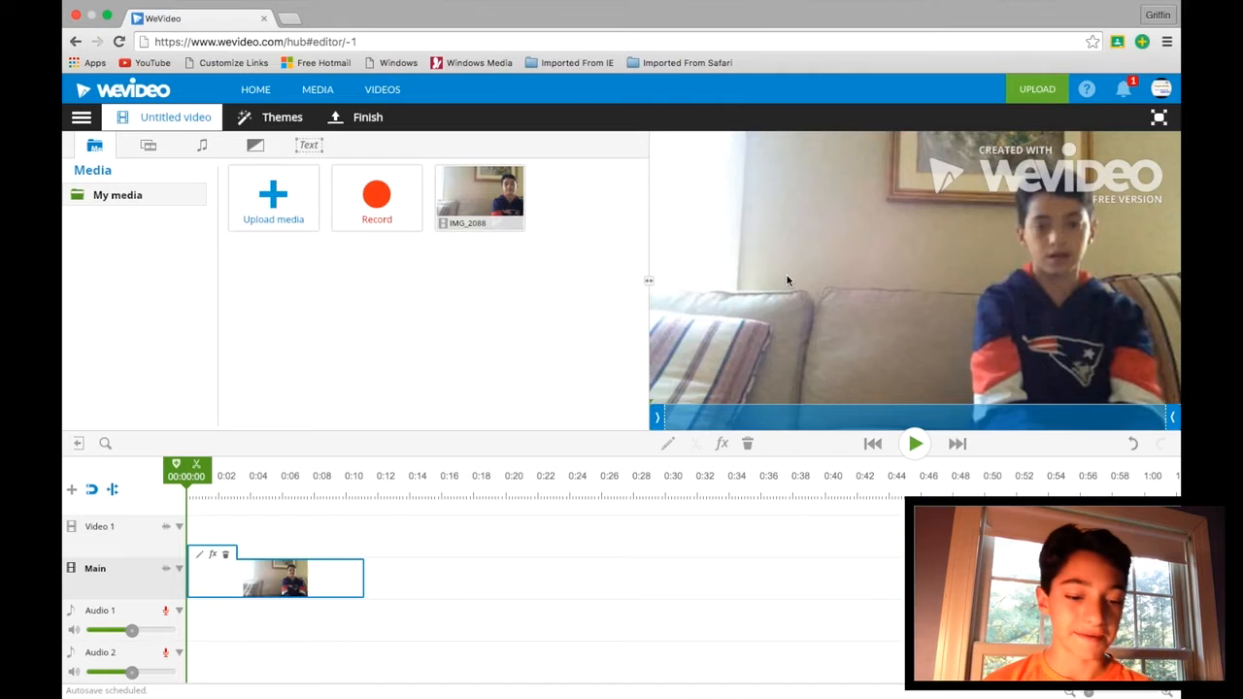
mouse_move(321, 547)
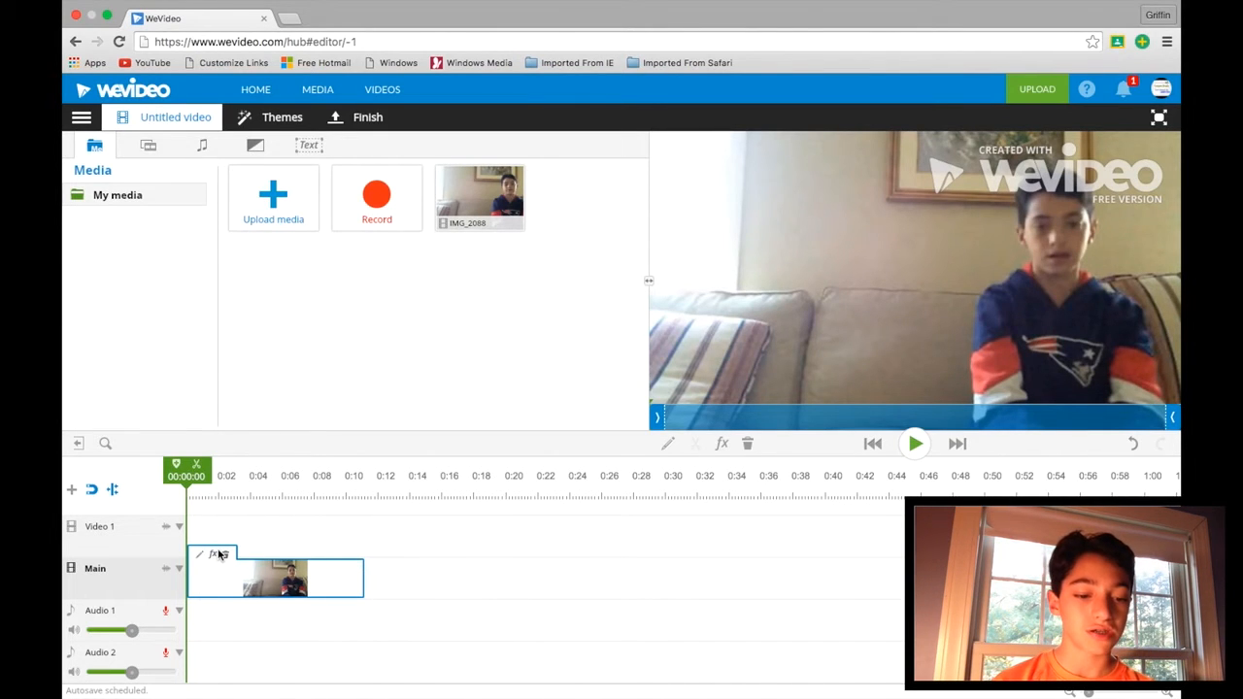
mouse_move(225, 554)
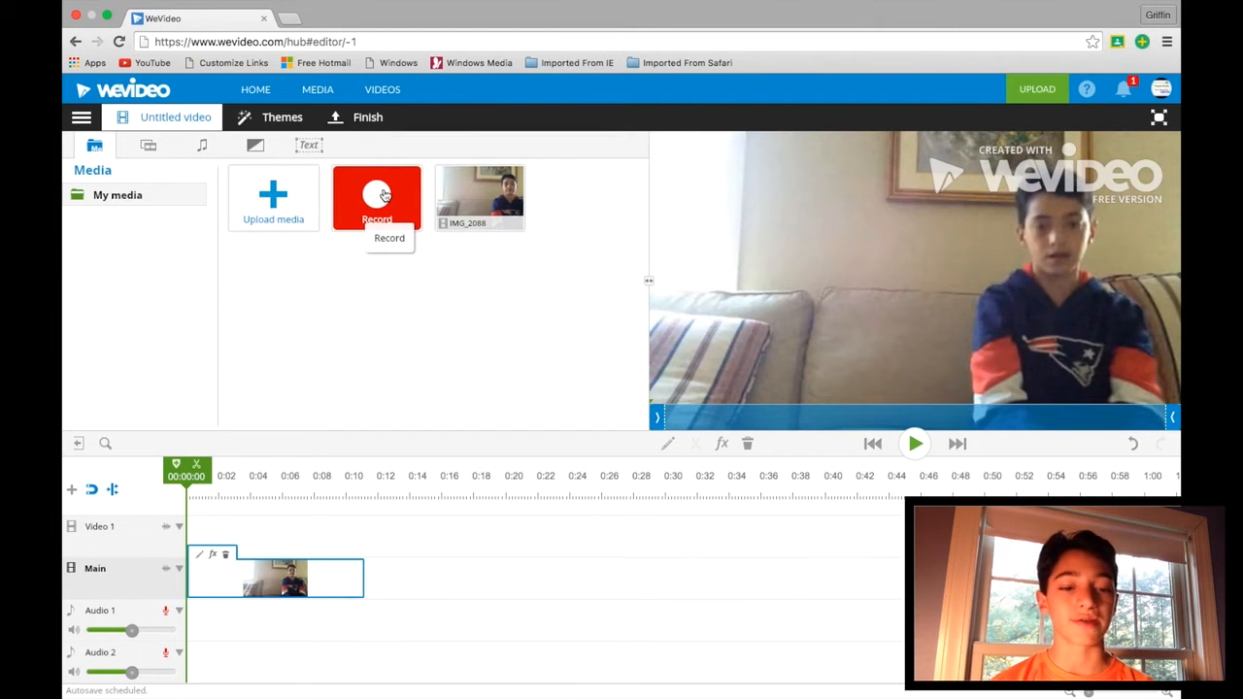
left_click(376, 194)
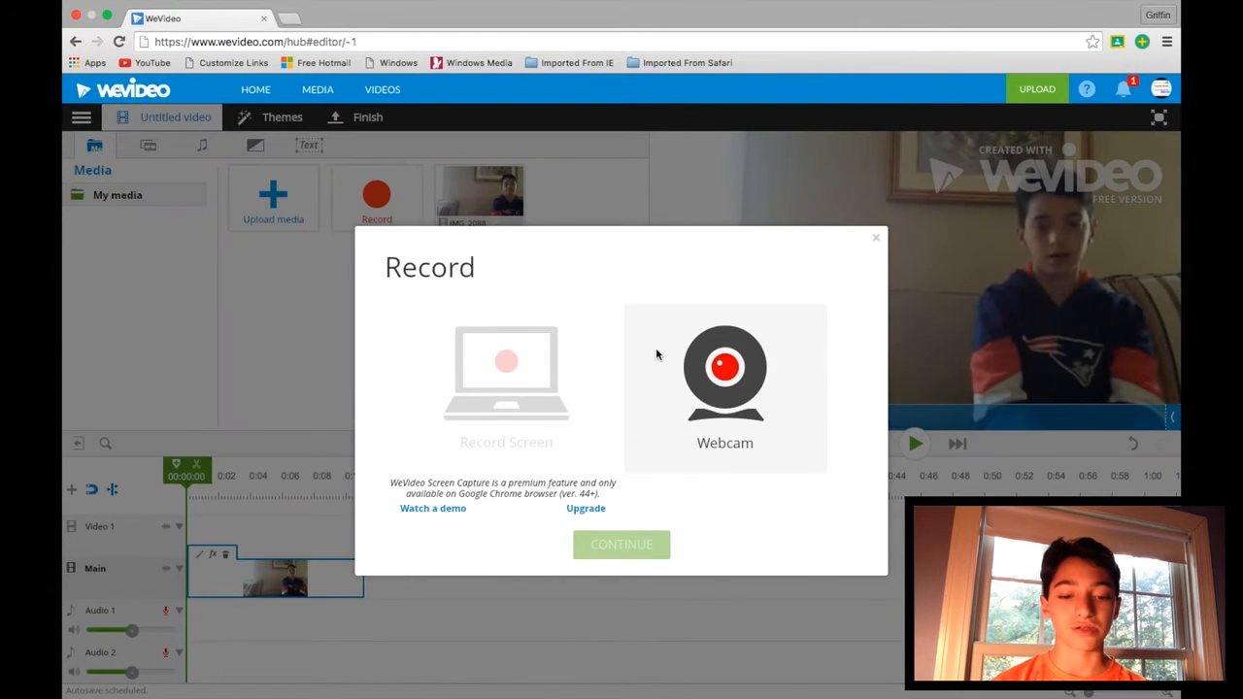
mouse_move(513, 383)
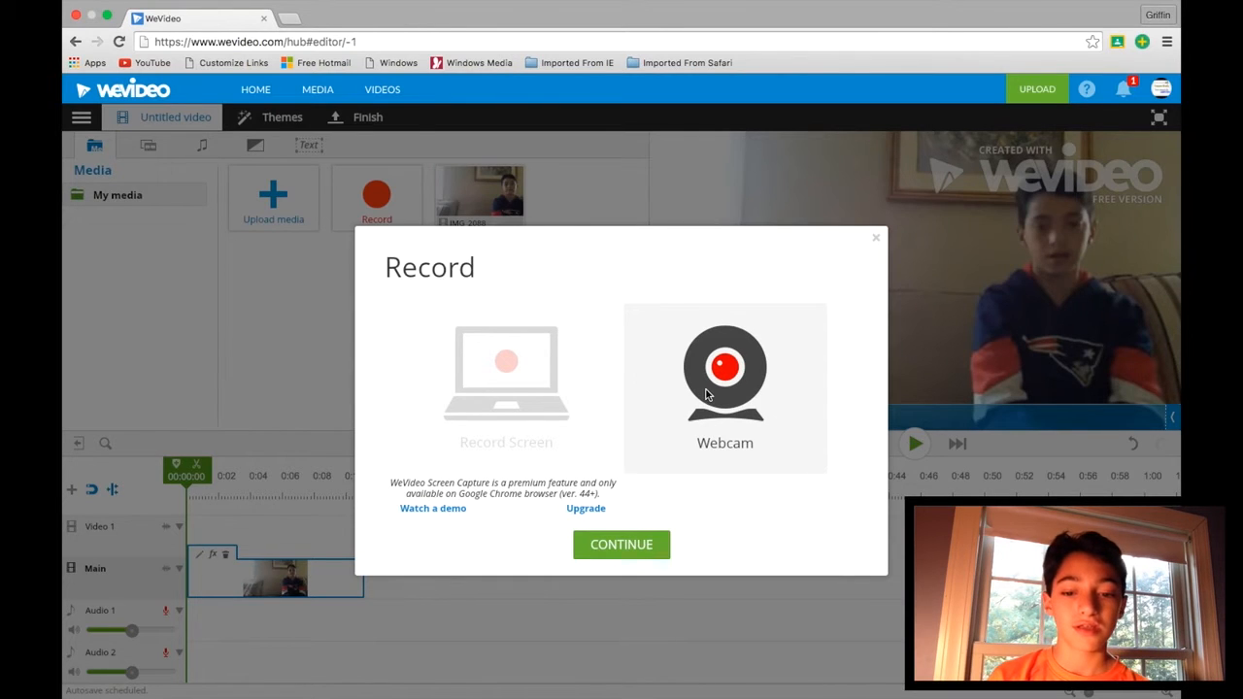
mouse_move(709, 391)
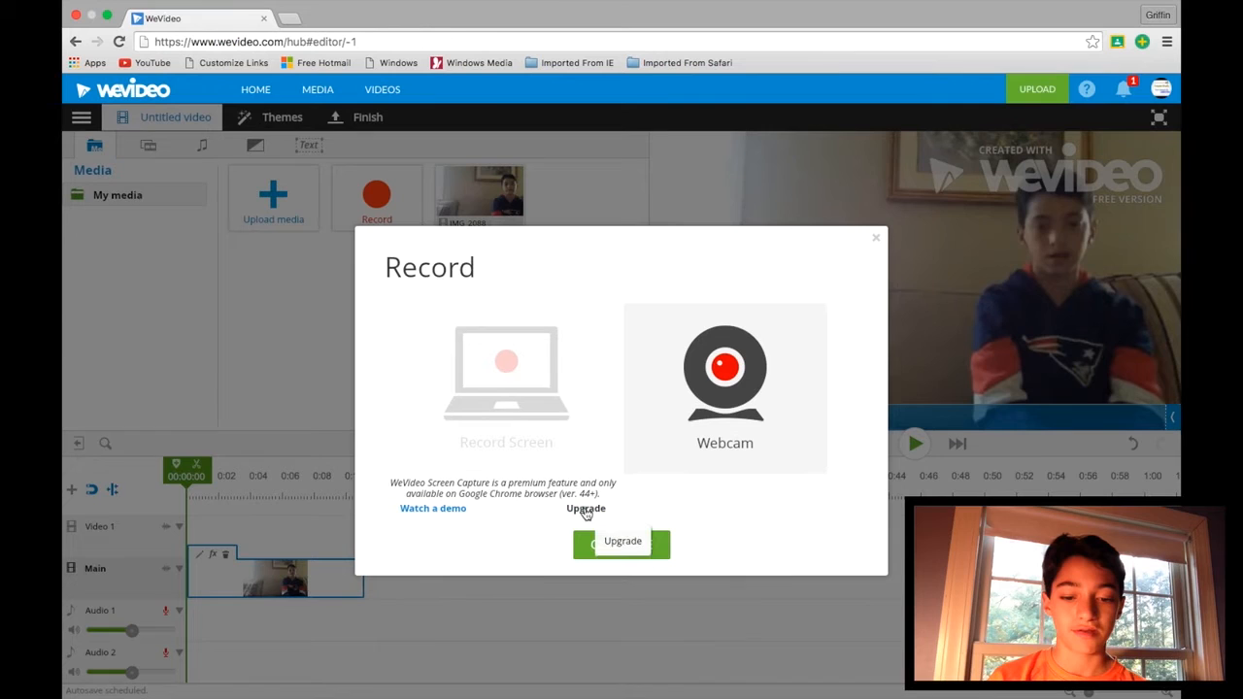
left_click(724, 383)
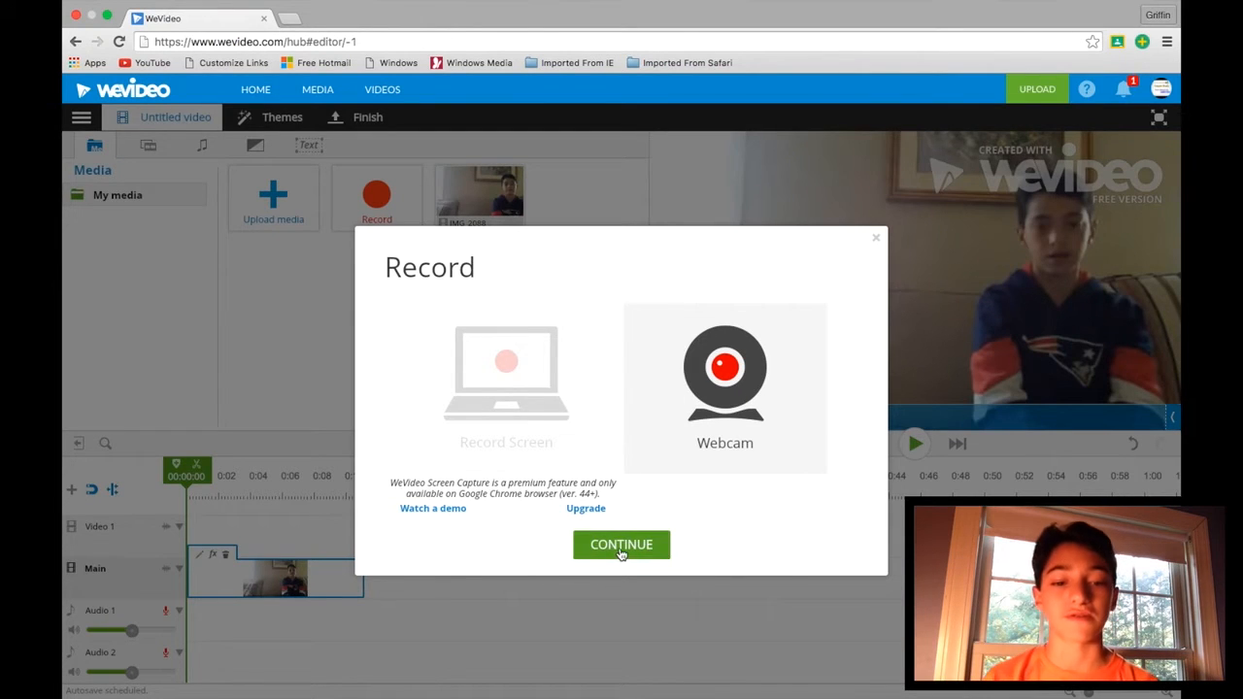
left_click(620, 545)
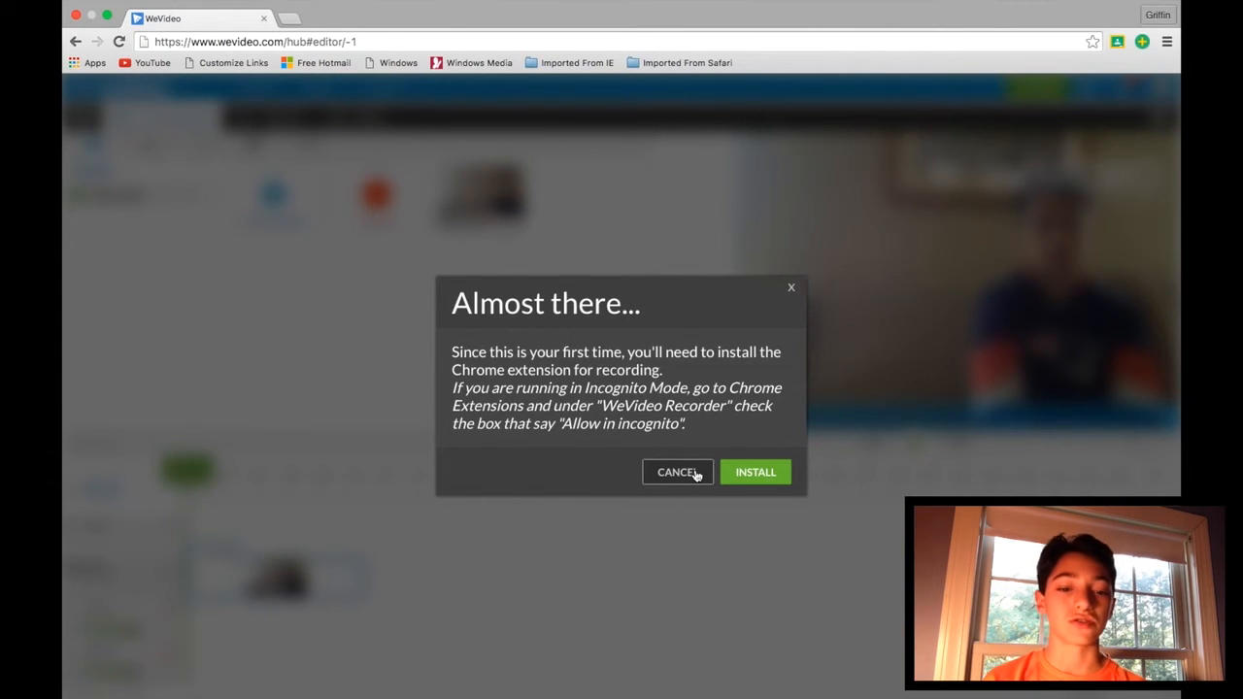
left_click(678, 472)
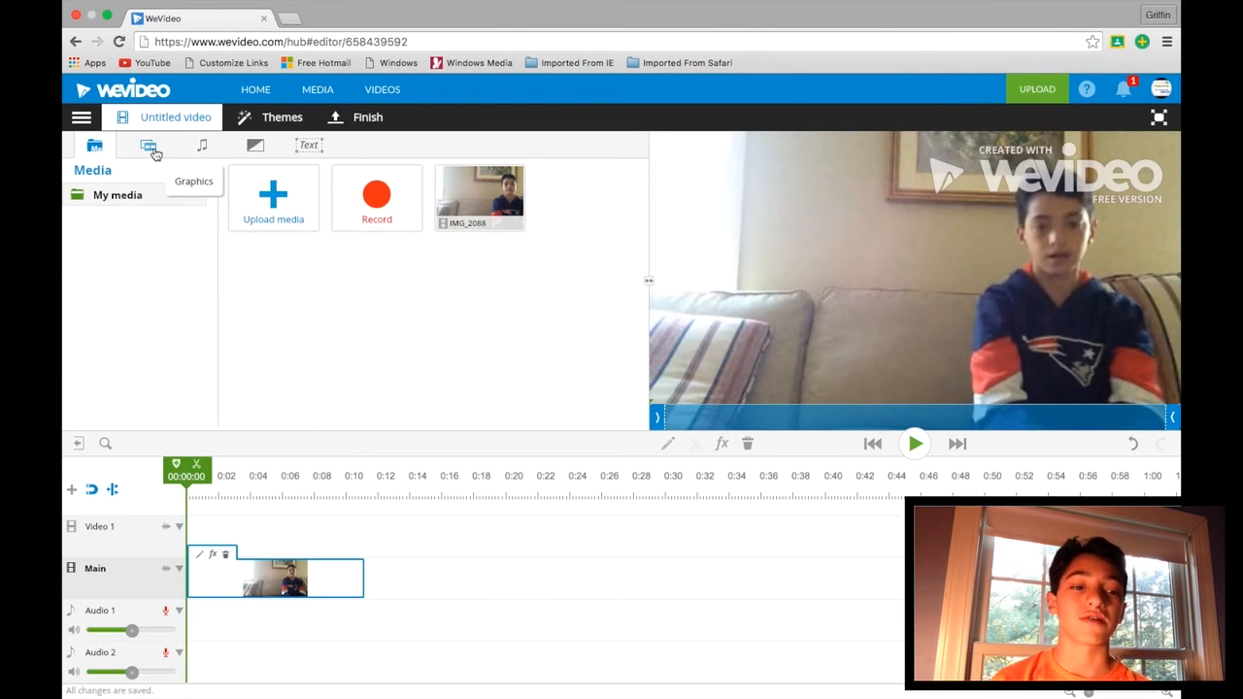
mouse_move(118, 175)
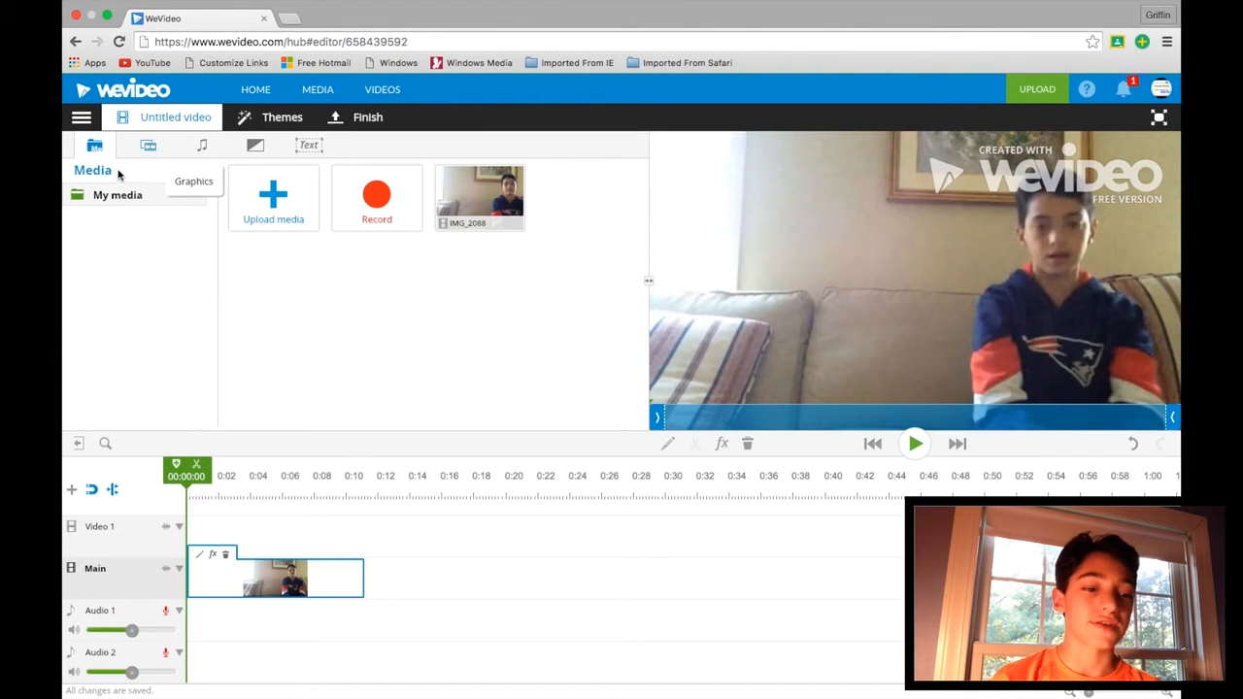
Browse background graphics, previewing TV Noise Glitch 2 and Particle Background_05.
left_click(150, 144)
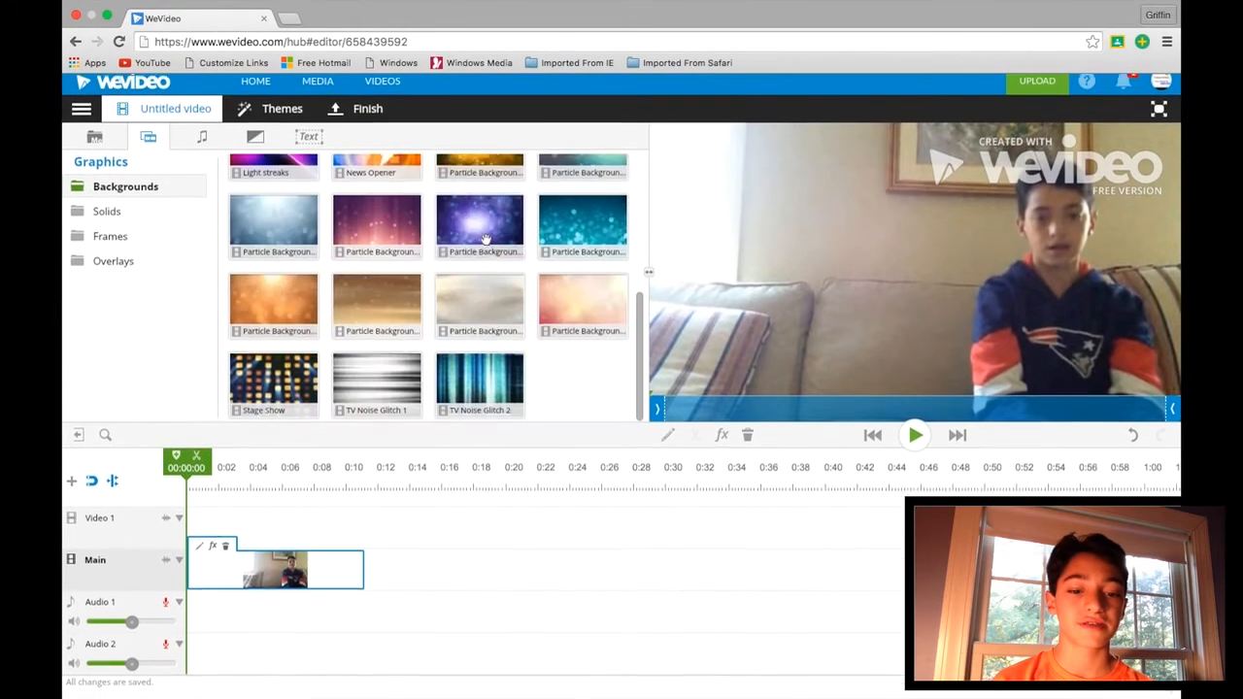
left_click(480, 393)
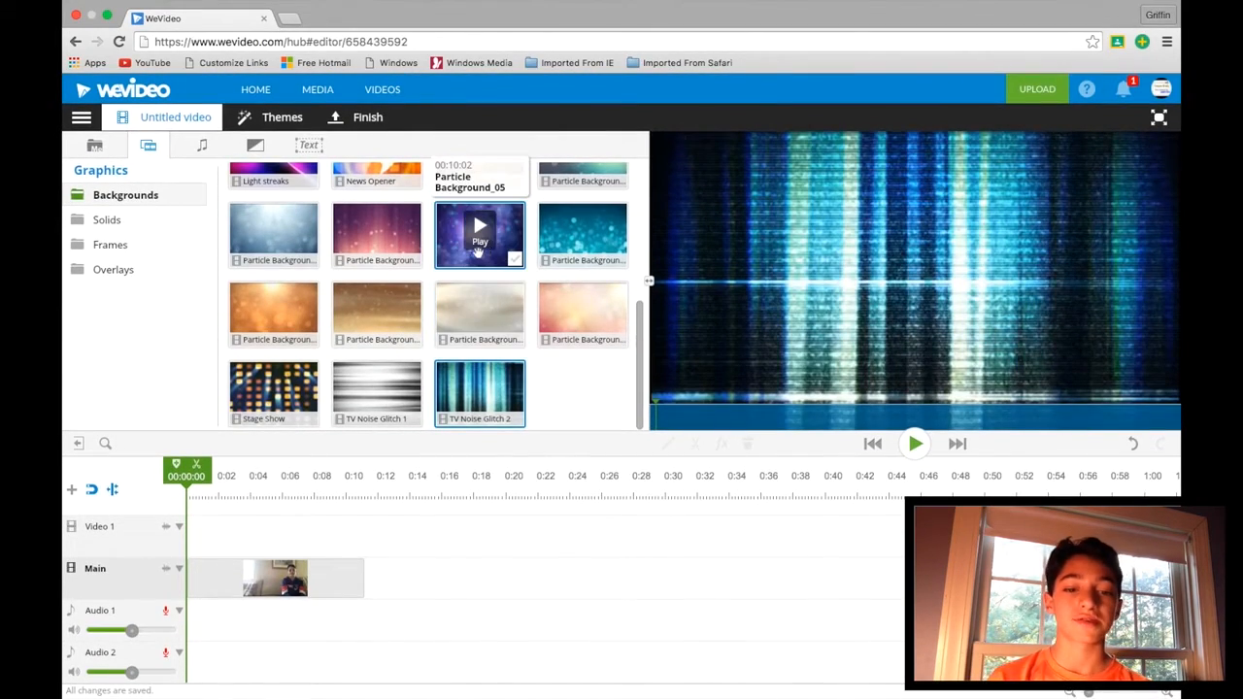
left_click(479, 235)
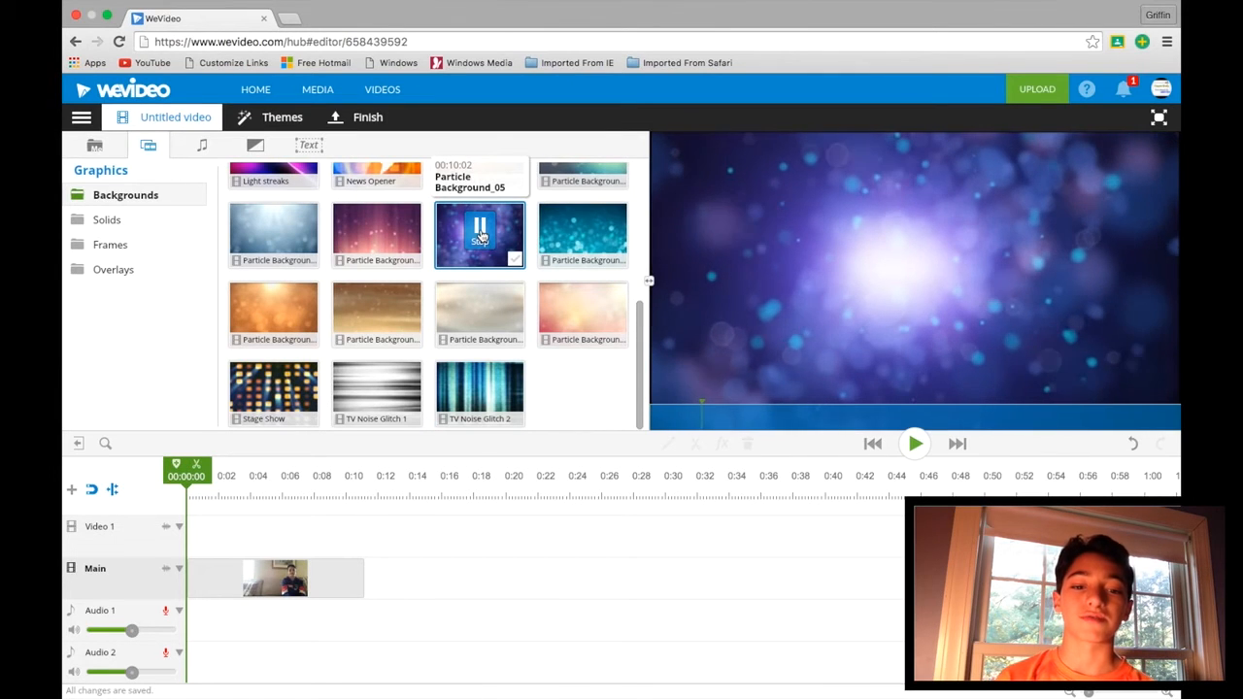
left_click(582, 235)
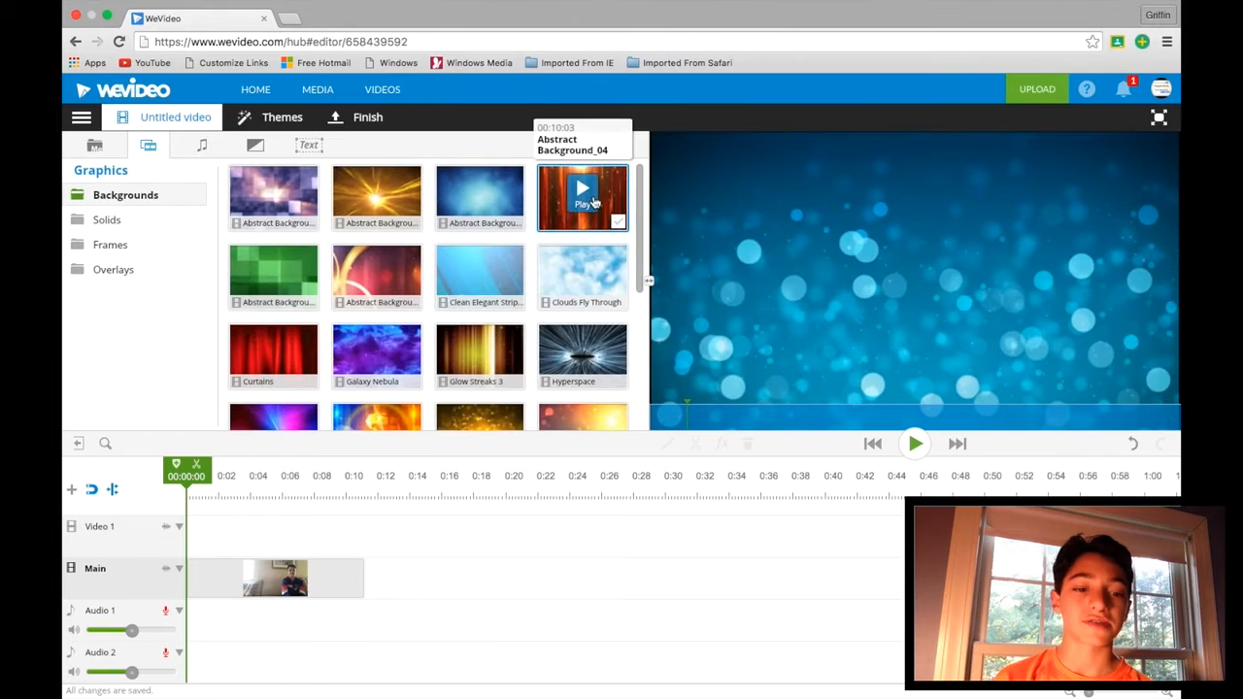
mouse_move(227, 166)
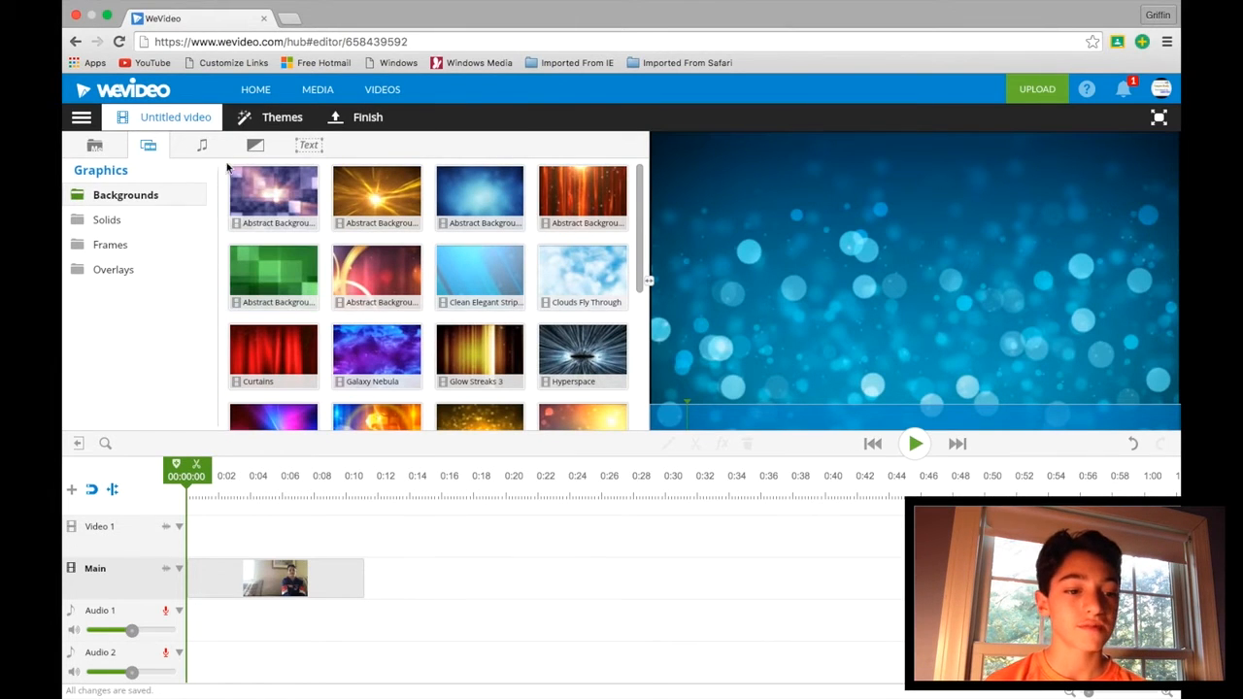
Flip through the Frames and Solids graphics, ending on Overlays.
left_click(111, 244)
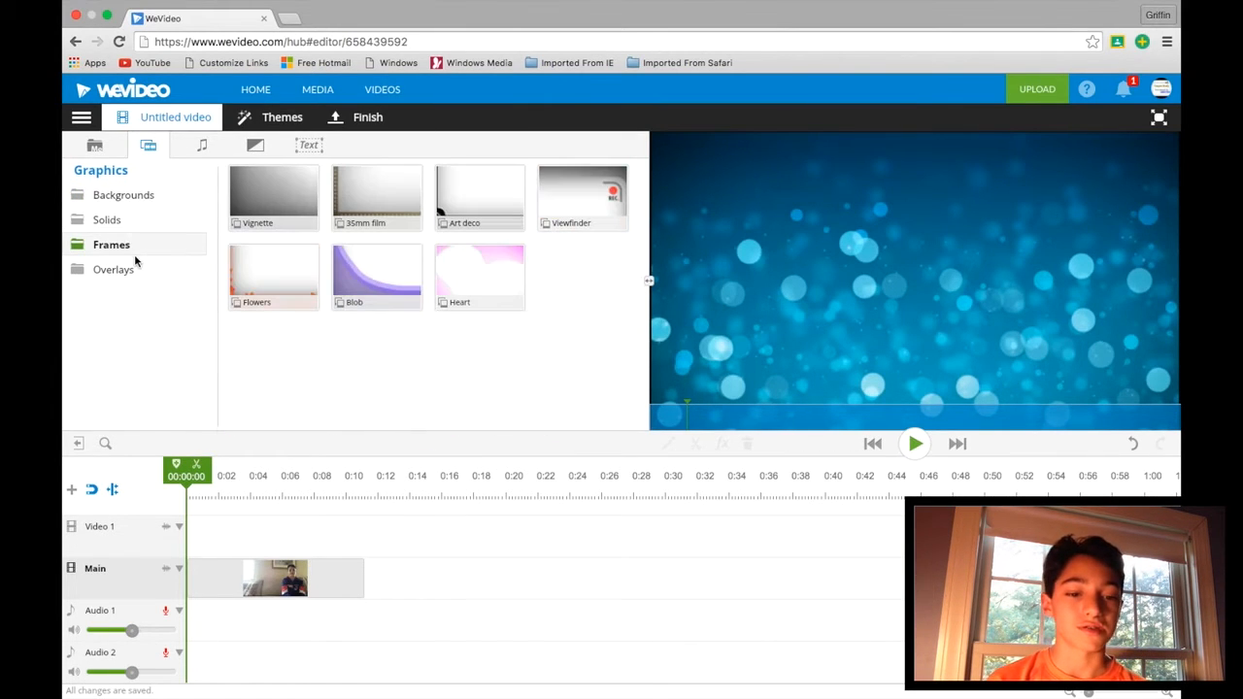
left_click(107, 220)
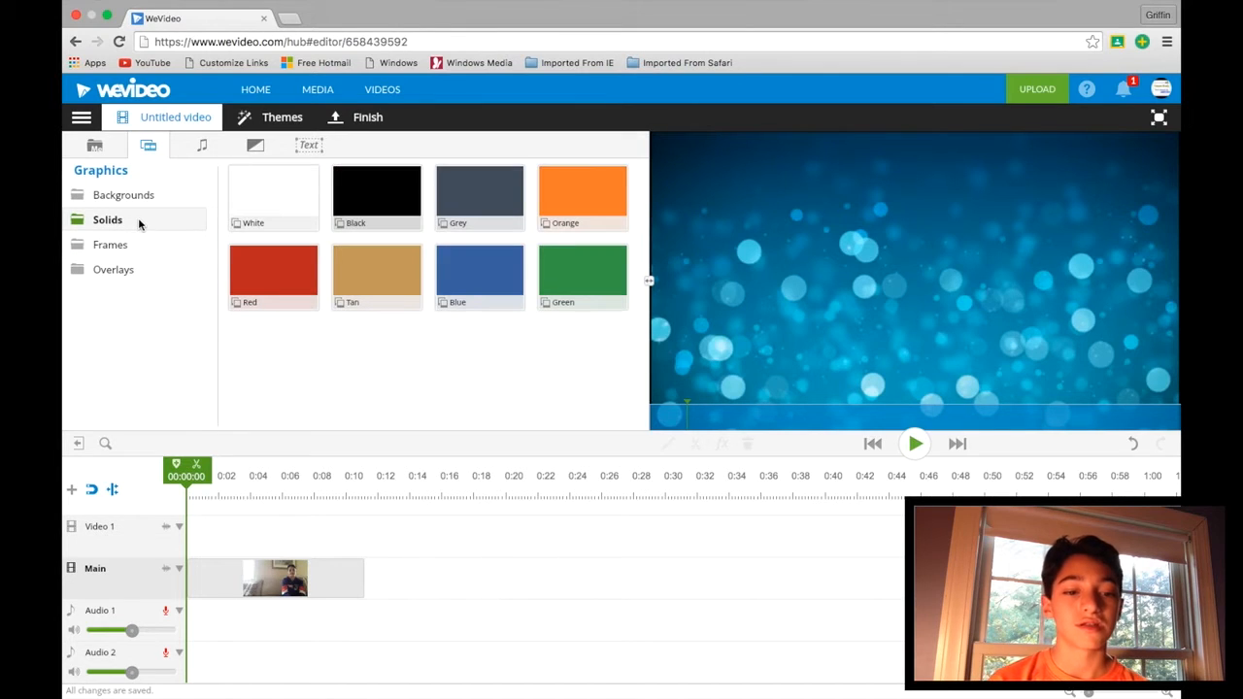
left_click(110, 244)
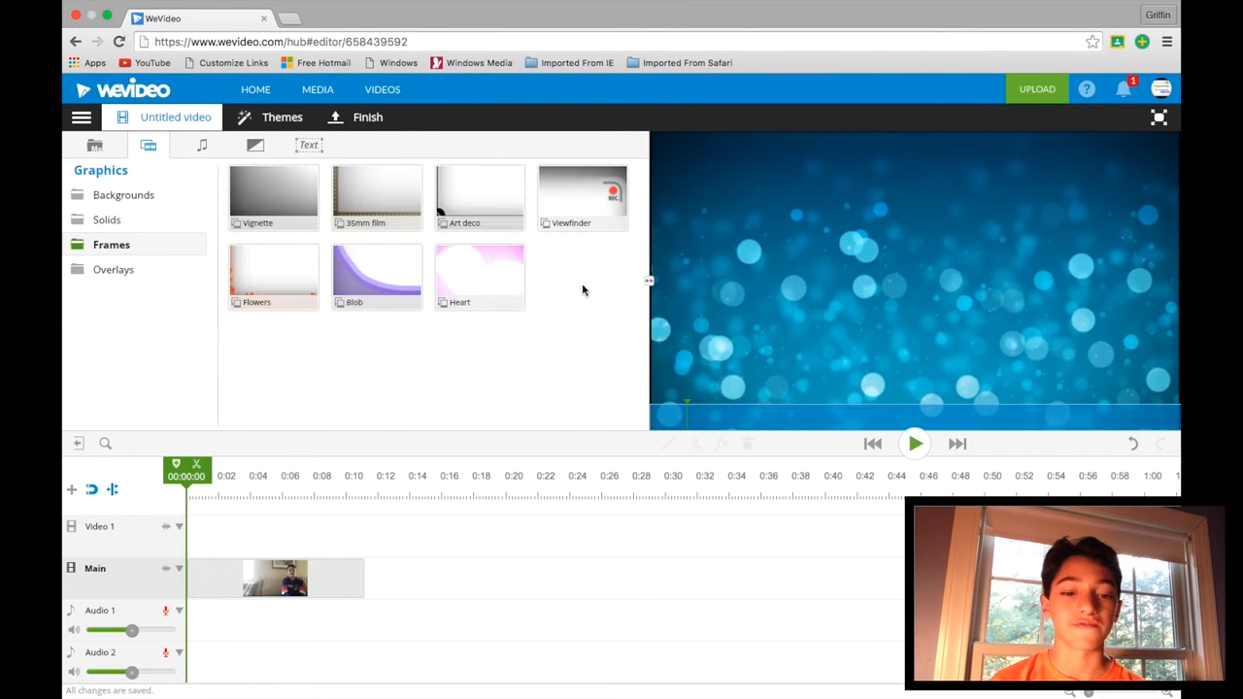
left_click(376, 277)
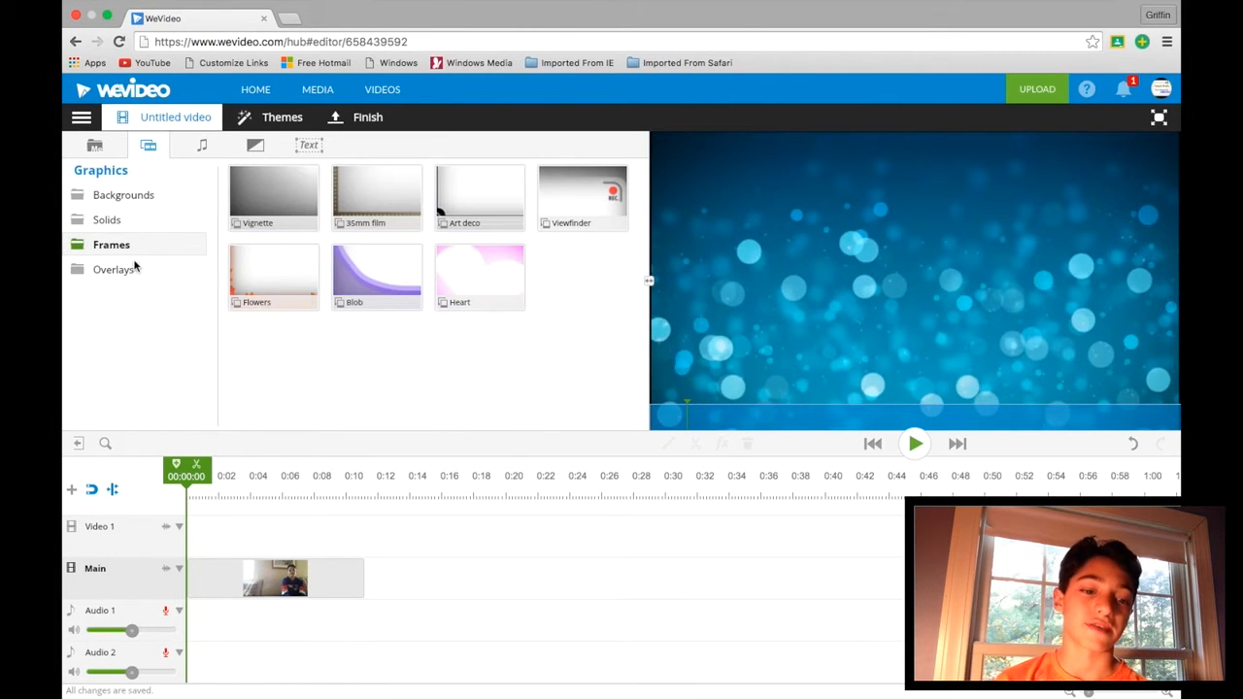
left_click(115, 269)
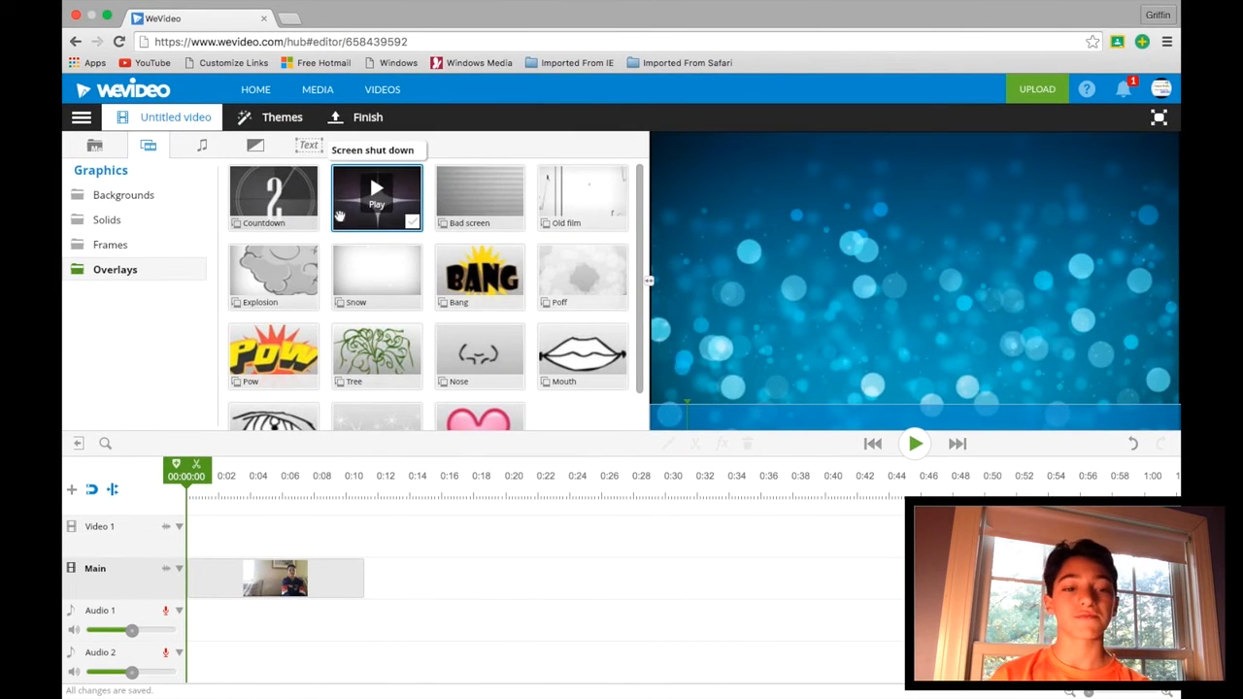
mouse_move(221, 144)
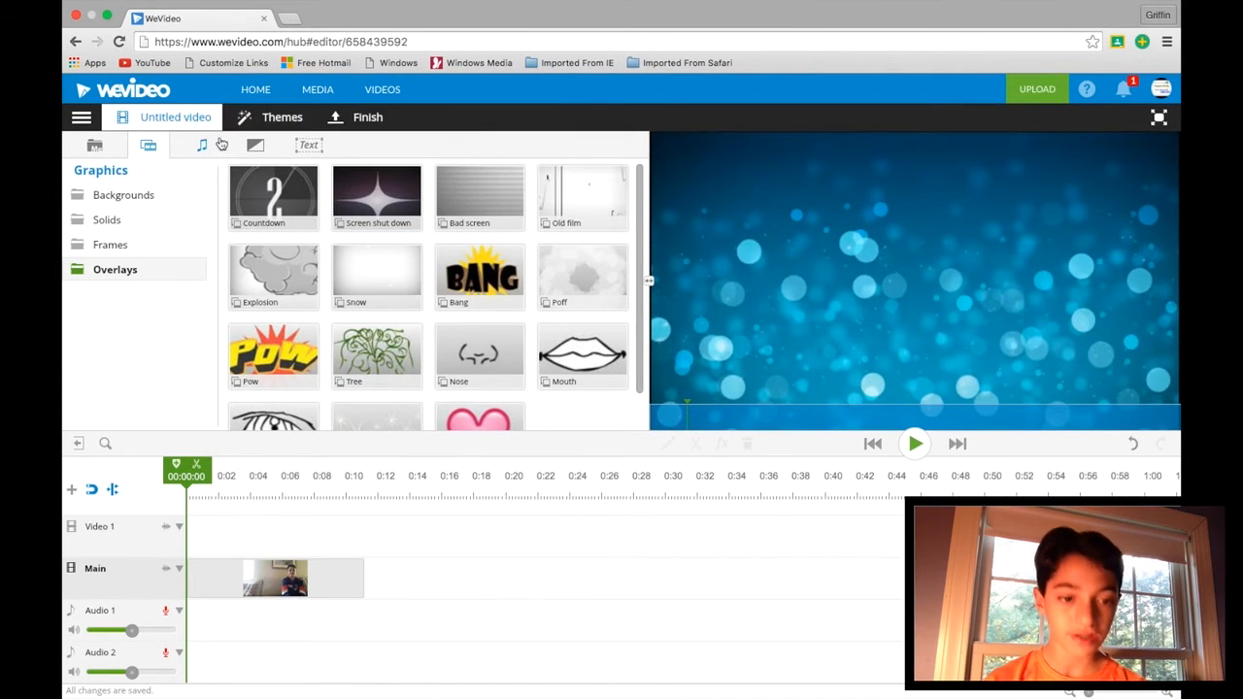
View the free music and transitions, ending on the Text title templates.
left_click(200, 144)
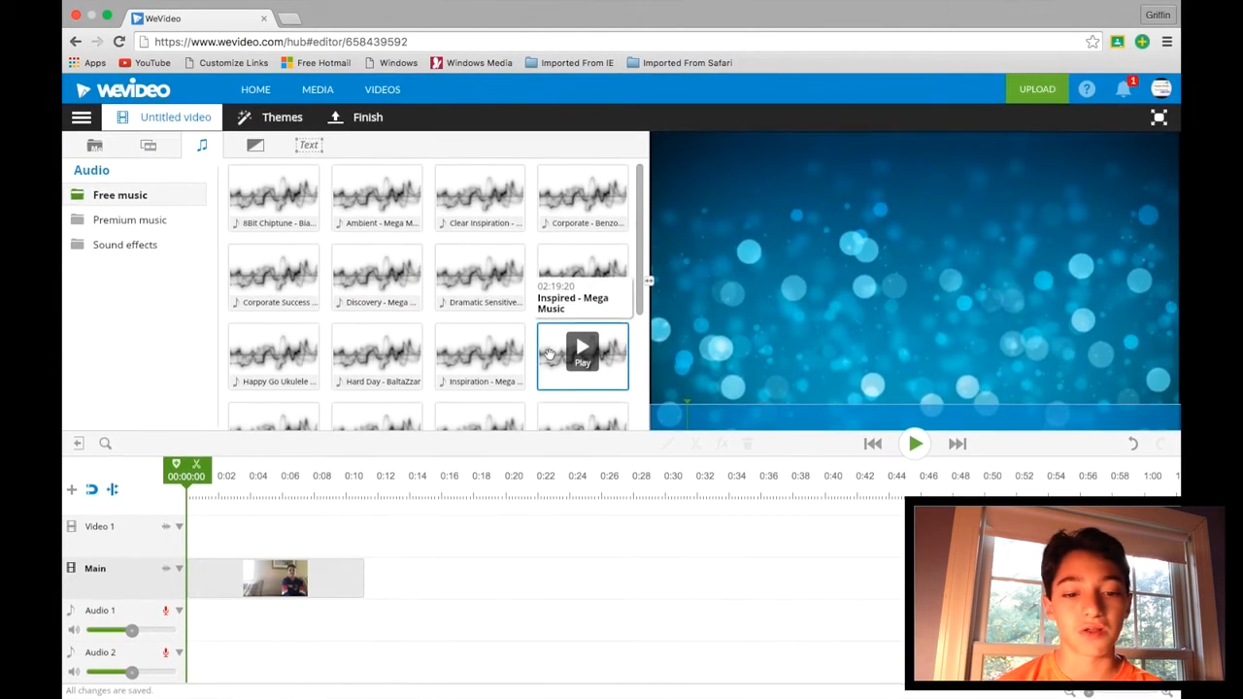
mouse_move(243, 165)
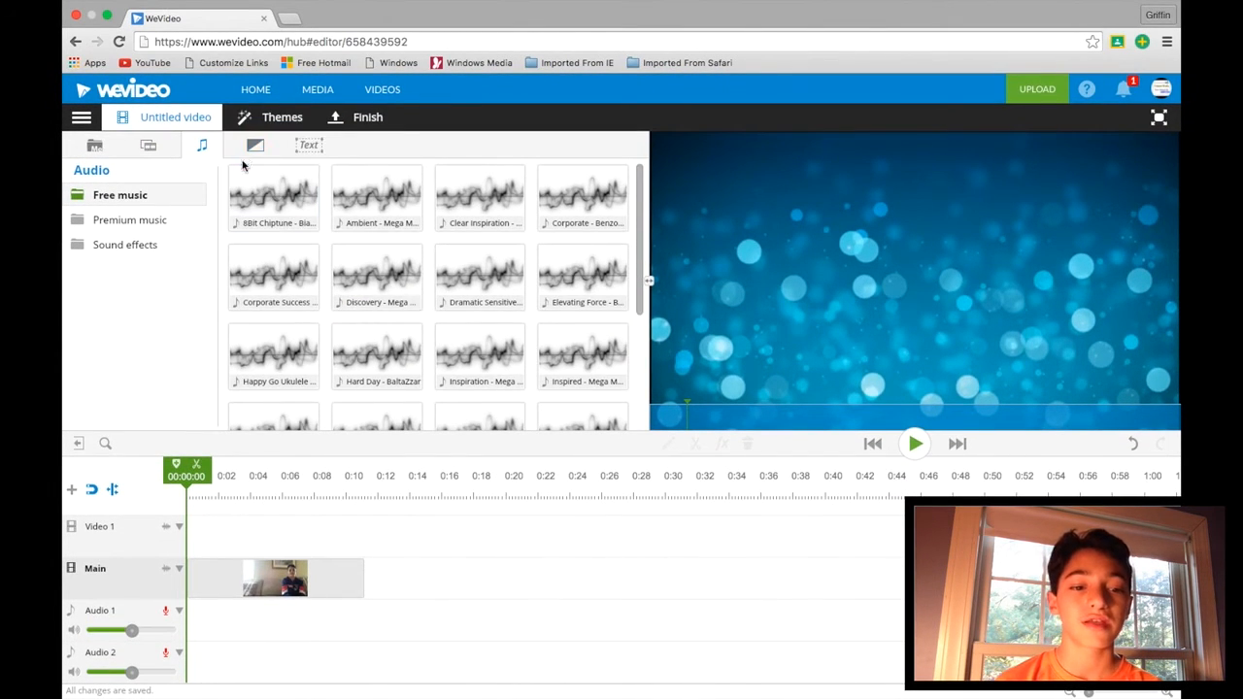
left_click(254, 145)
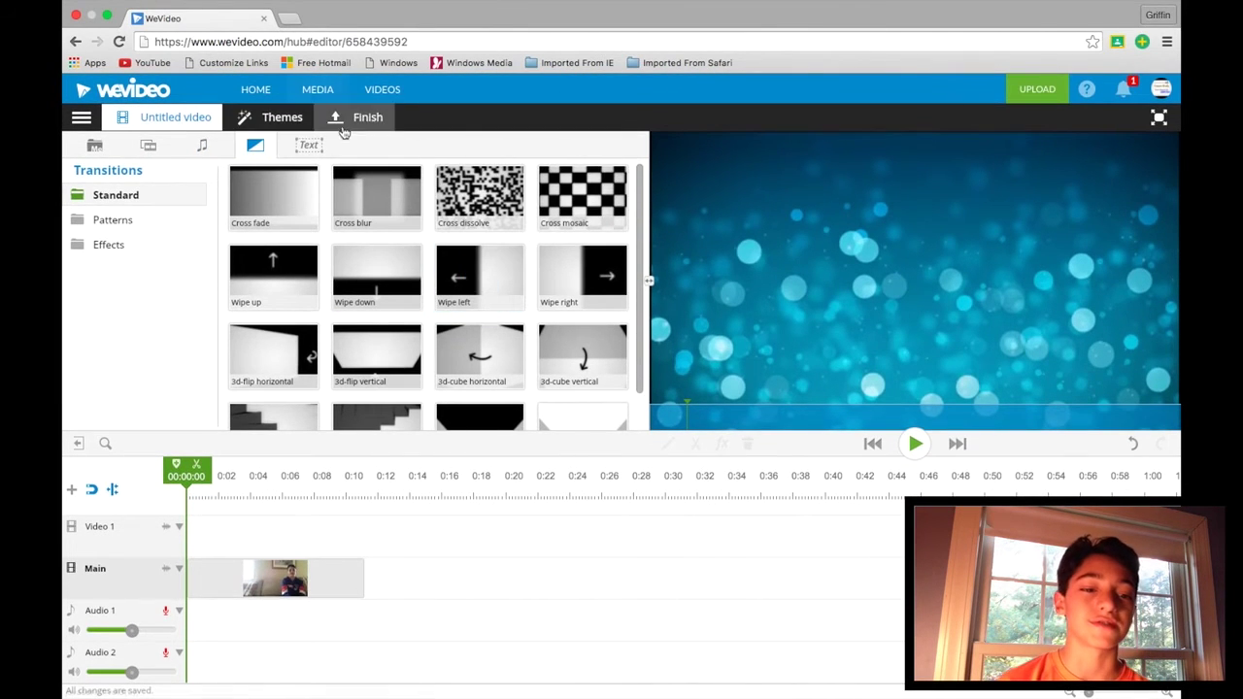
left_click(307, 144)
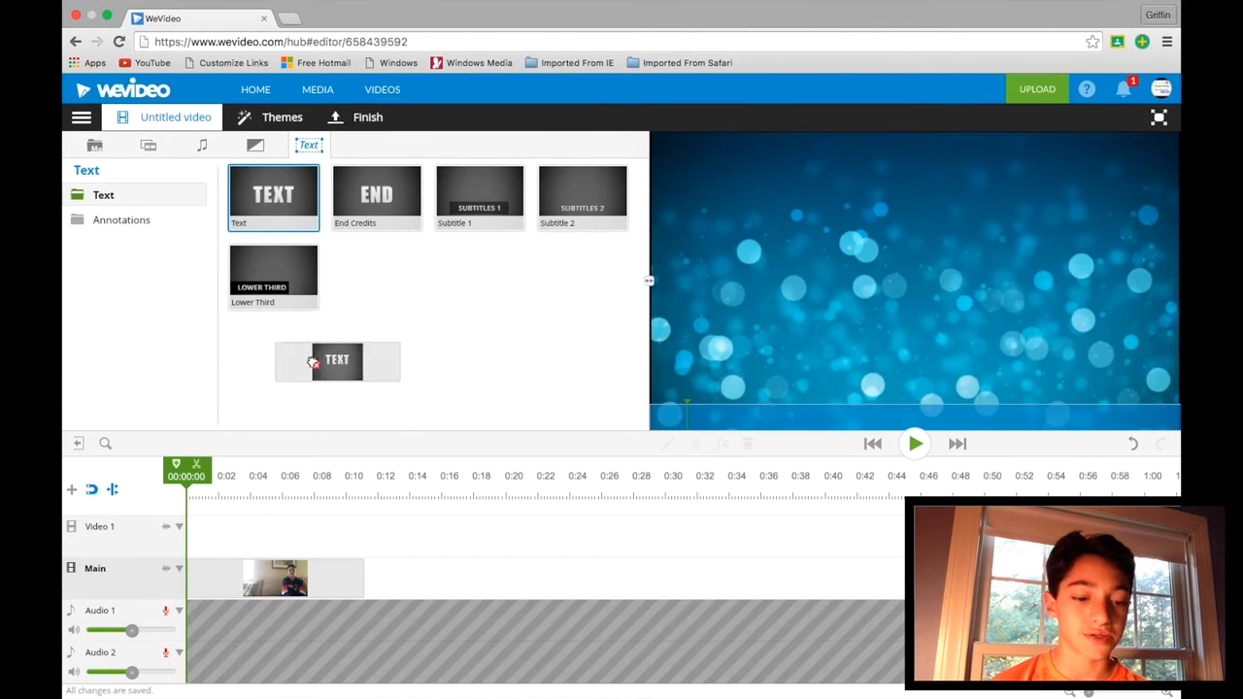
Drop the Text template on Video 1 above IMG_2088 and open Editing Text.
left_click_drag(337, 360, 233, 535)
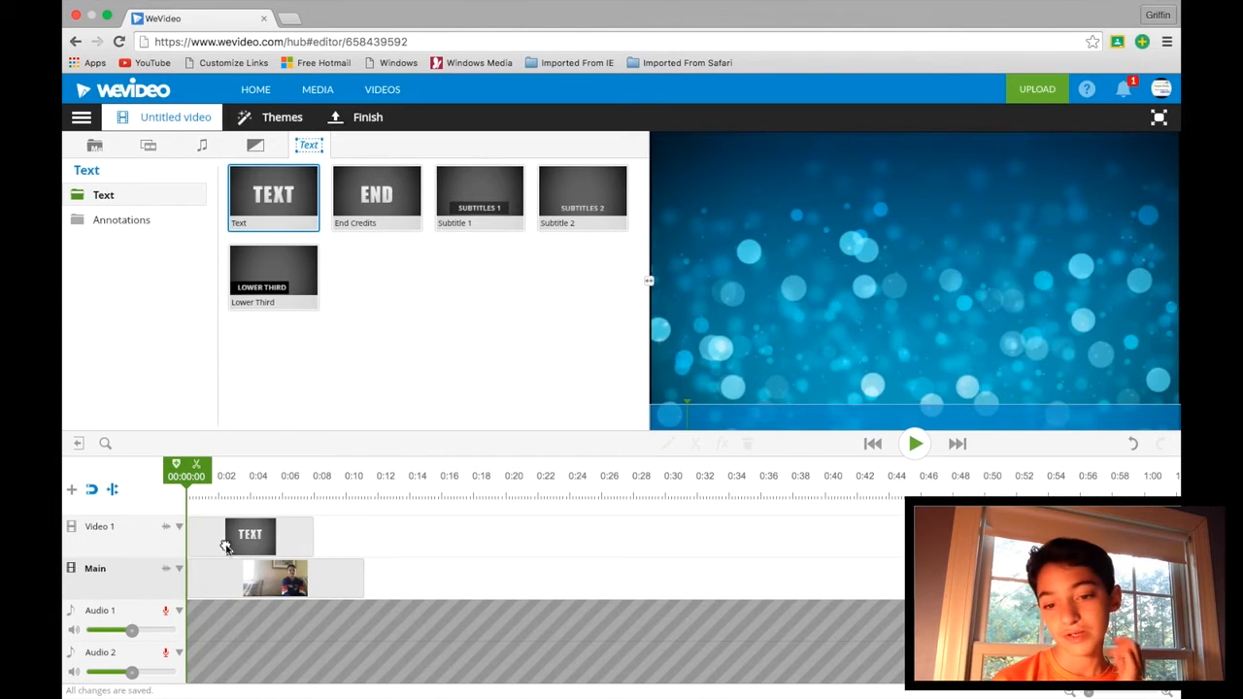
left_click(250, 536)
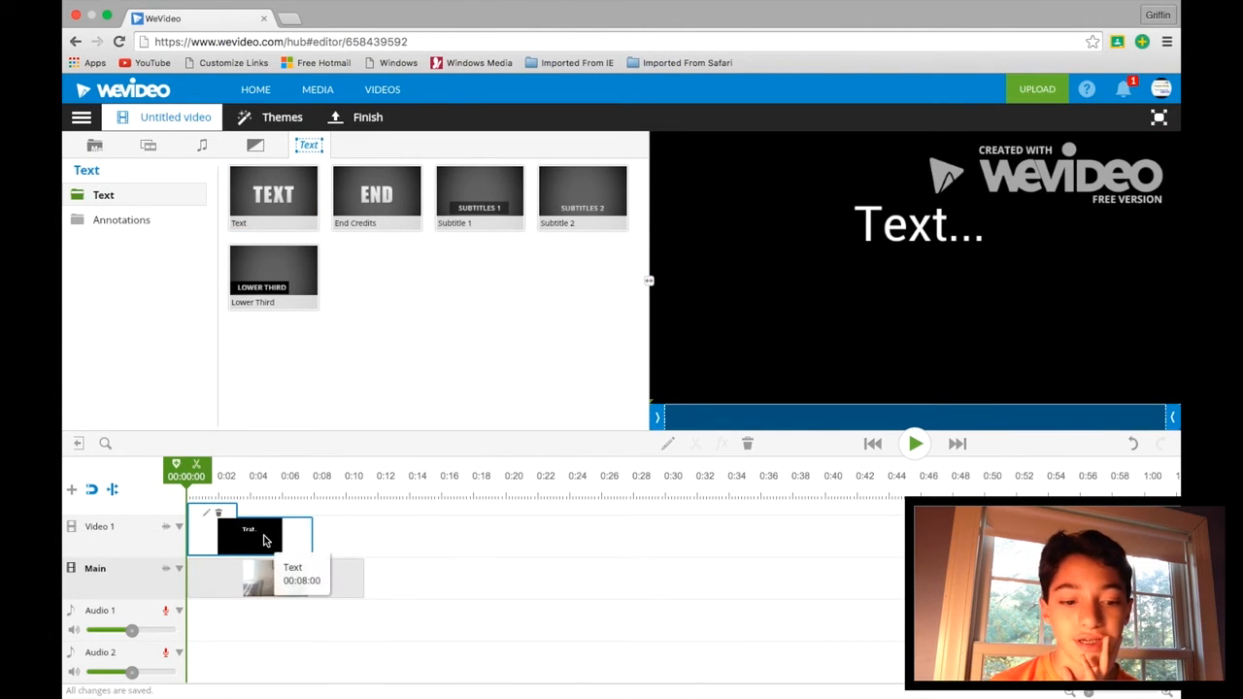
double_click(247, 534)
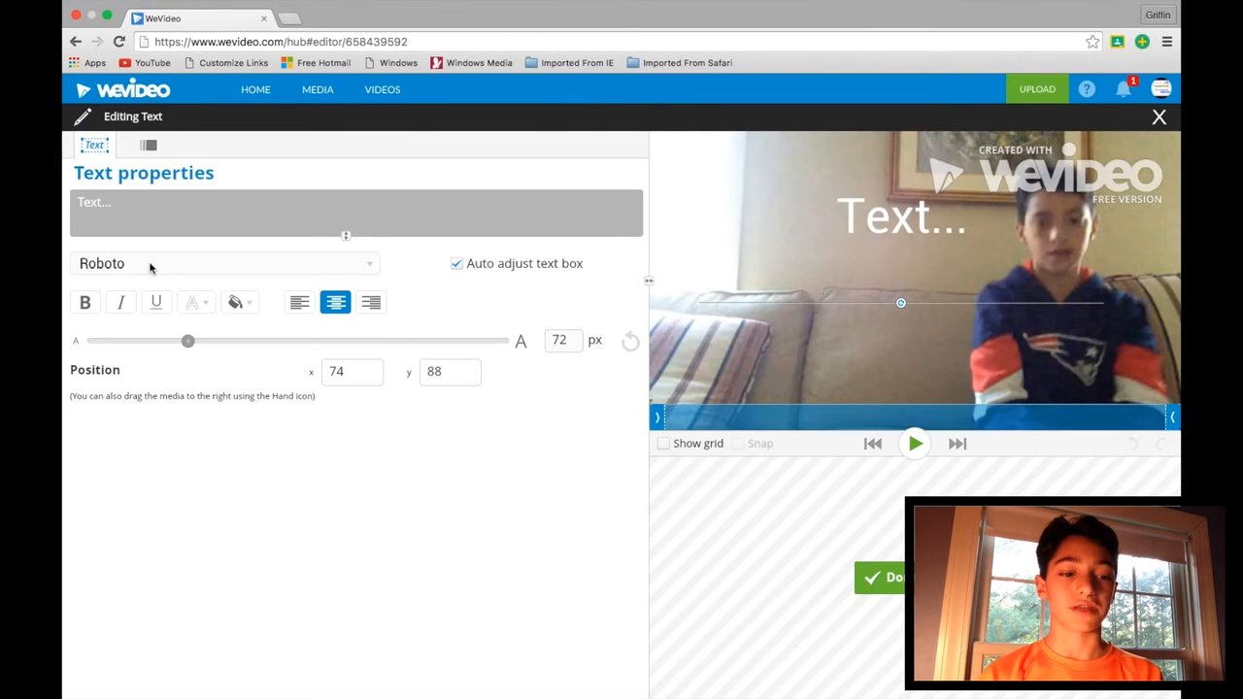
left_click(224, 264)
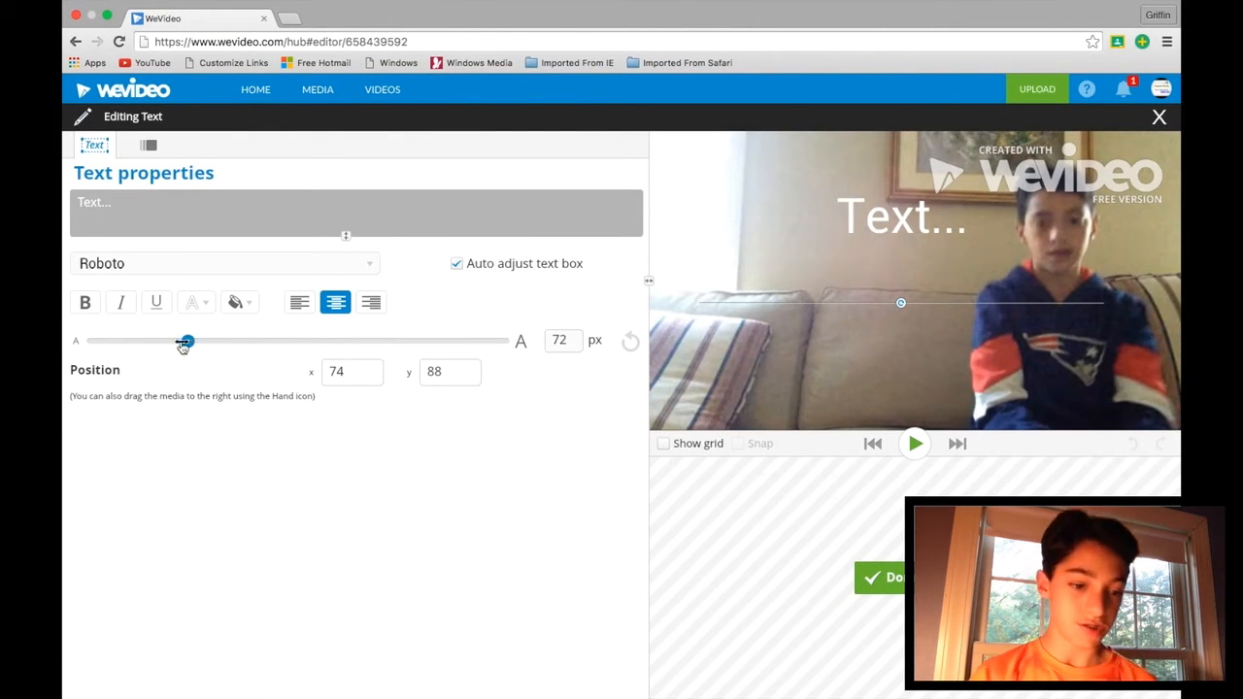
mouse_move(354, 330)
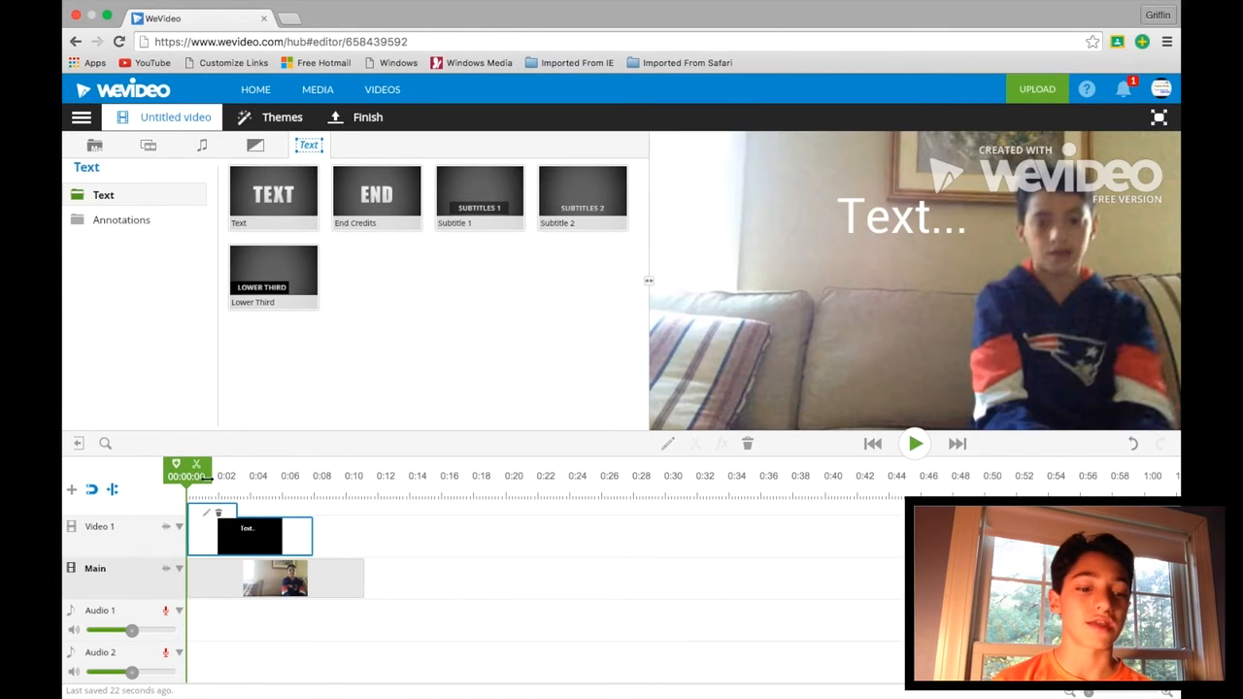
mouse_move(198, 489)
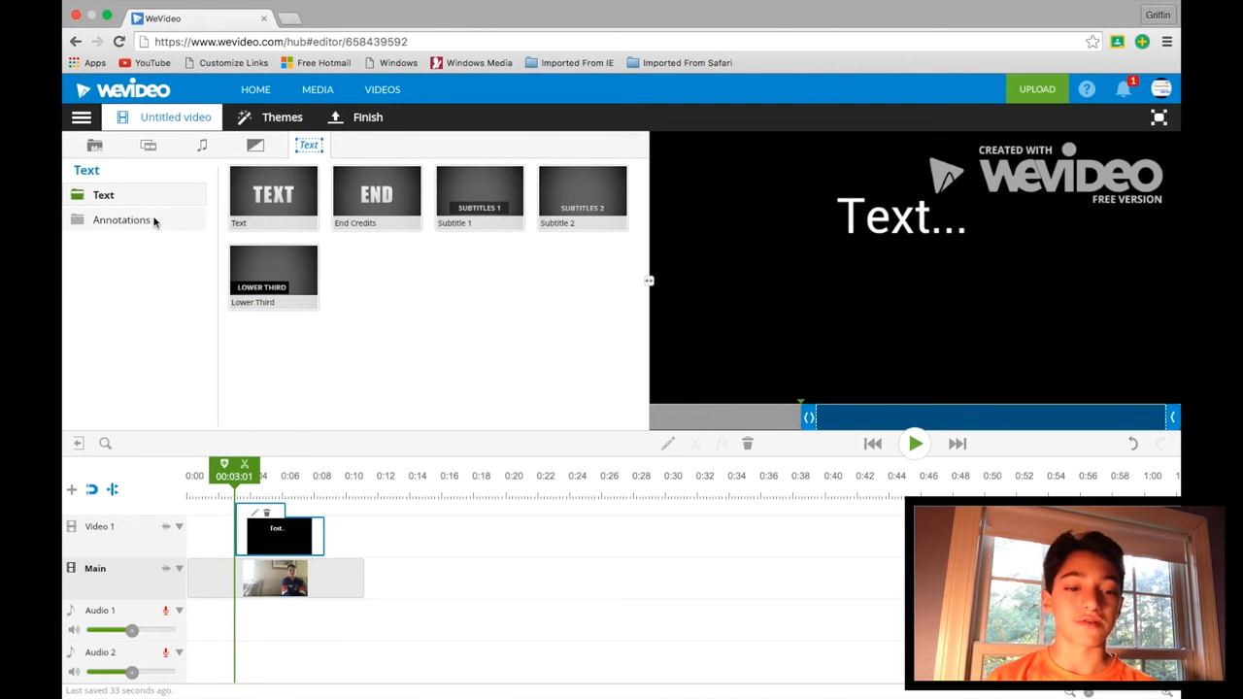
Show the Annotations presets: pointer callout, arrow callout, arrow, rectangle and oval.
left_click(120, 220)
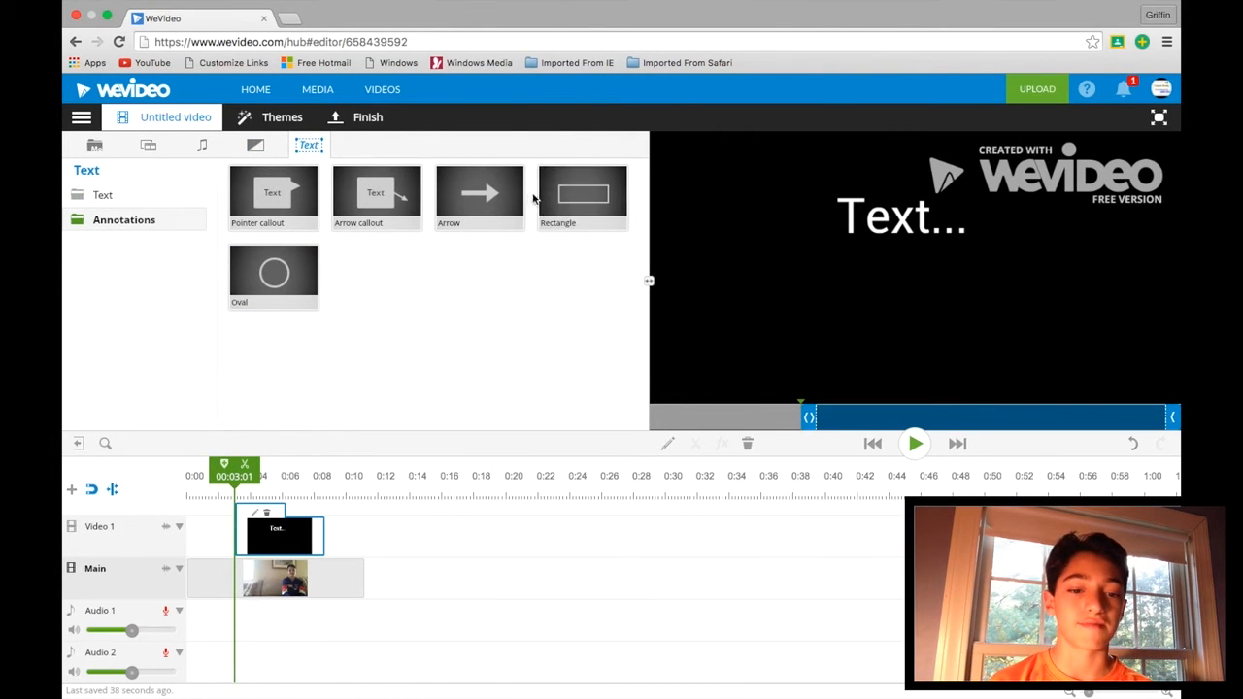
mouse_move(273, 194)
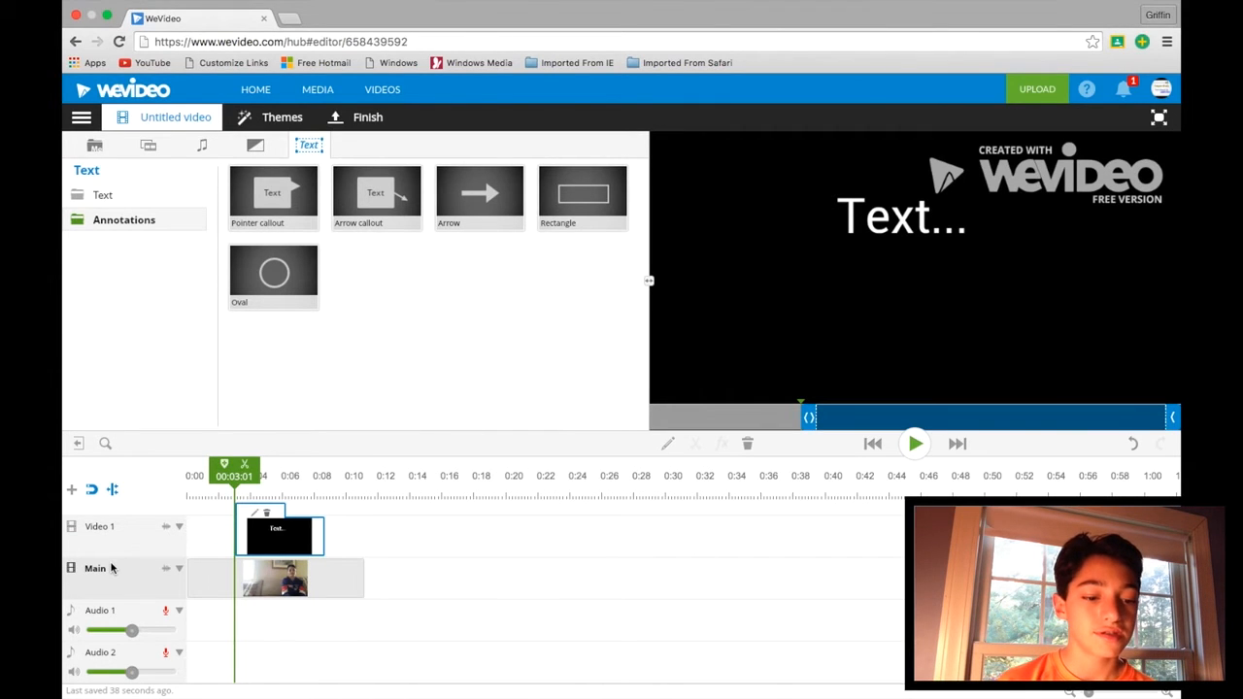
mouse_move(72, 490)
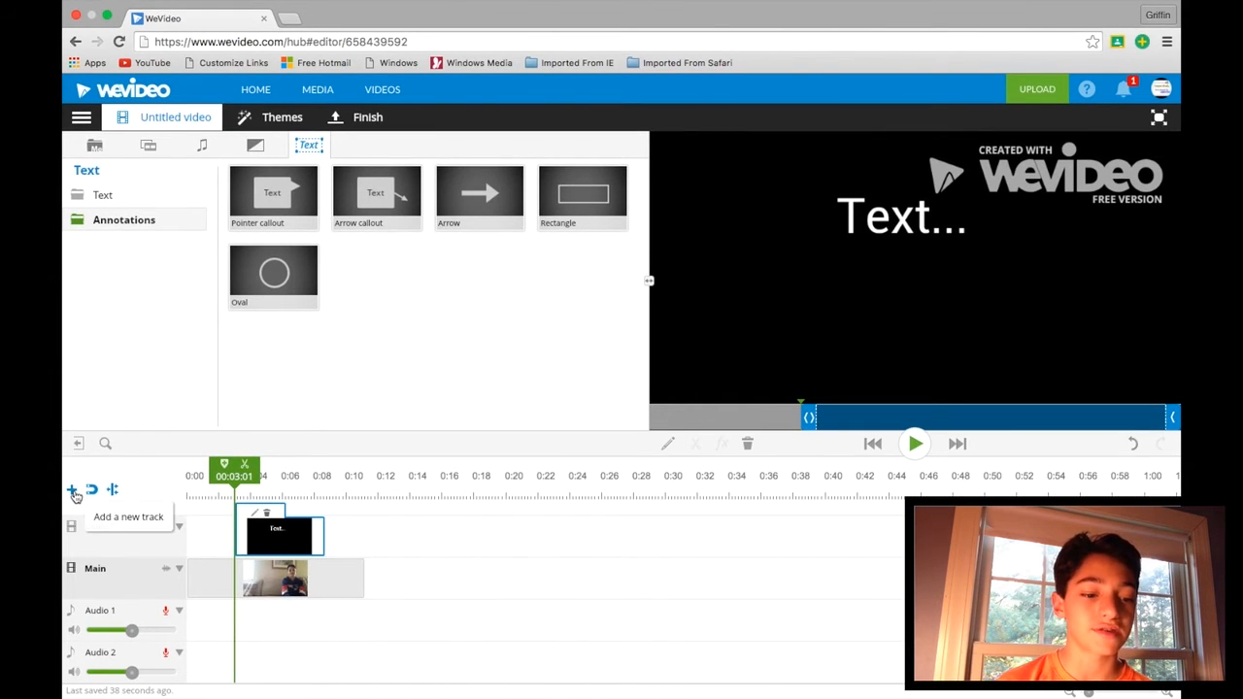
Add a new video track named Video 2 above Video 1.
left_click(71, 491)
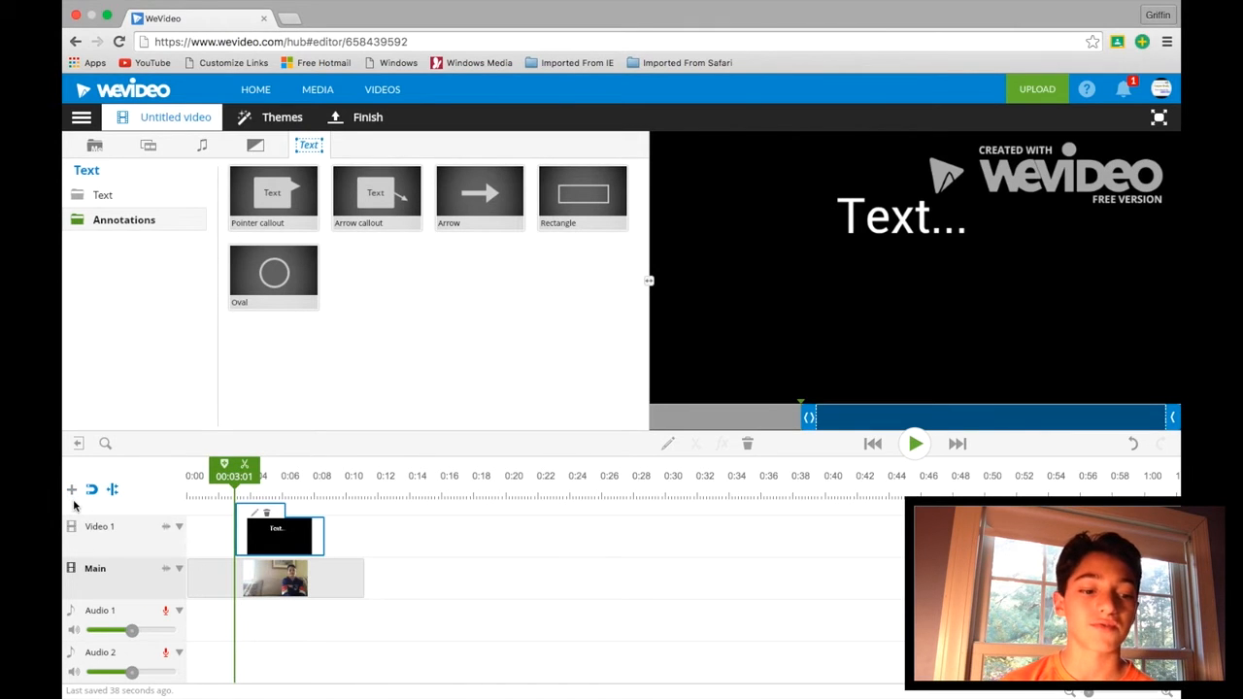
left_click(69, 489)
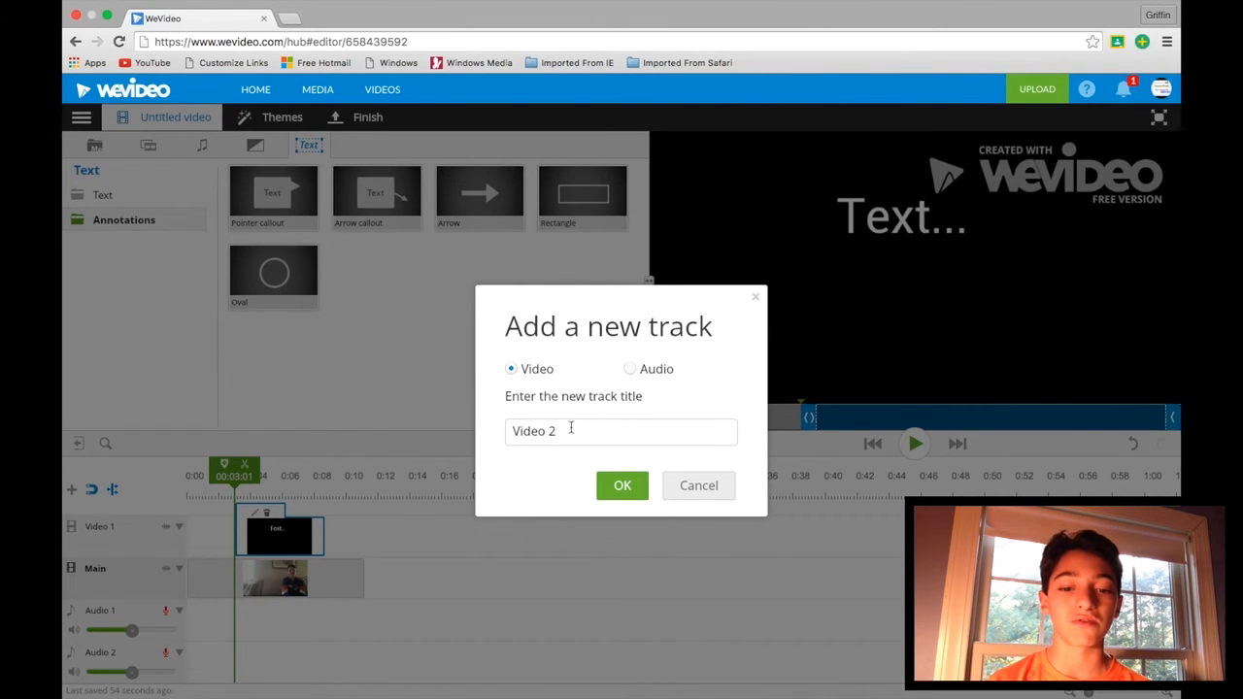
left_click(629, 369)
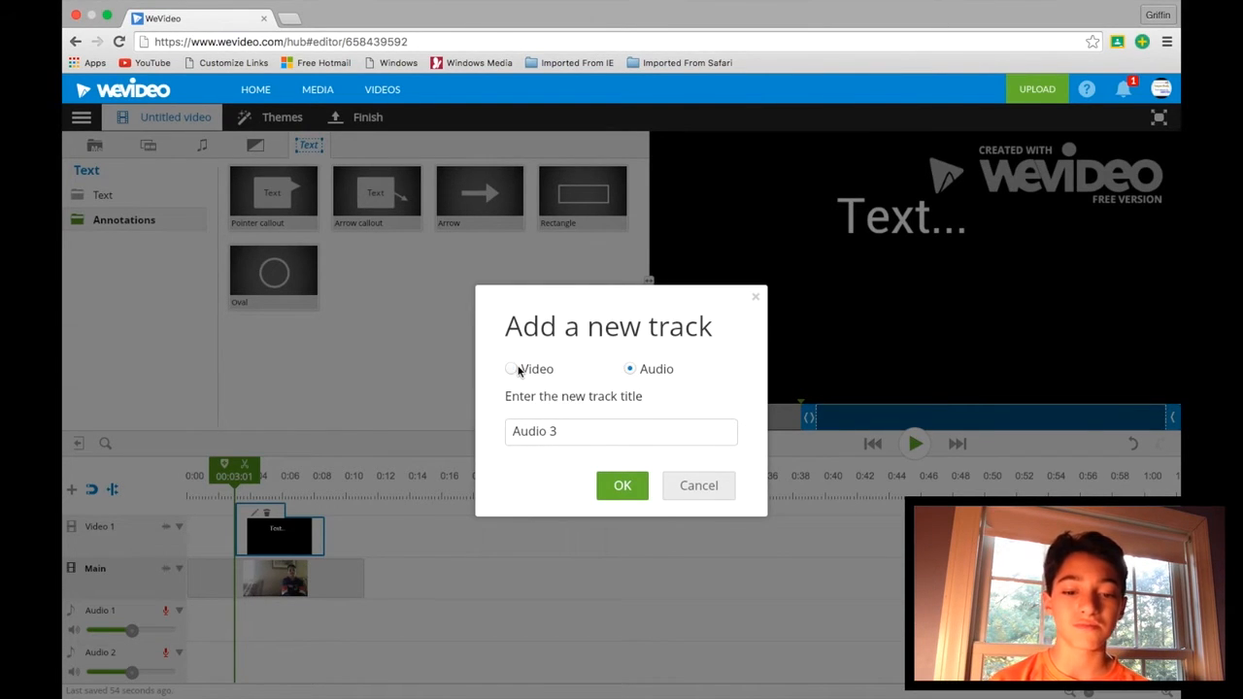
left_click(511, 369)
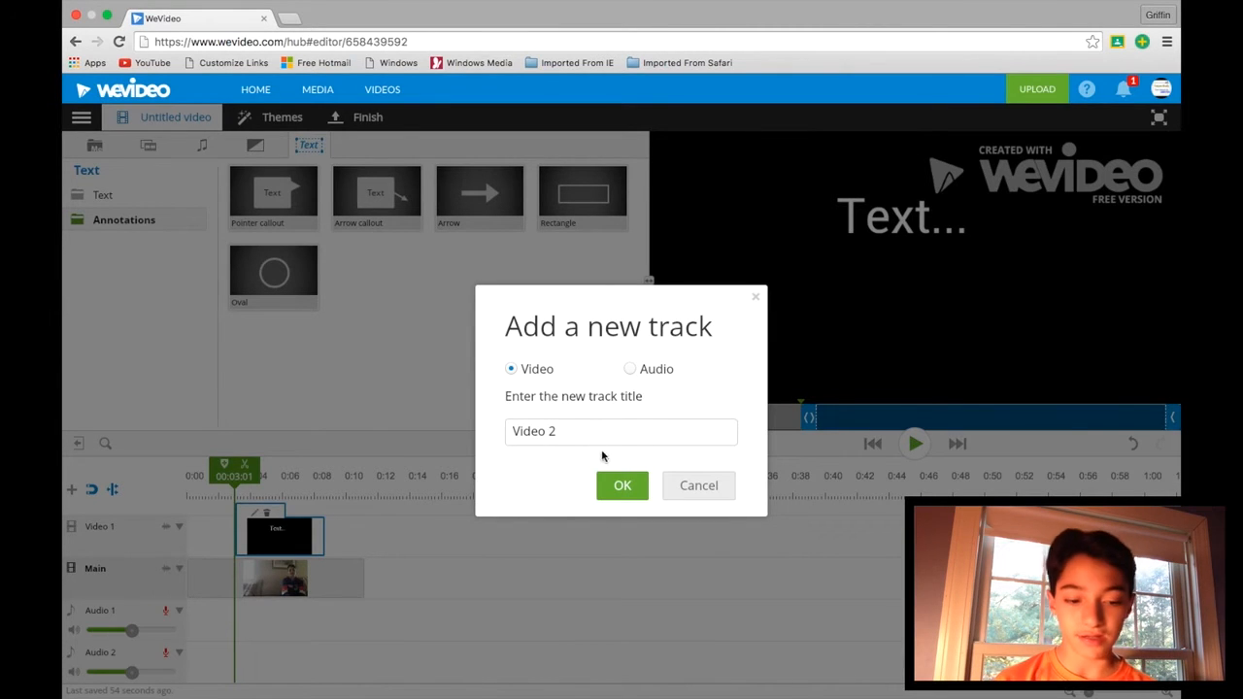
left_click(622, 485)
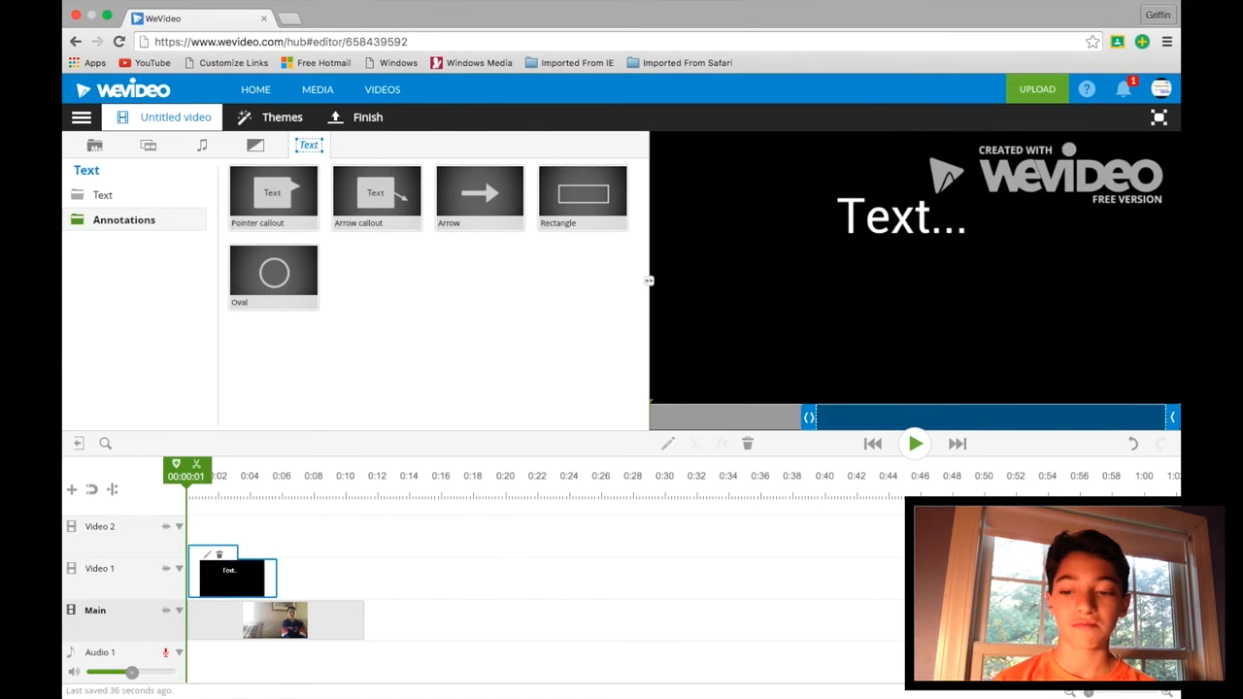
mouse_move(741, 537)
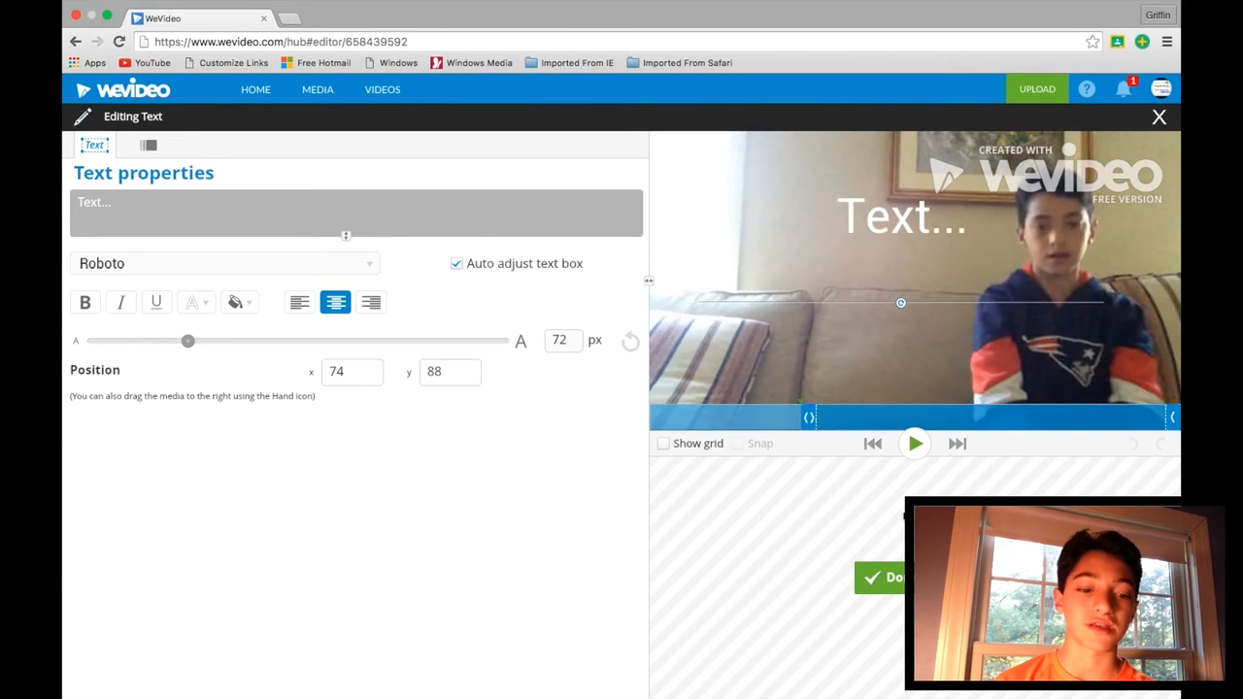
Close the title clip's Editing Text panel.
left_click(1158, 116)
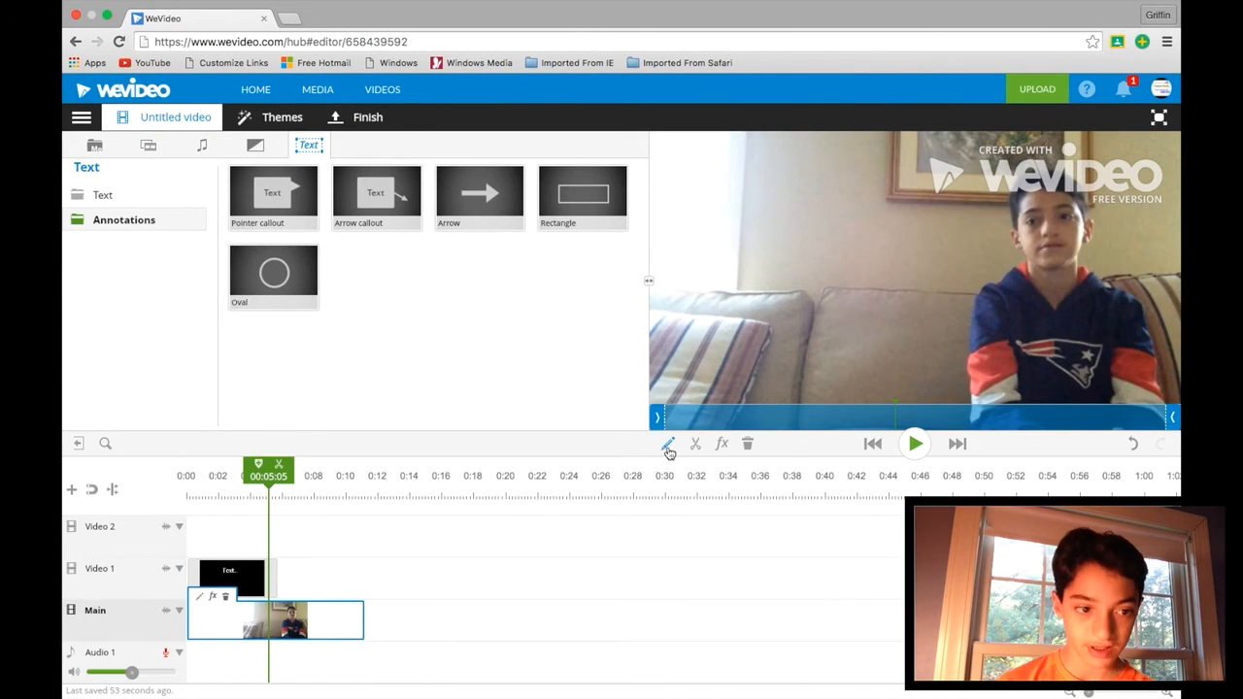
left_click(666, 444)
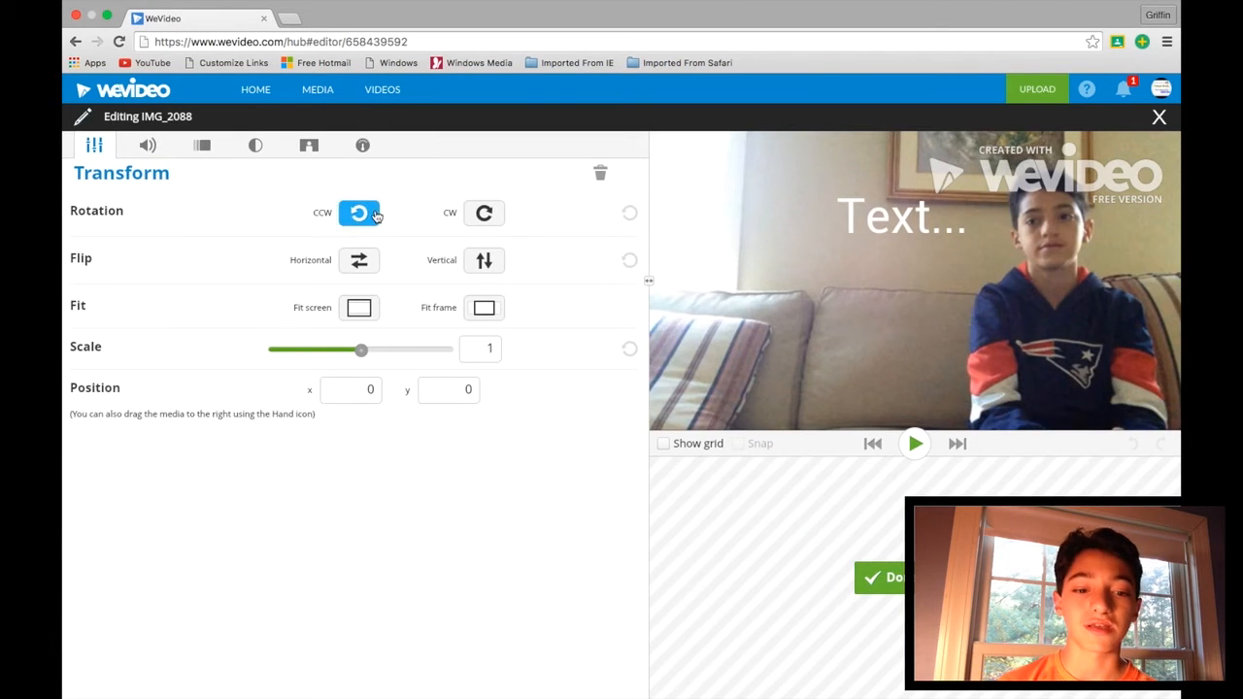
left_click(358, 212)
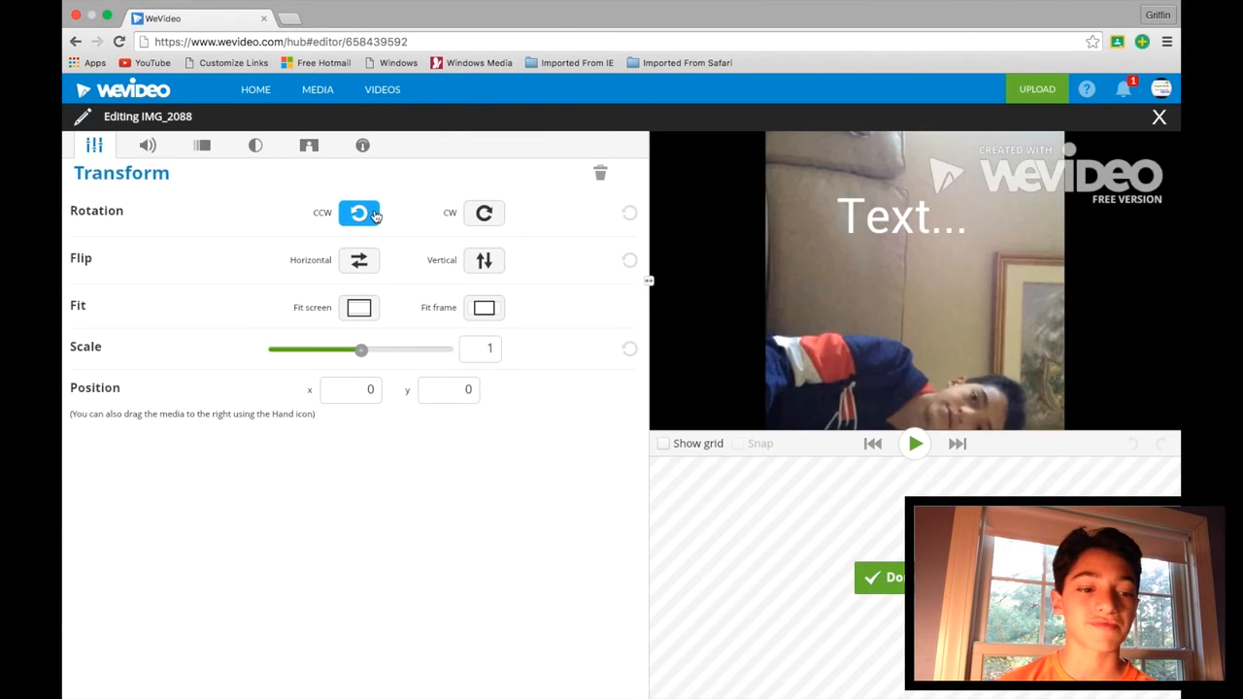
left_click(358, 213)
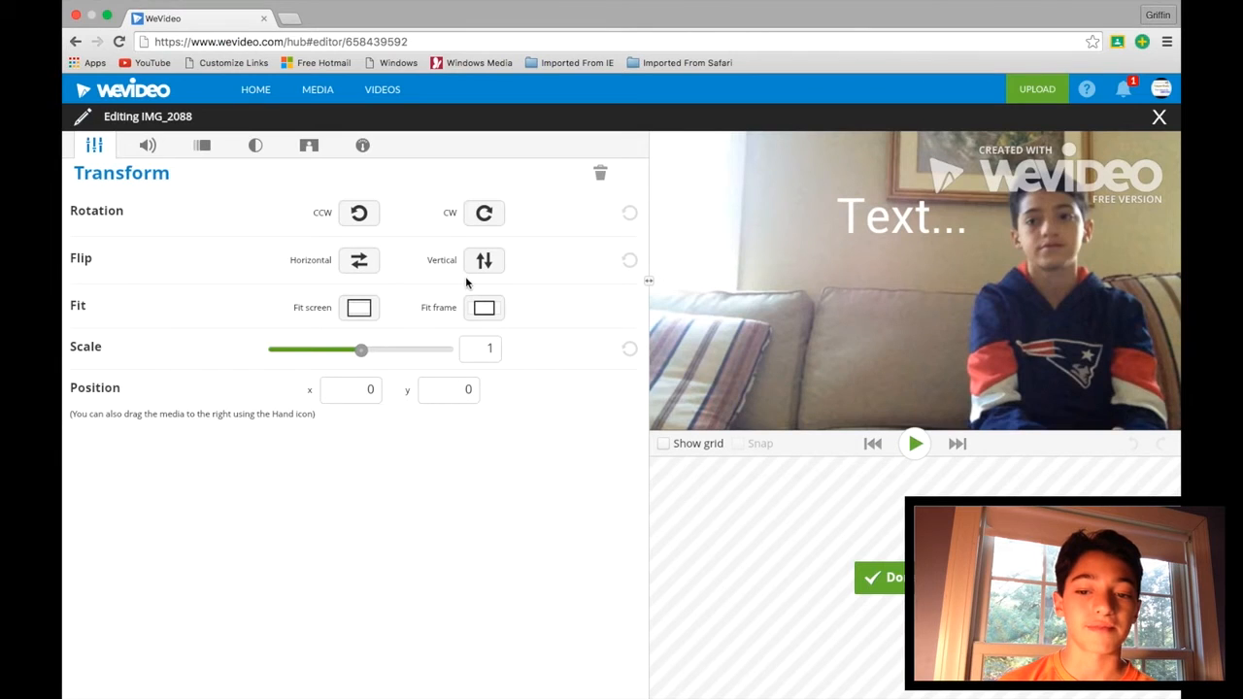
left_click(483, 260)
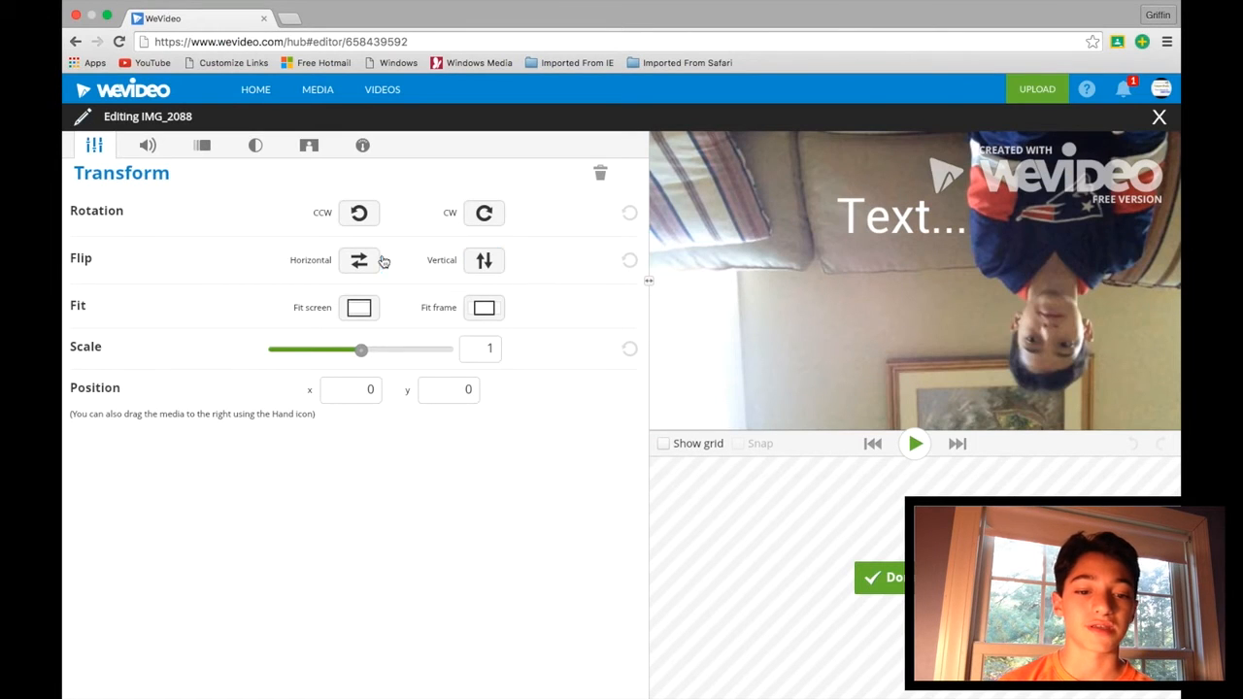
left_click(360, 260)
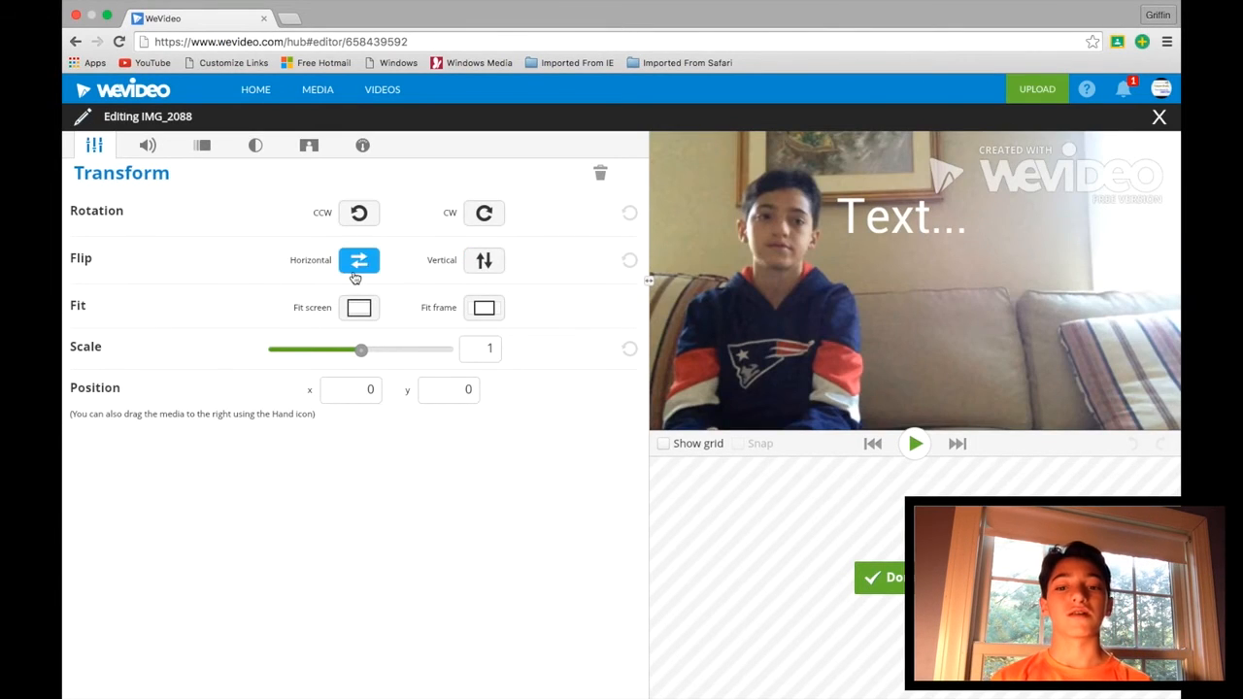
left_click(358, 260)
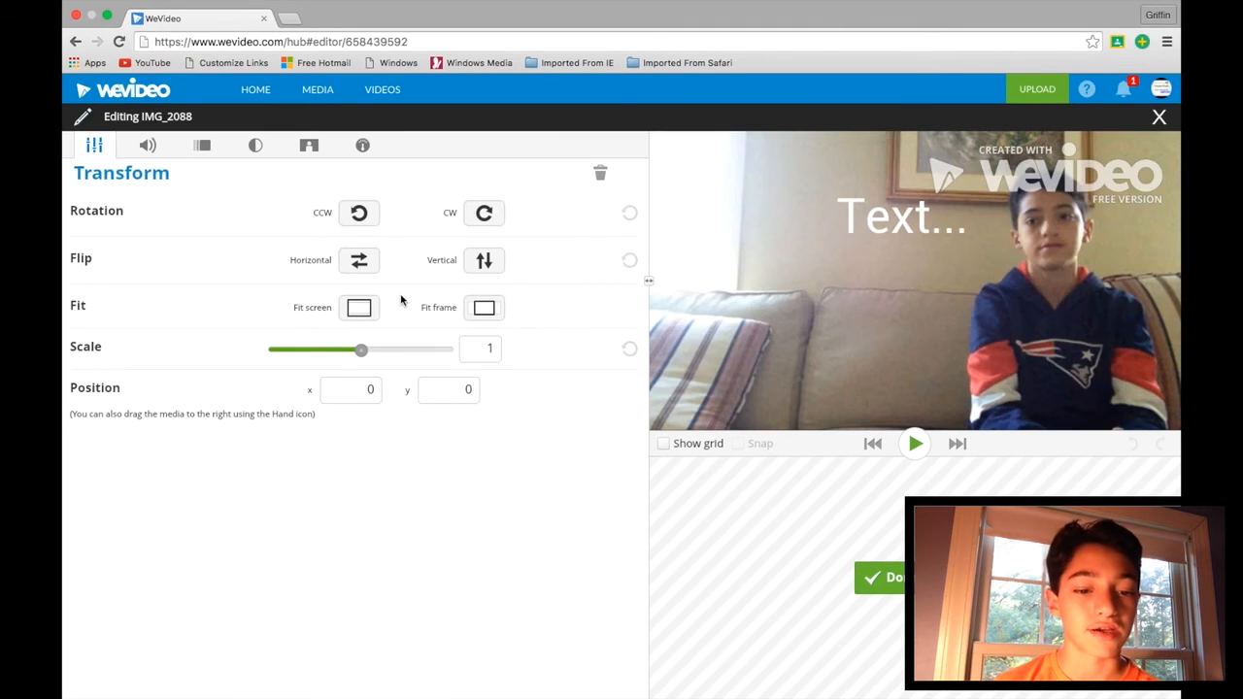
left_click(483, 308)
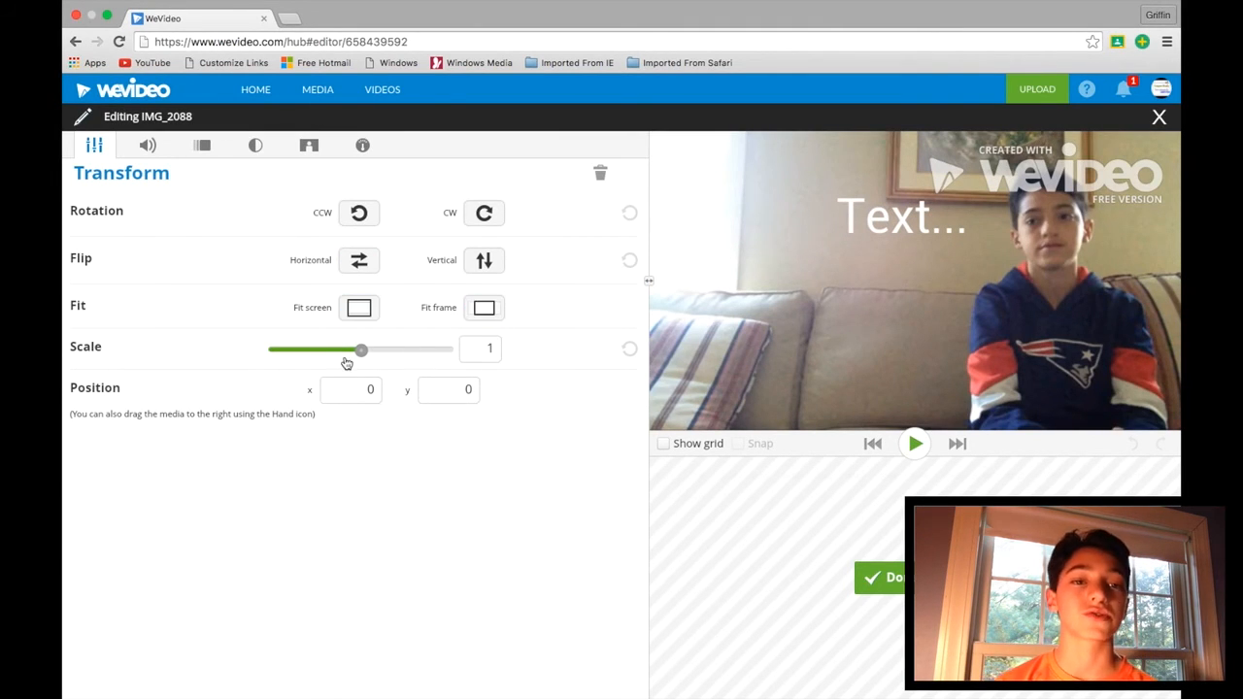
mouse_move(381, 355)
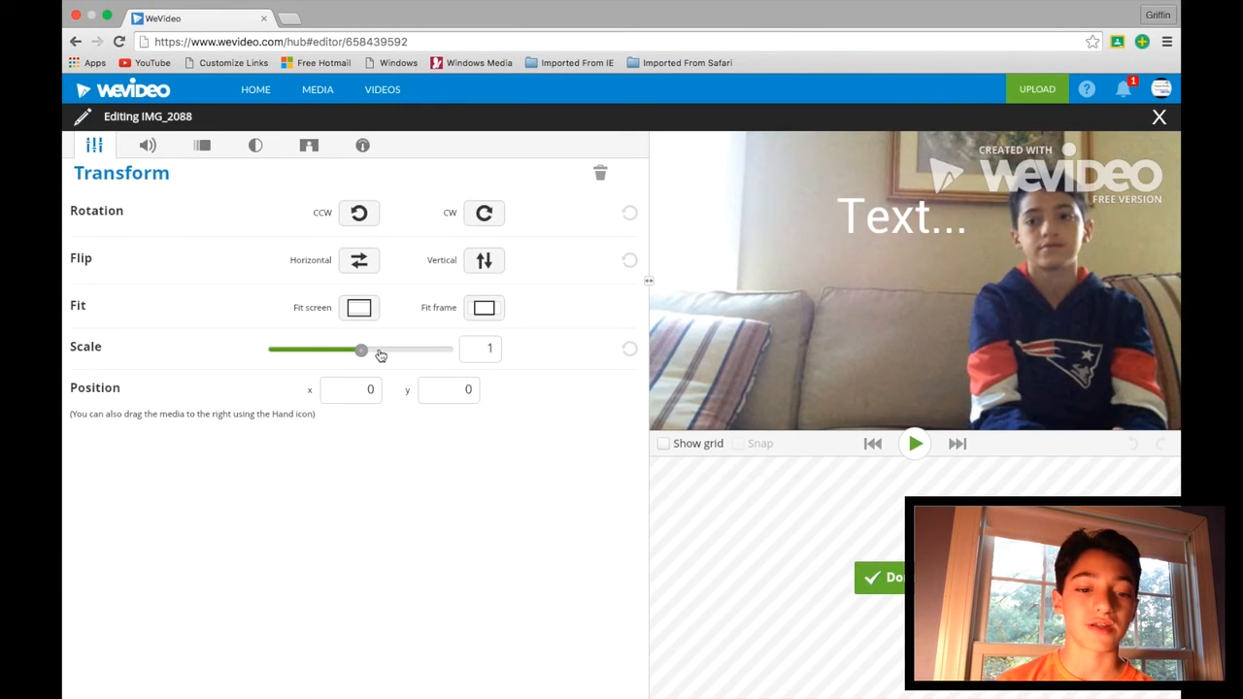
Try larger and smaller scales, settle IMG_2088 at 1.04, and nudge it to -24, 3.
left_click_drag(360, 349, 388, 349)
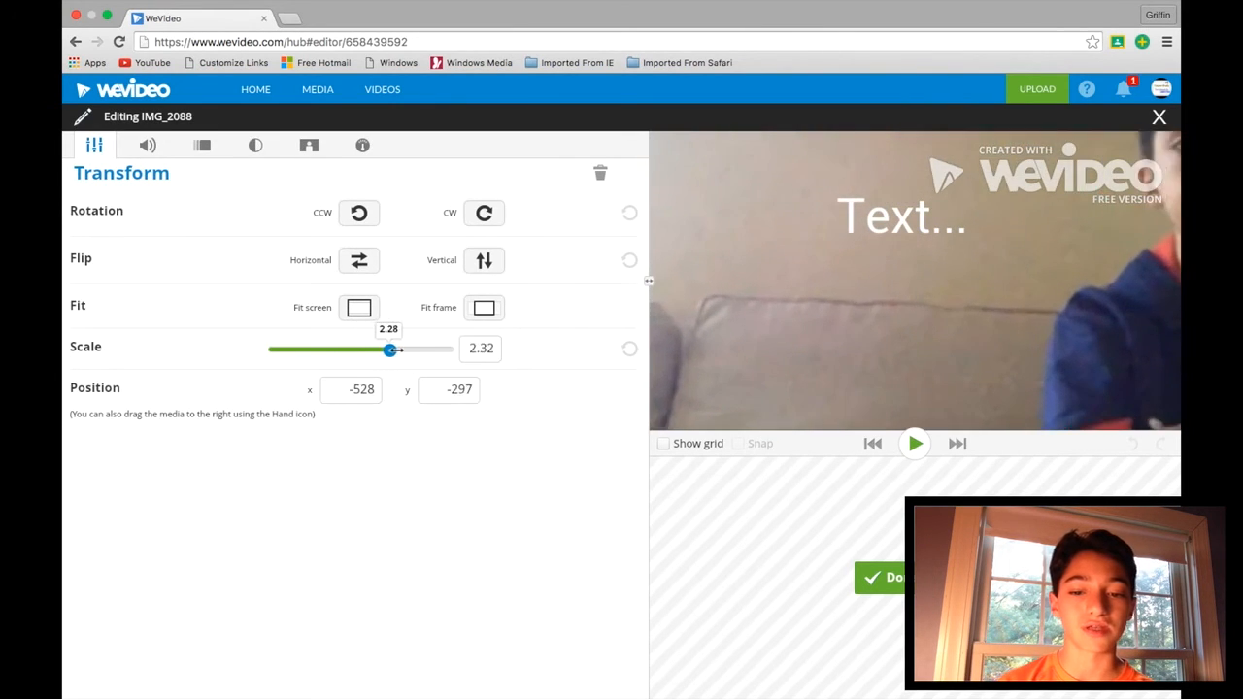
left_click_drag(388, 349, 294, 350)
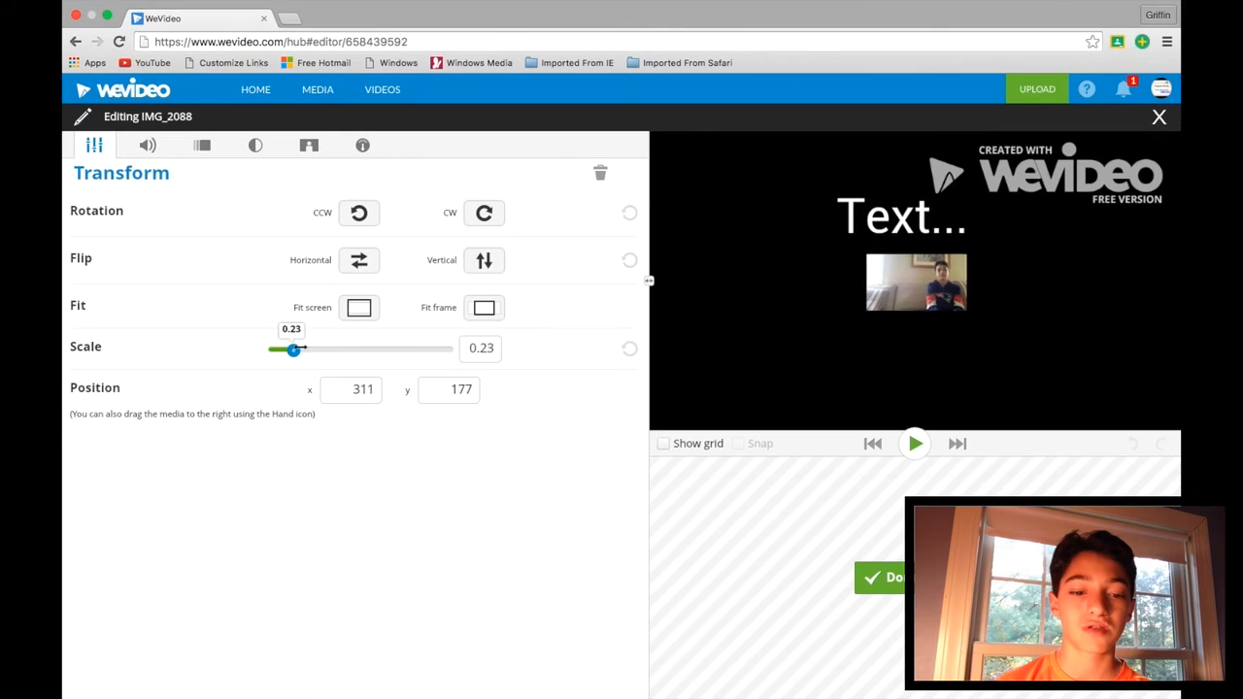
left_click_drag(293, 350, 362, 350)
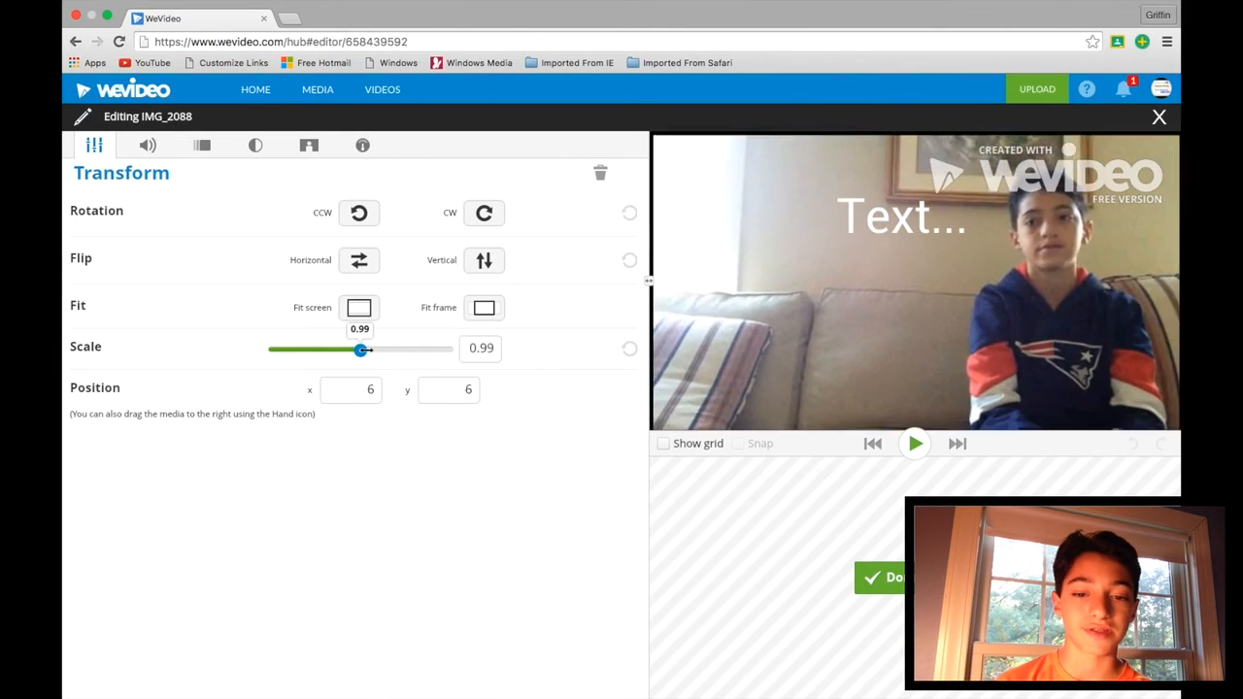
left_click_drag(361, 351, 367, 350)
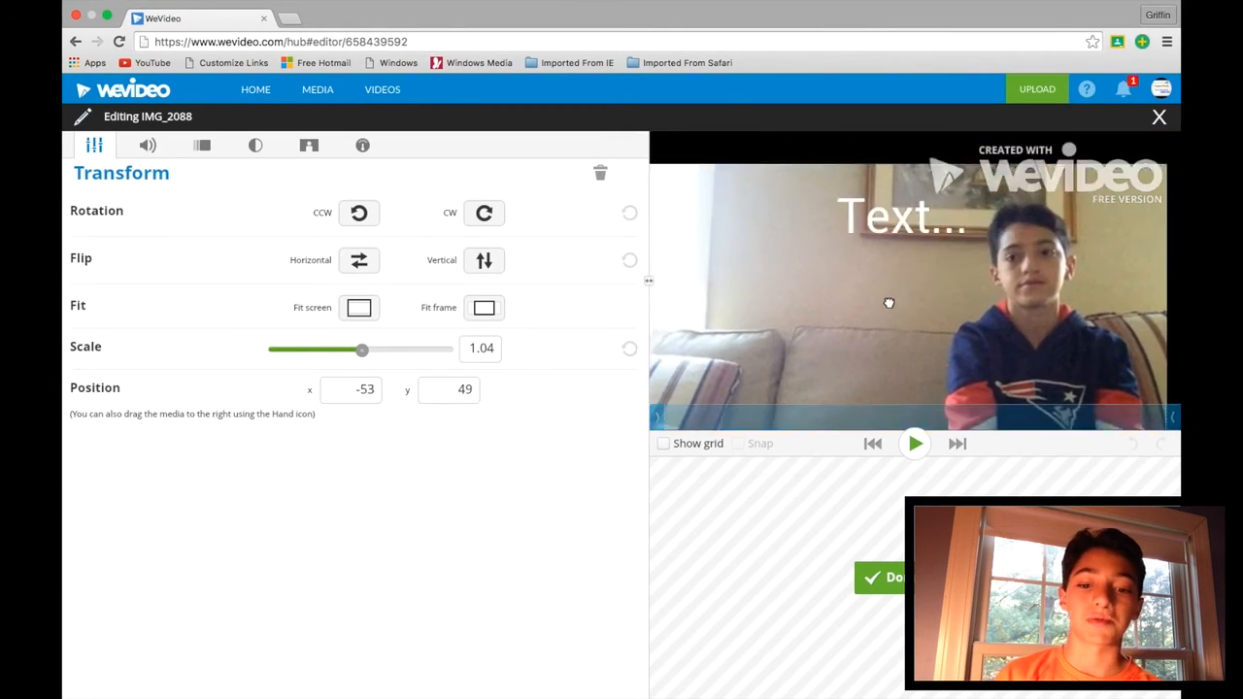
left_click_drag(889, 303, 910, 274)
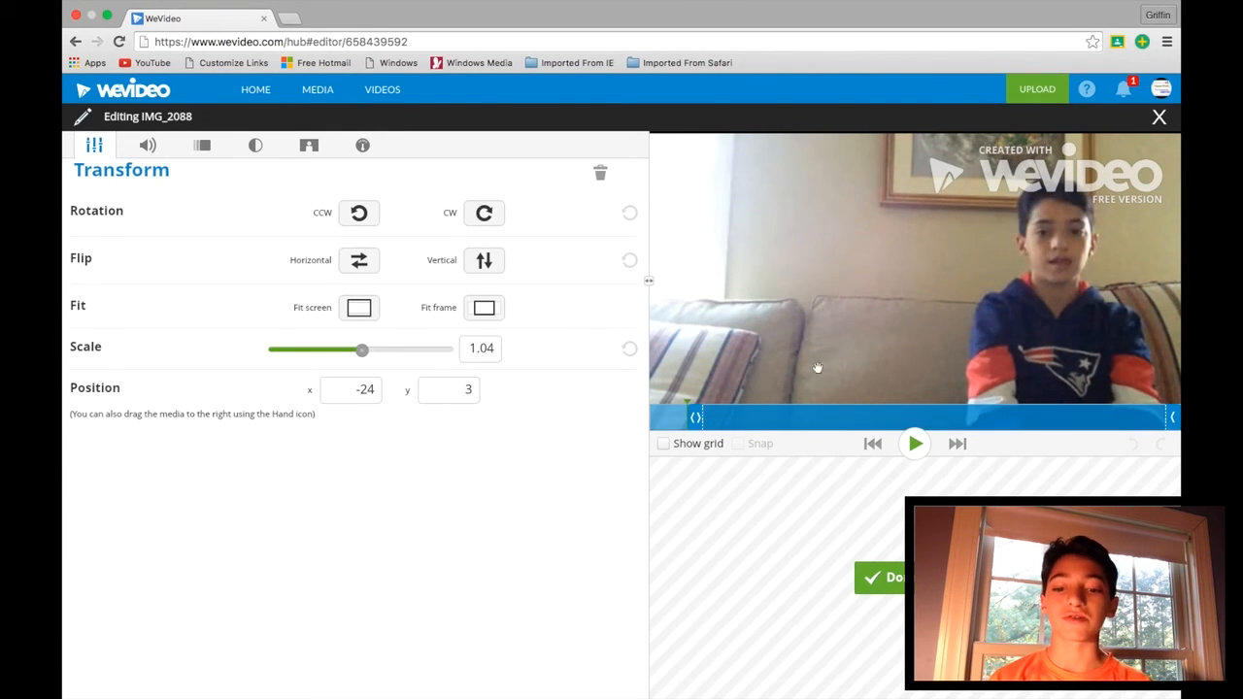
Close the clip editor and browse Themes without applying one, keeping No Theme.
left_click(1158, 116)
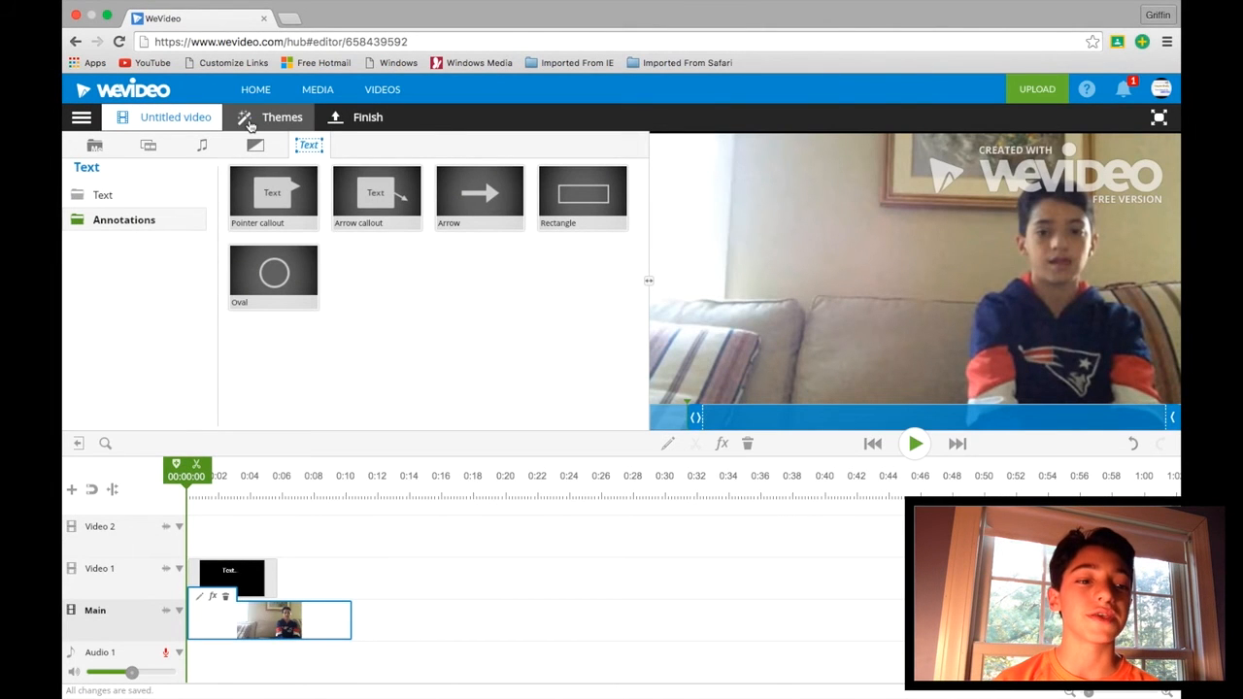
left_click(281, 117)
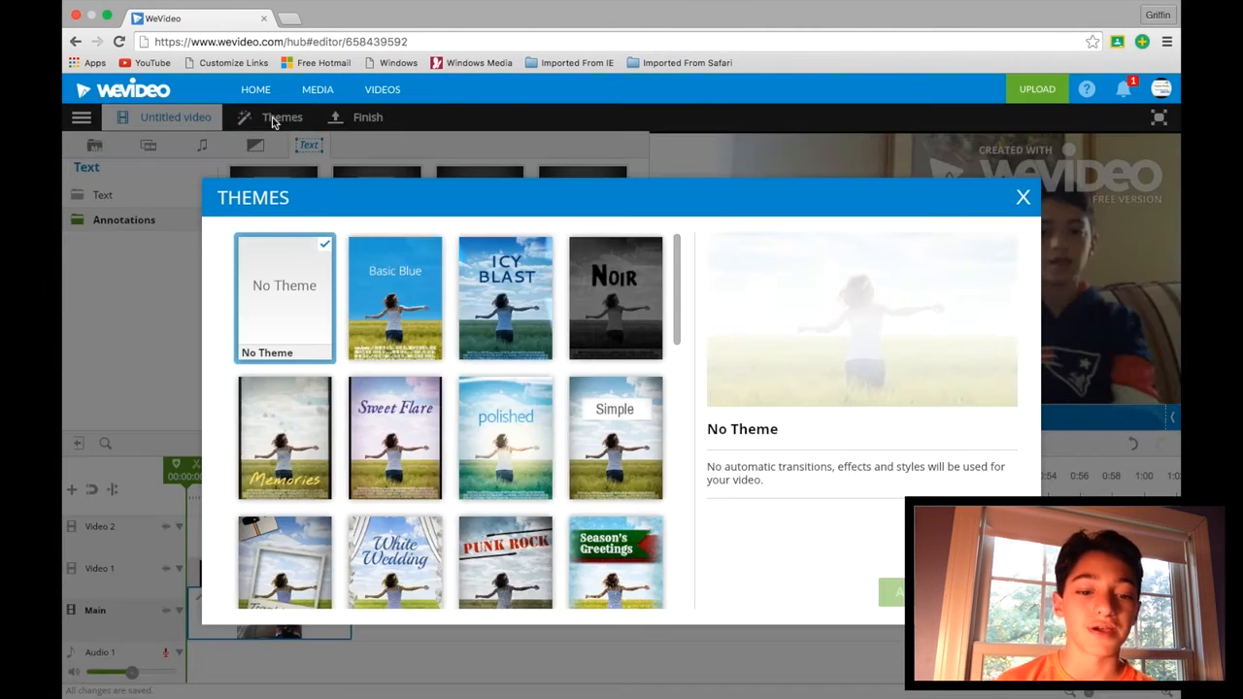
scroll("down", 3)
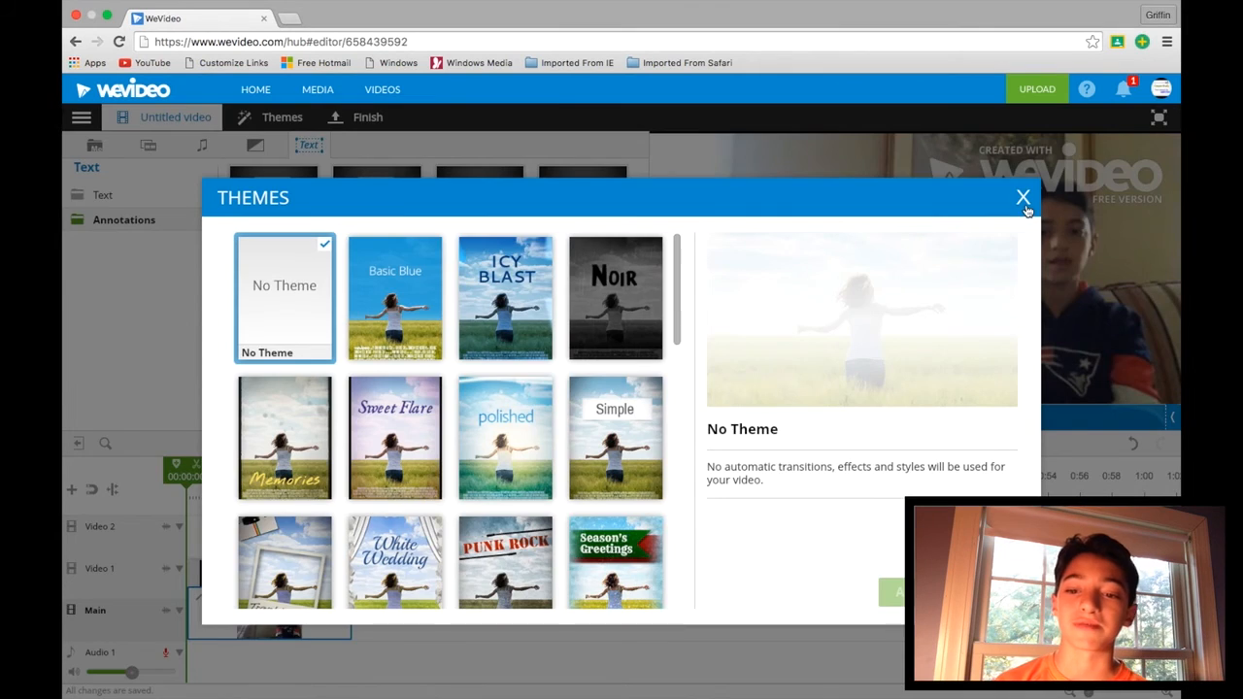
left_click(1022, 196)
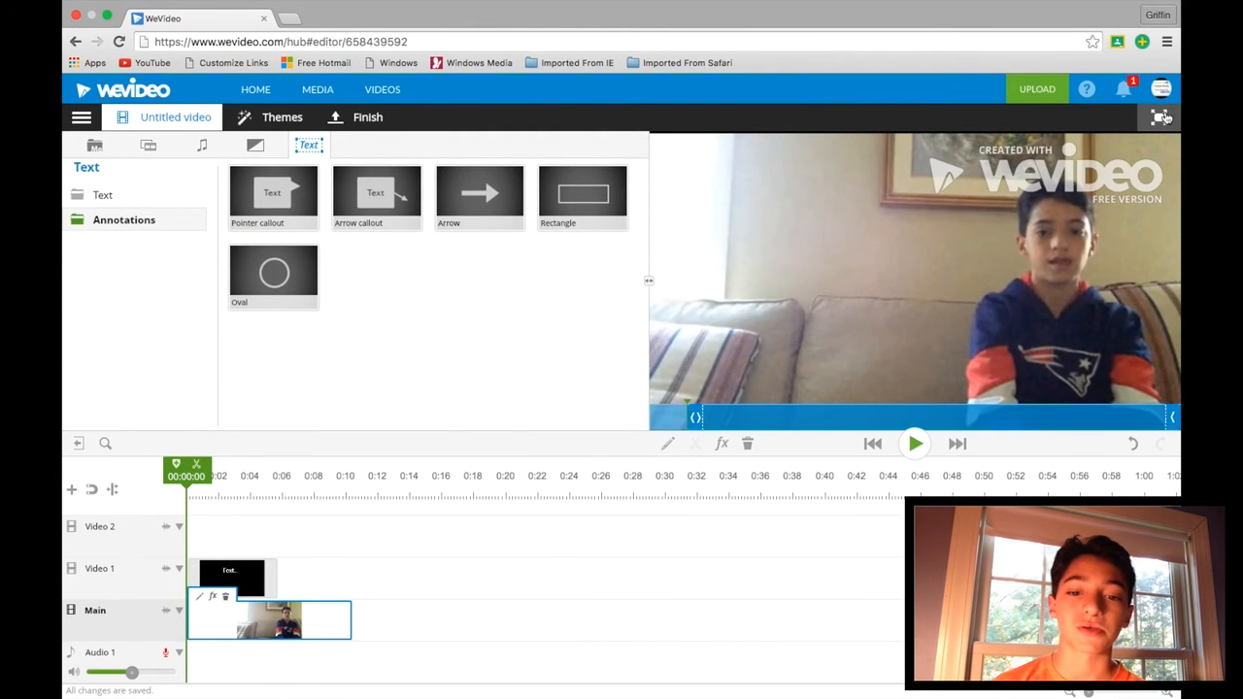
Start finishing the video, bringing up the title prompt with "Coupon Brady's video".
left_click(1160, 116)
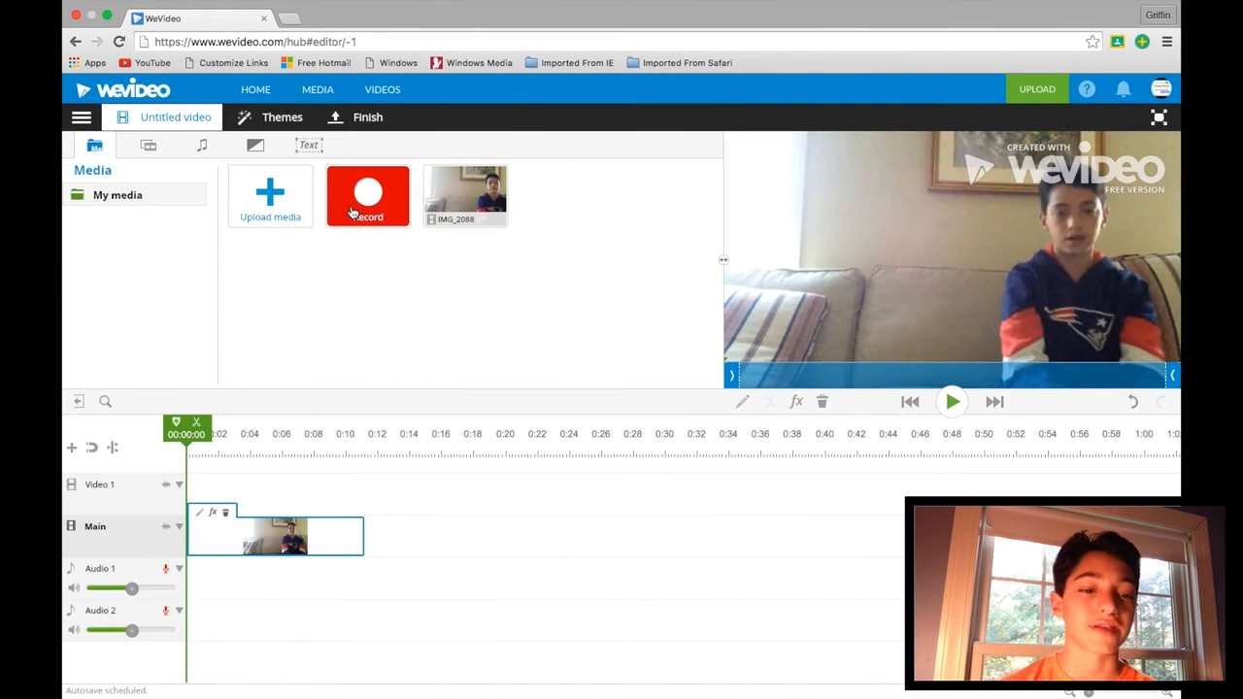
mouse_move(368, 117)
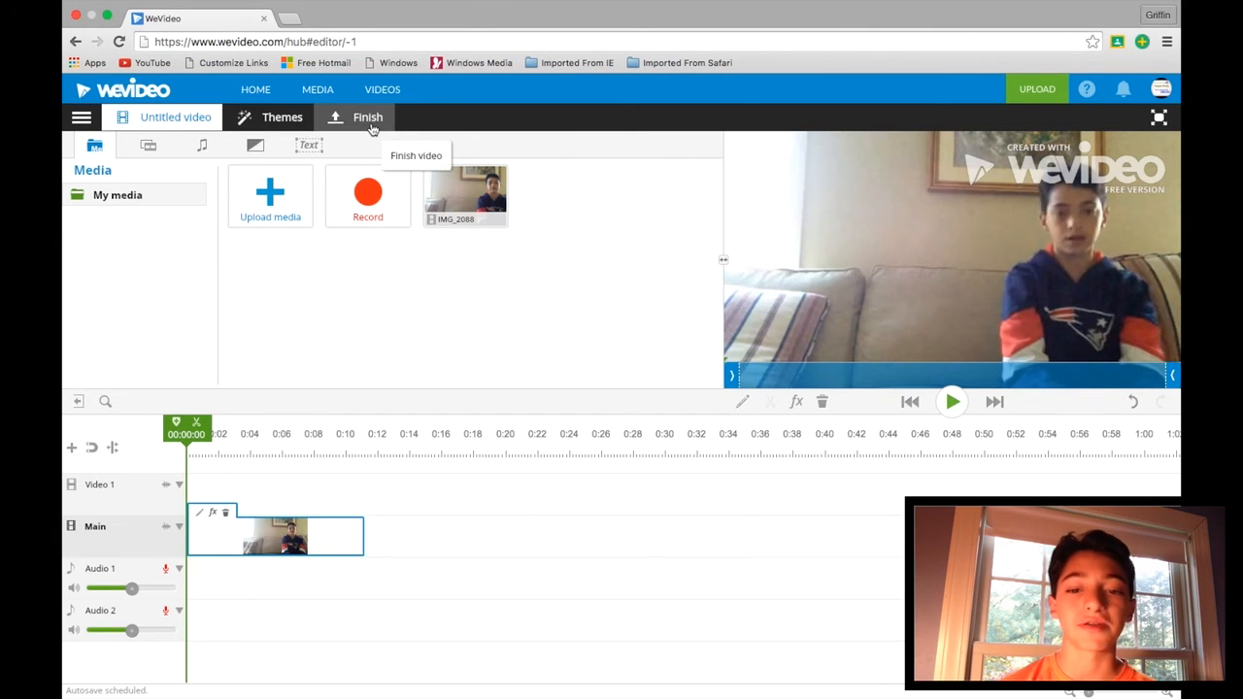
left_click(367, 116)
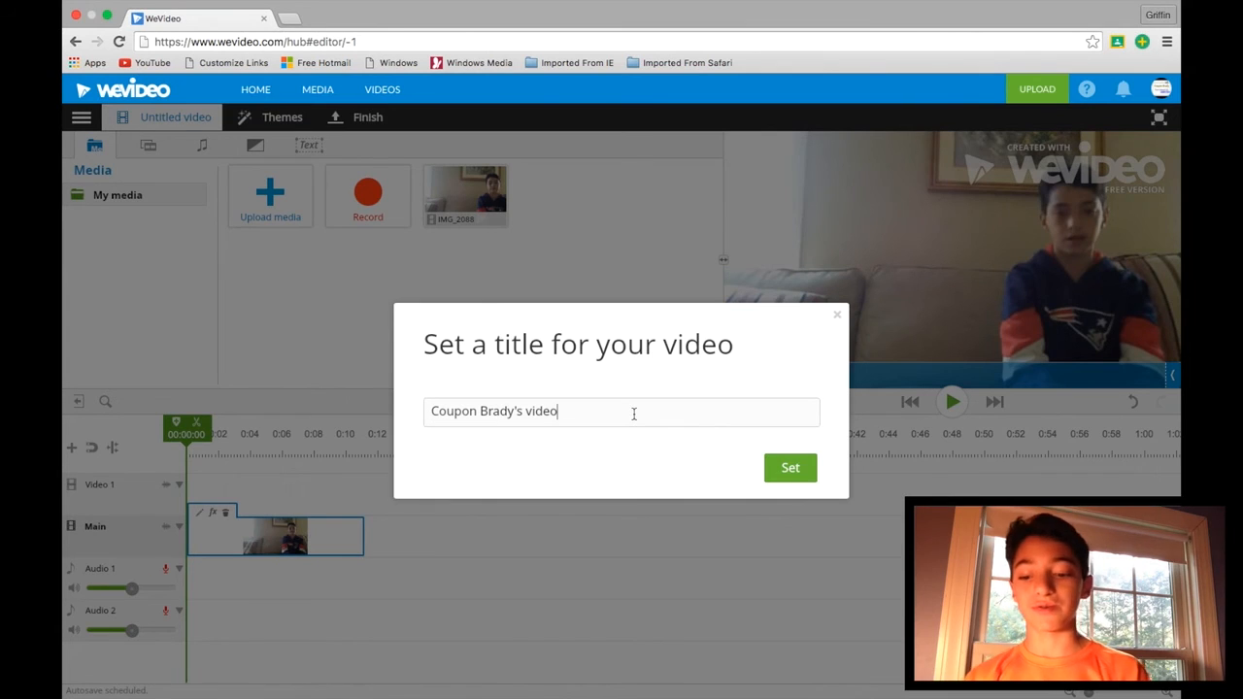
mouse_move(789, 468)
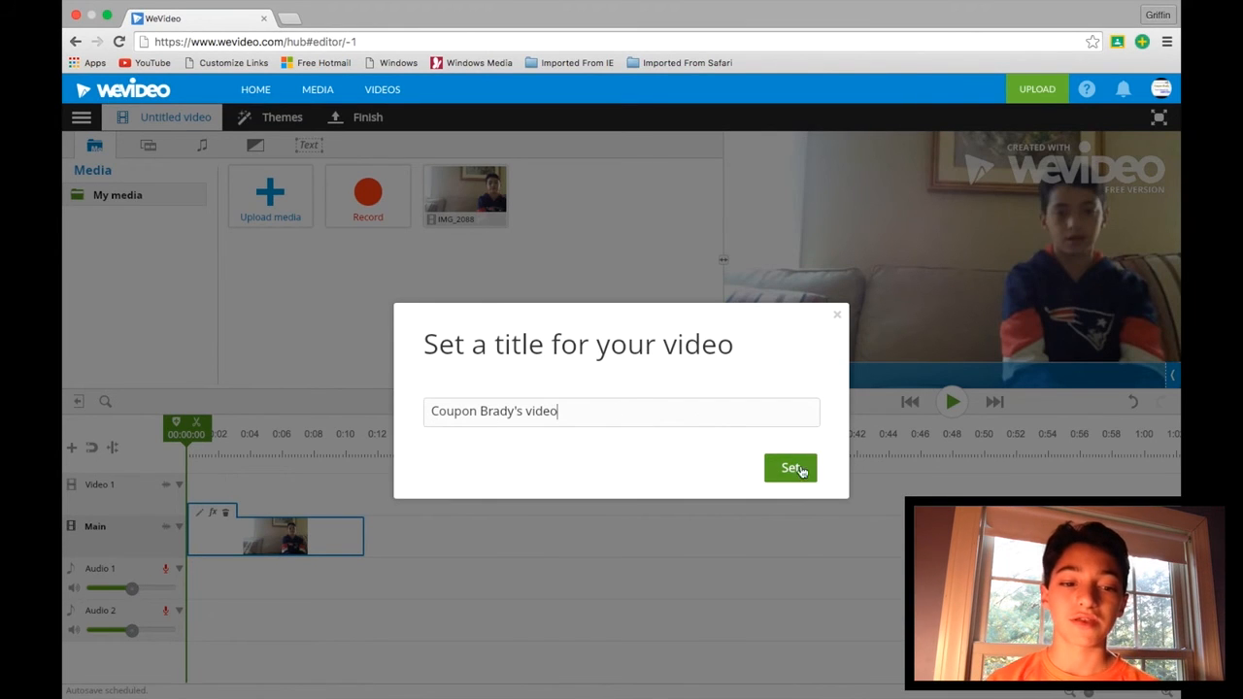
Confirm the title to reach the Finalize page with 720p HD quality.
left_click(790, 468)
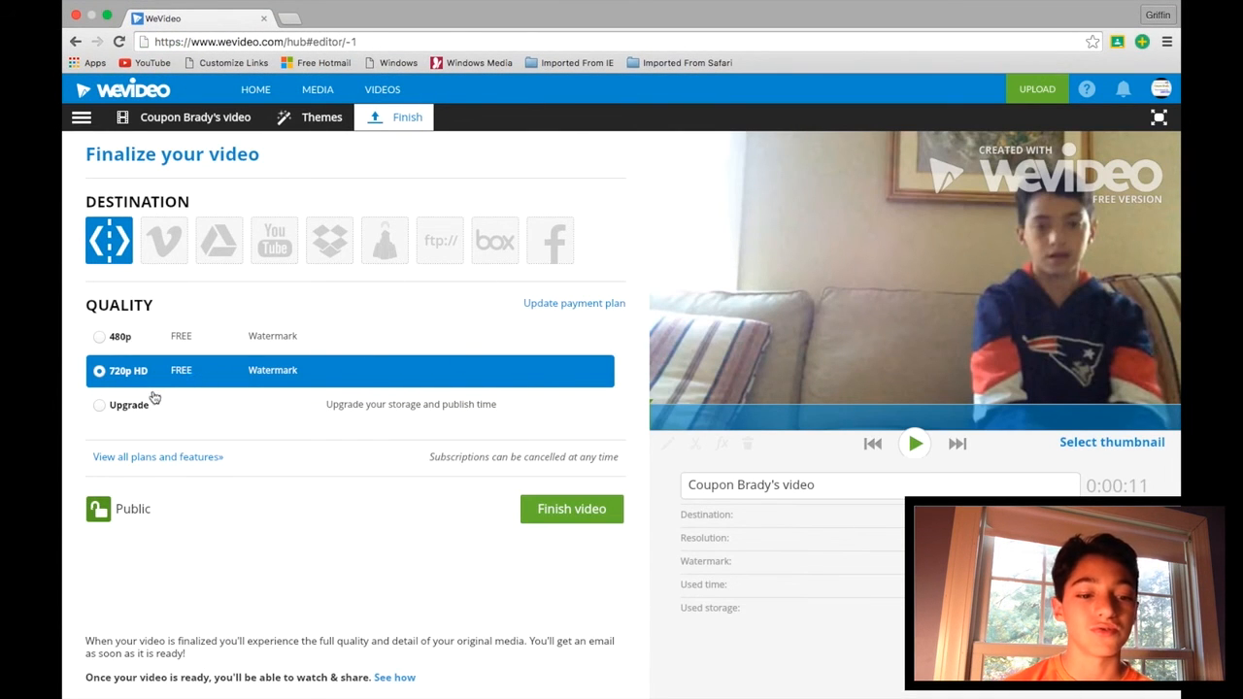
mouse_move(279, 400)
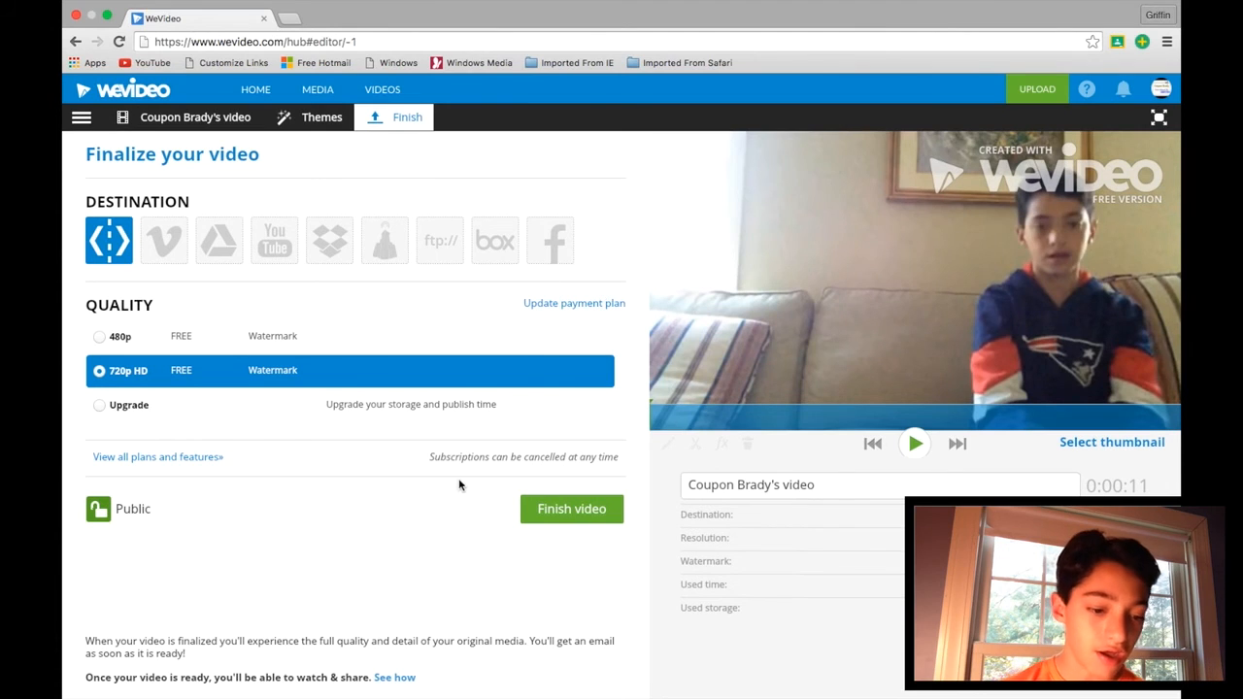
mouse_move(488, 493)
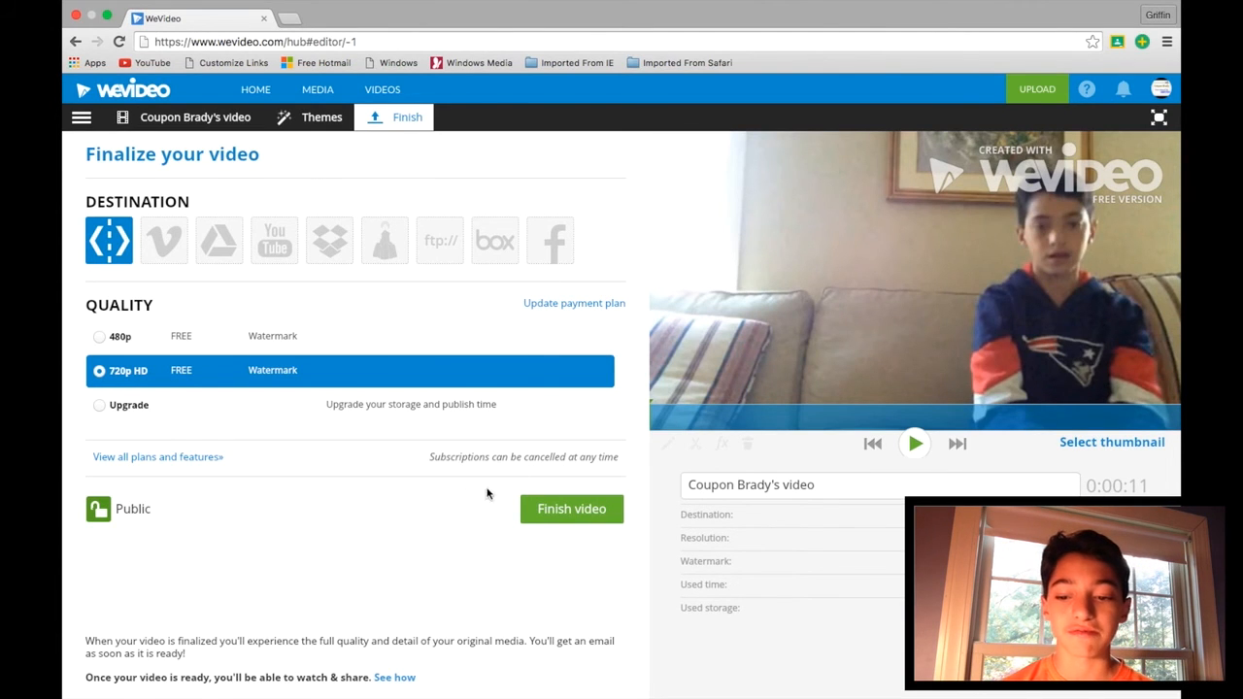
mouse_move(651, 530)
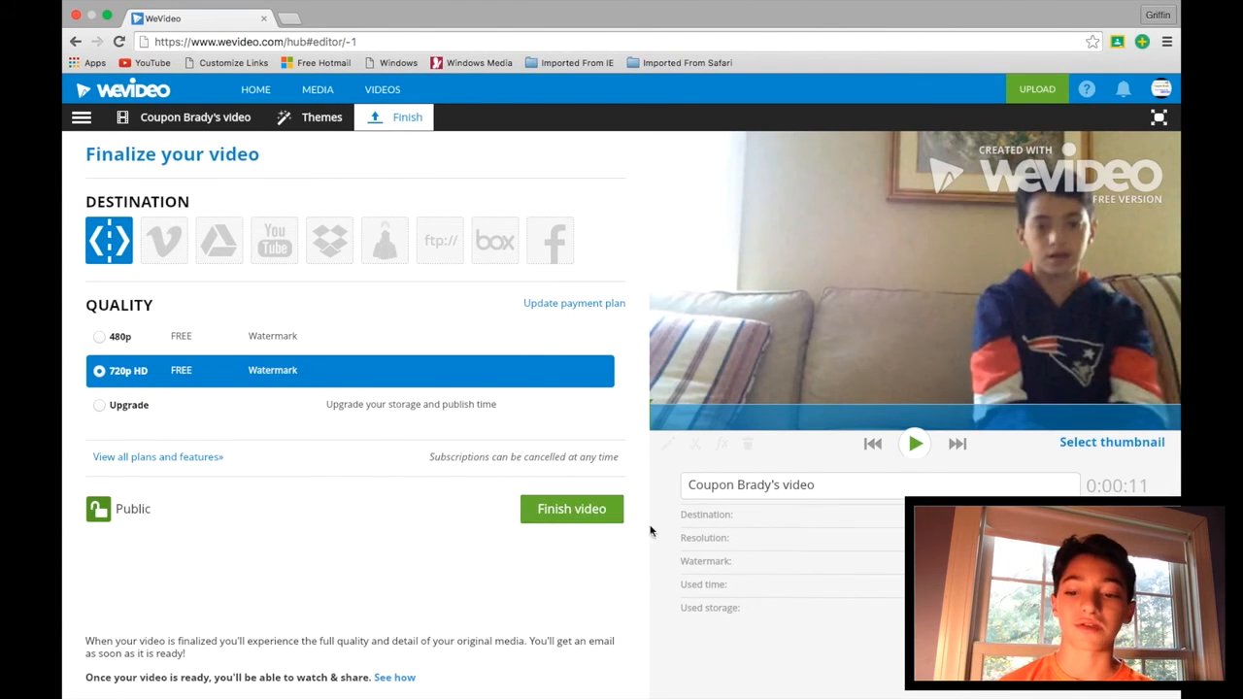
mouse_move(644, 344)
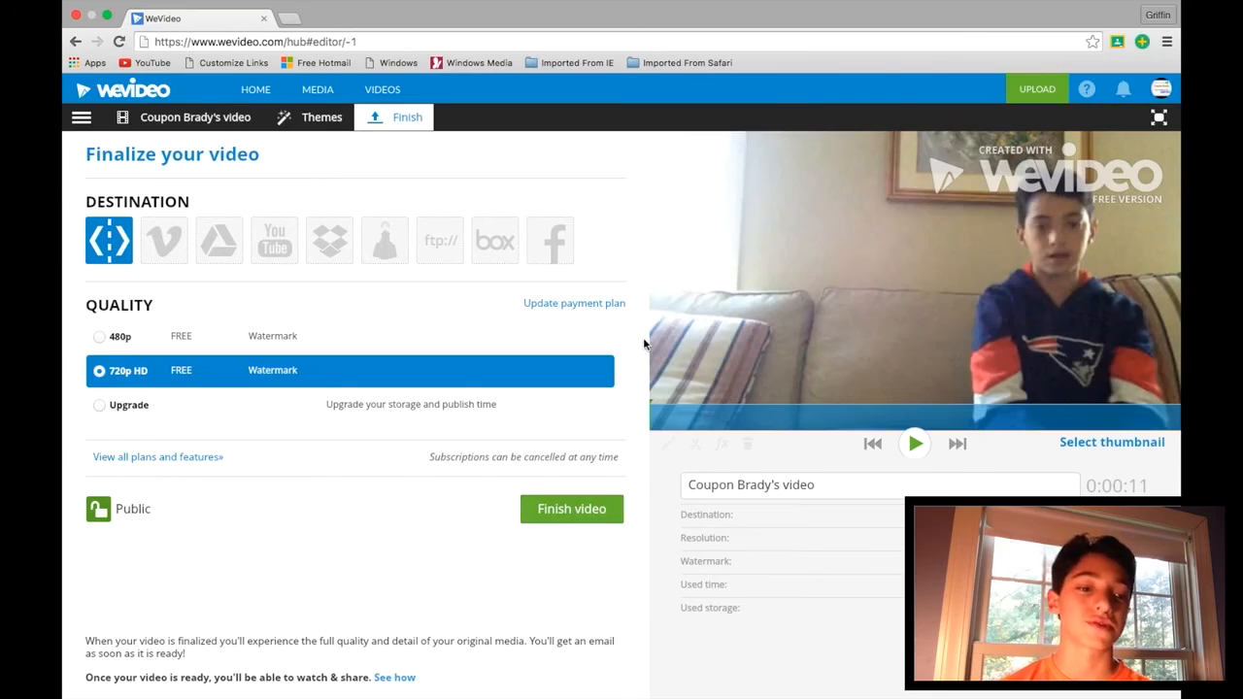